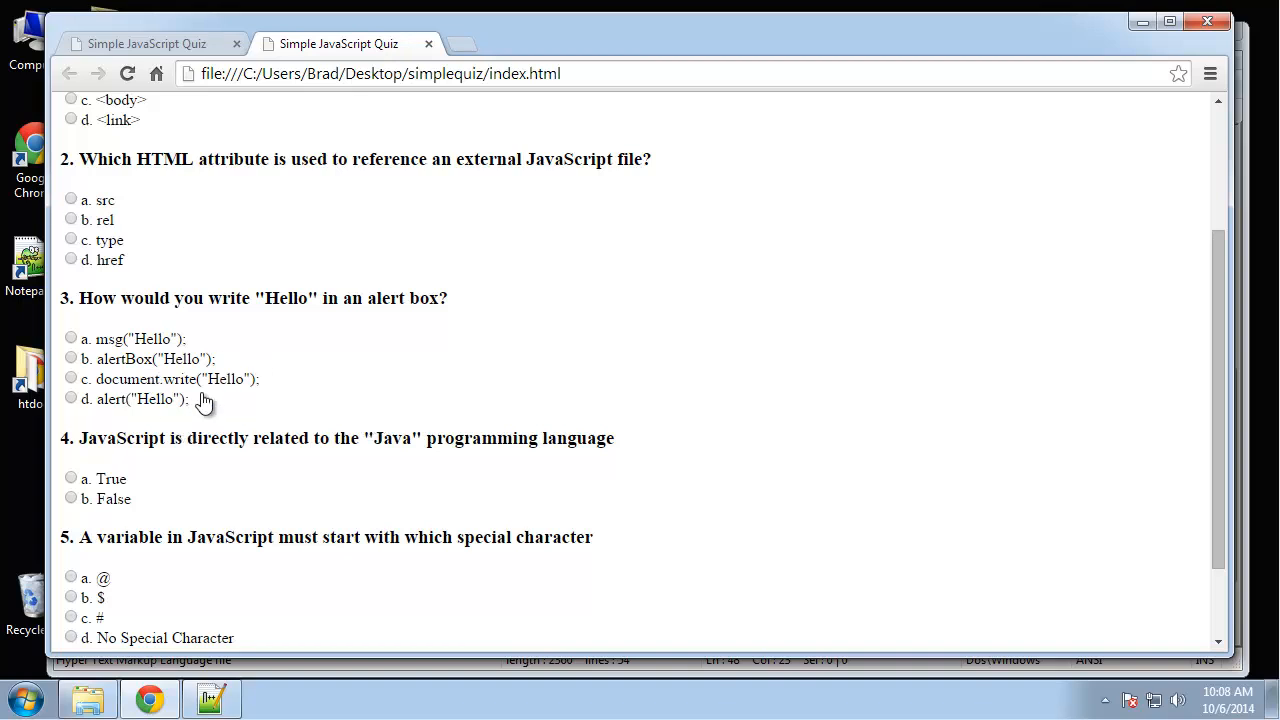
mouse_move(232, 316)
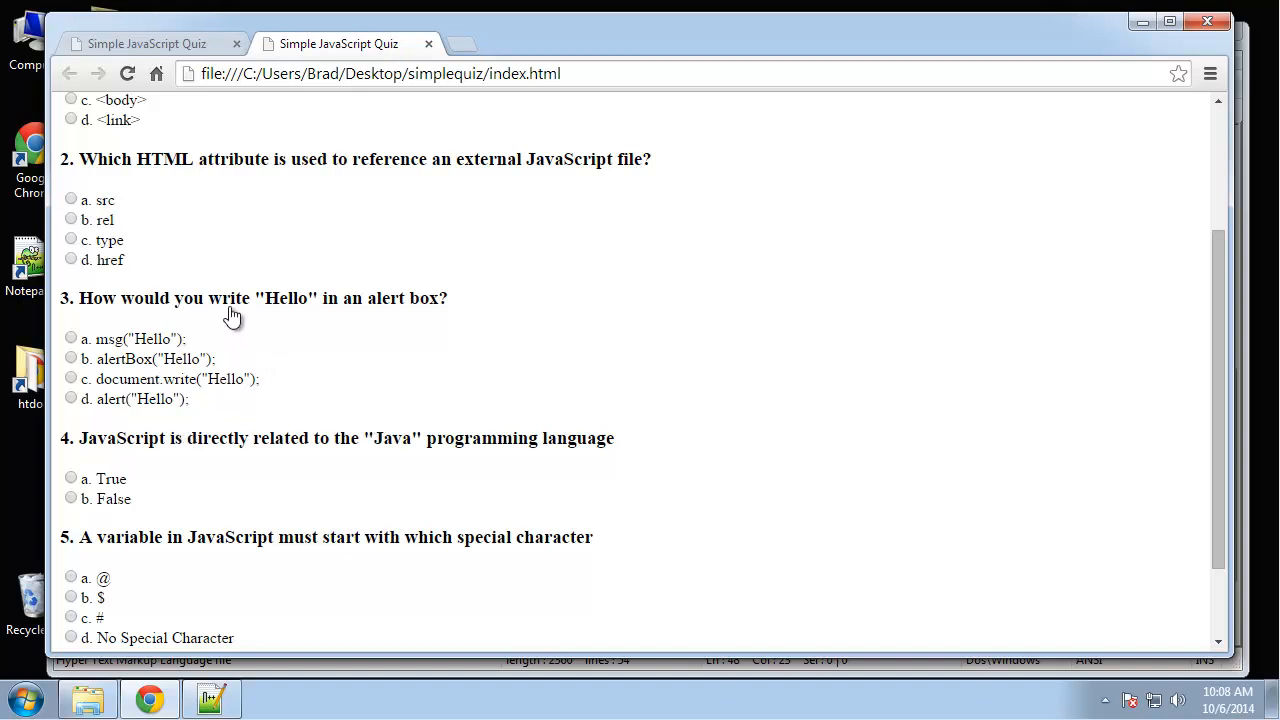
Step: Scroll the unstyled quiz page in Chrome back up to its title and first question
scroll(up, 3)
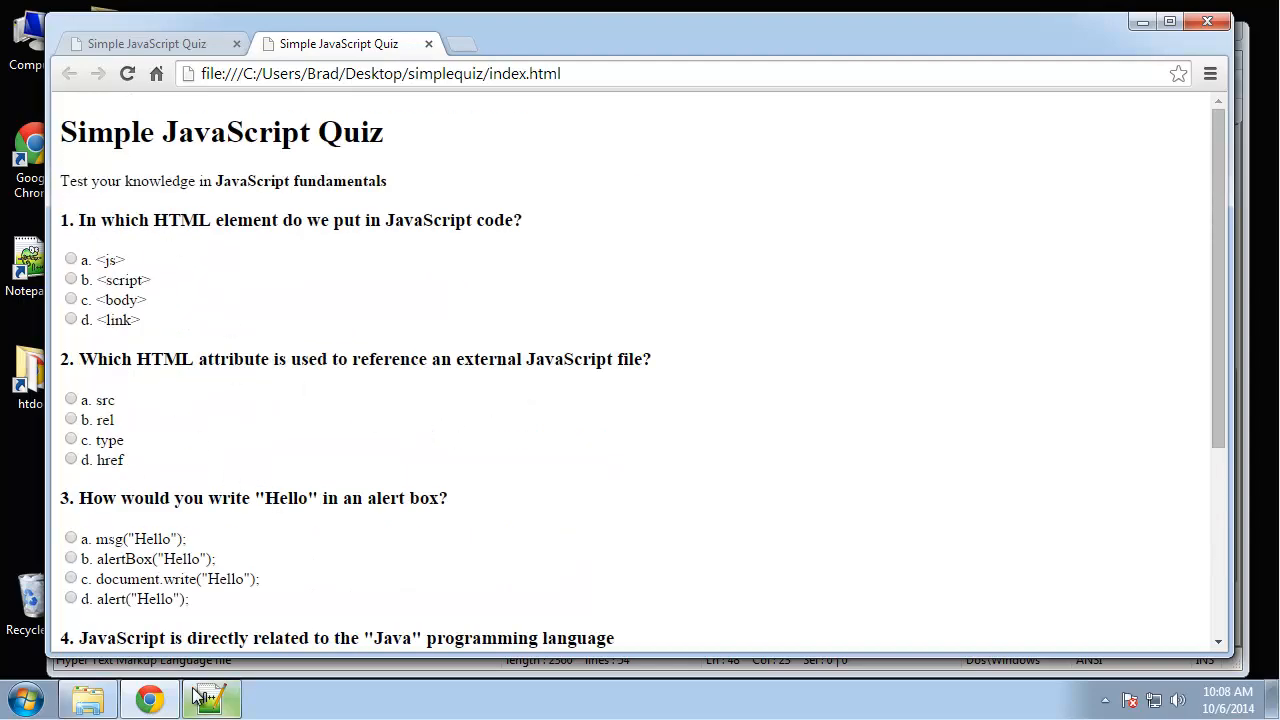
Step: In style.css, start a body rule with background #f06226 and white (#fff) text colour
click(212, 696)
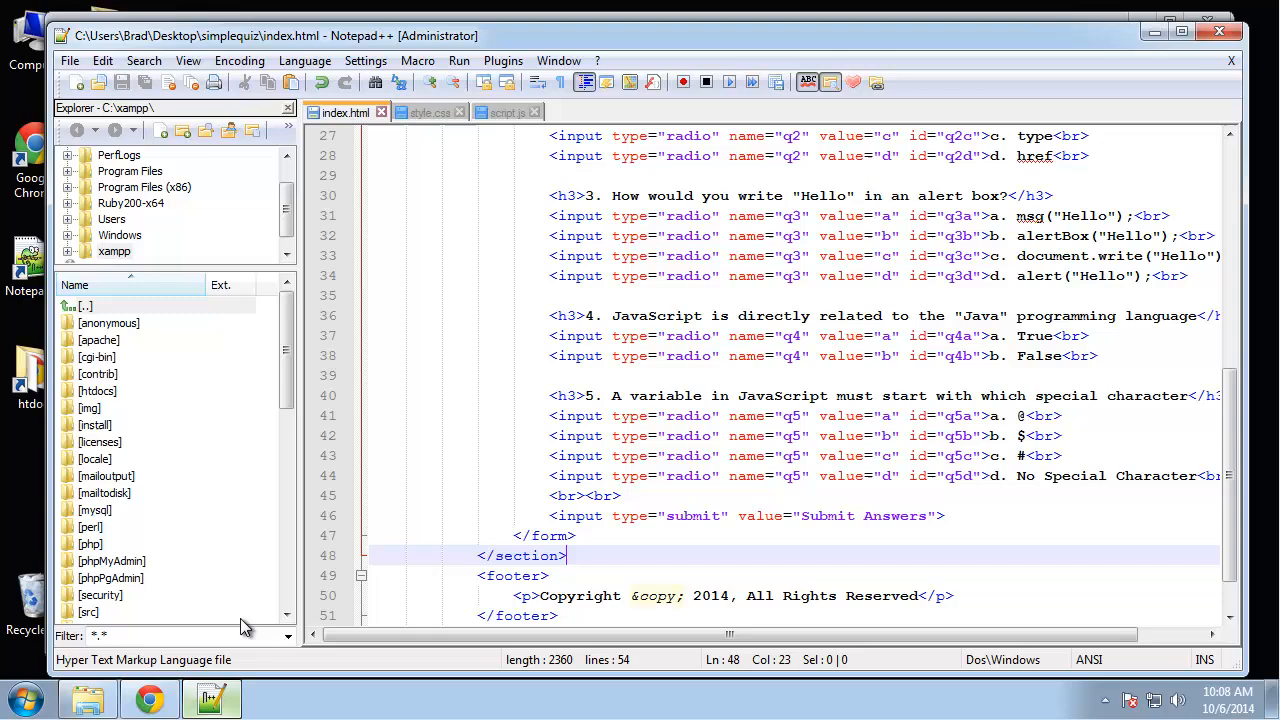
click(428, 112)
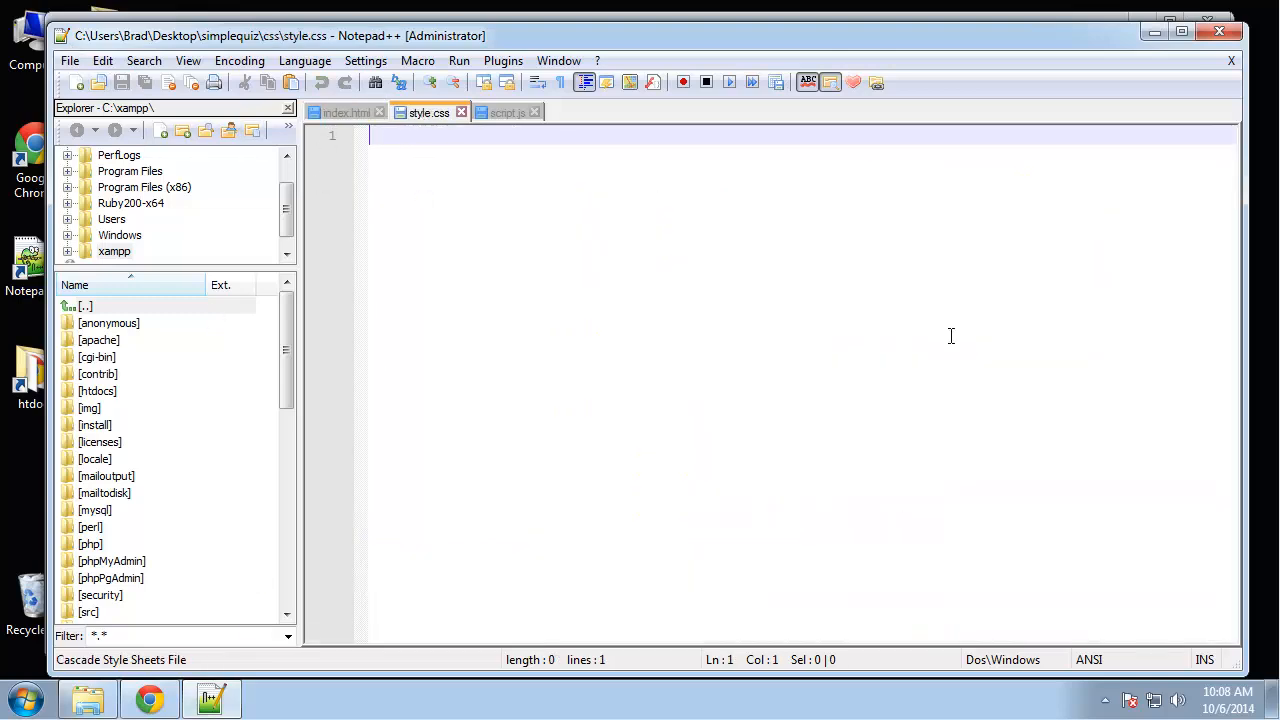
text(b)
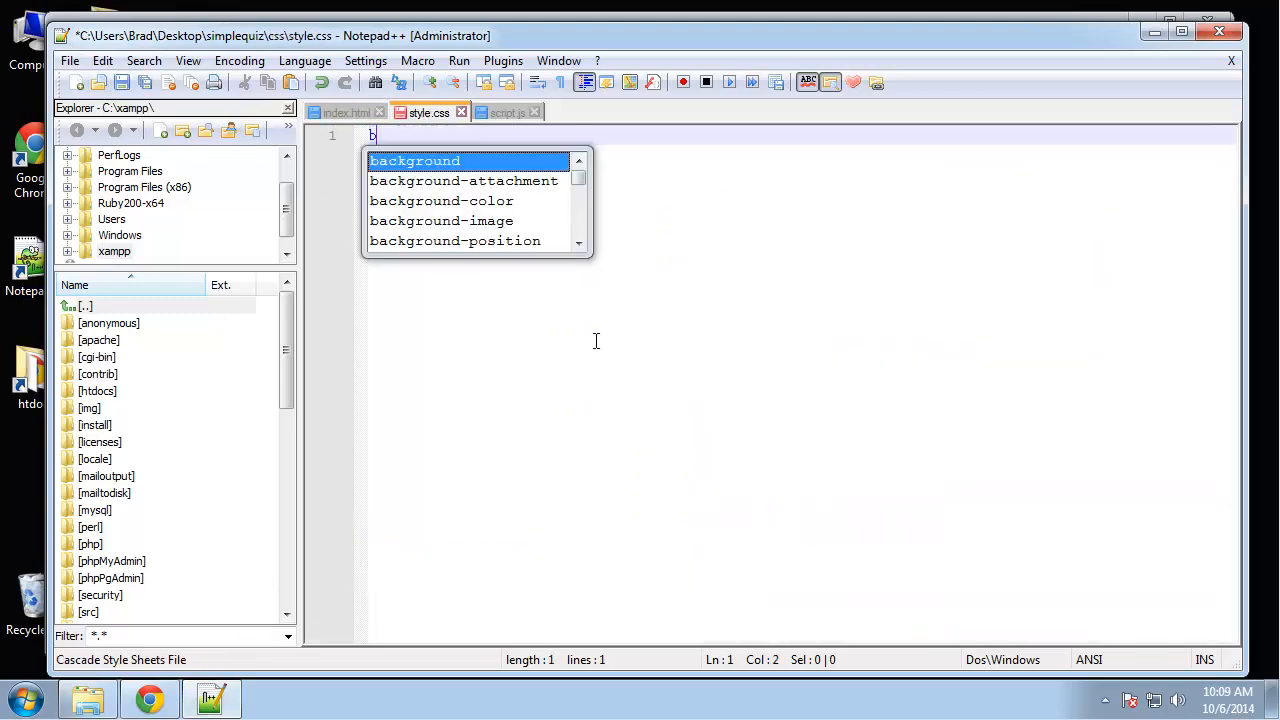
text(ody{)
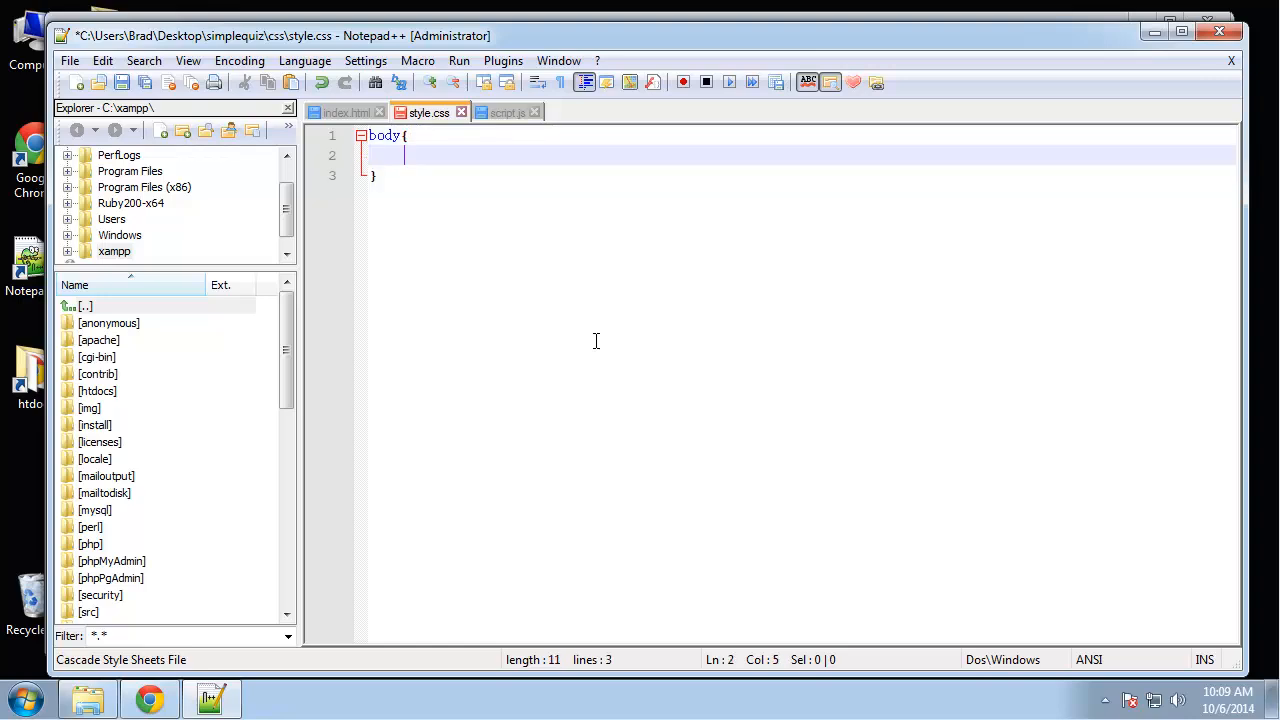
text(background:)
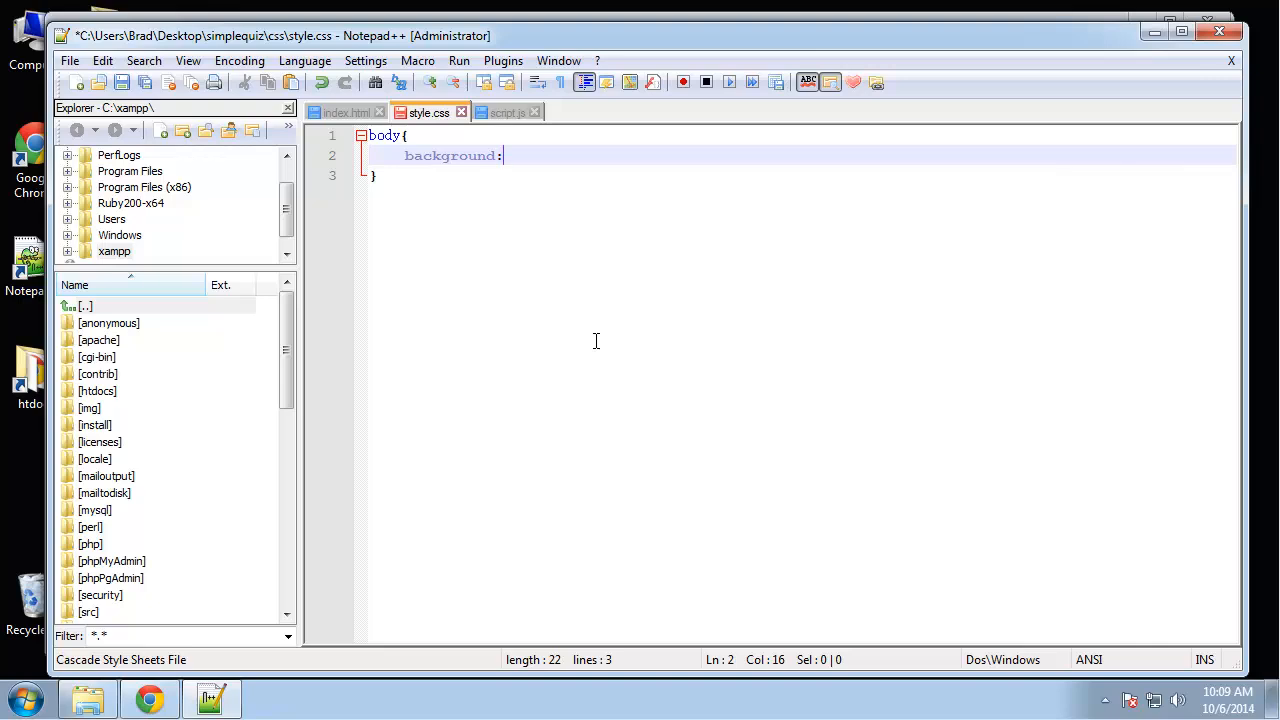
text(f)
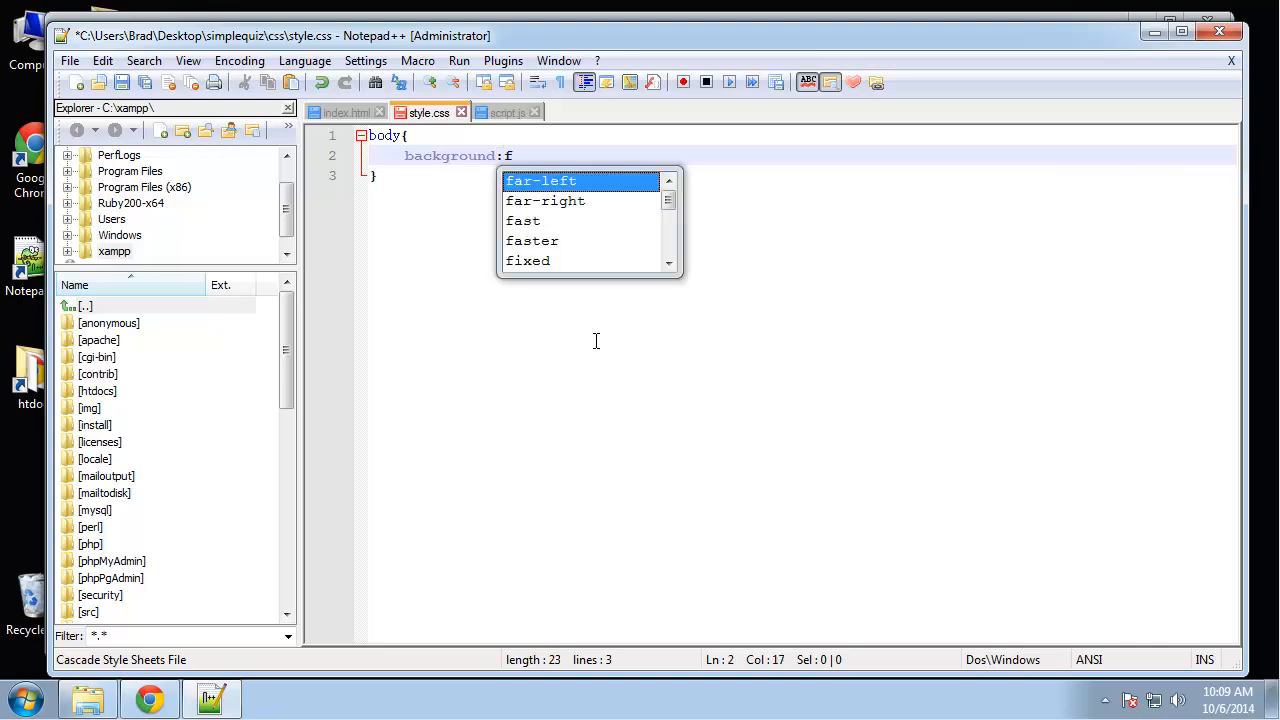
text(0)
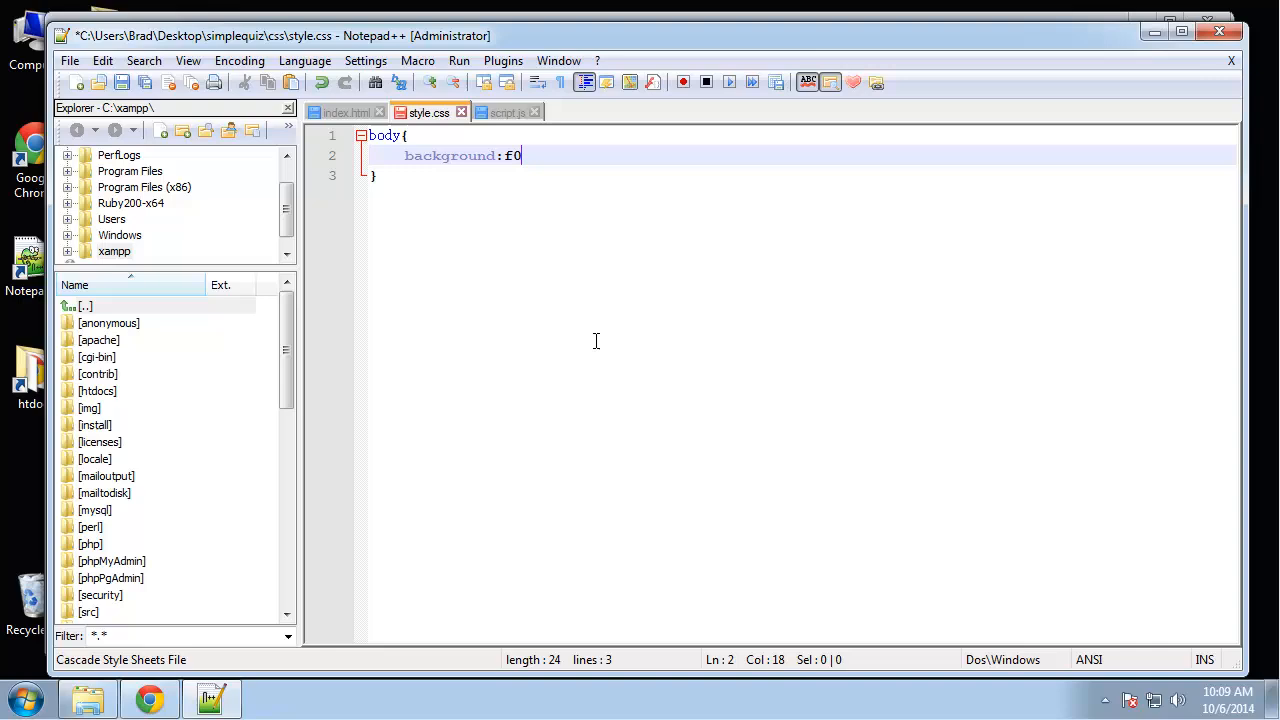
text(6)
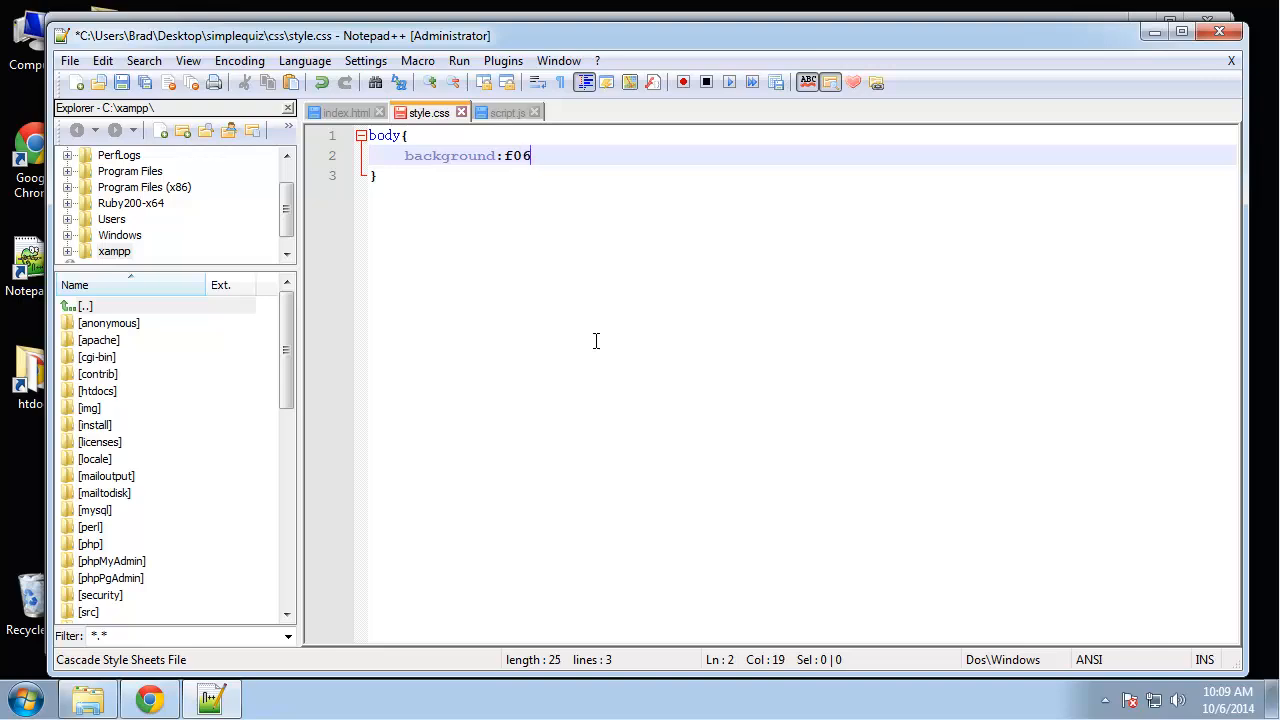
text(226;)
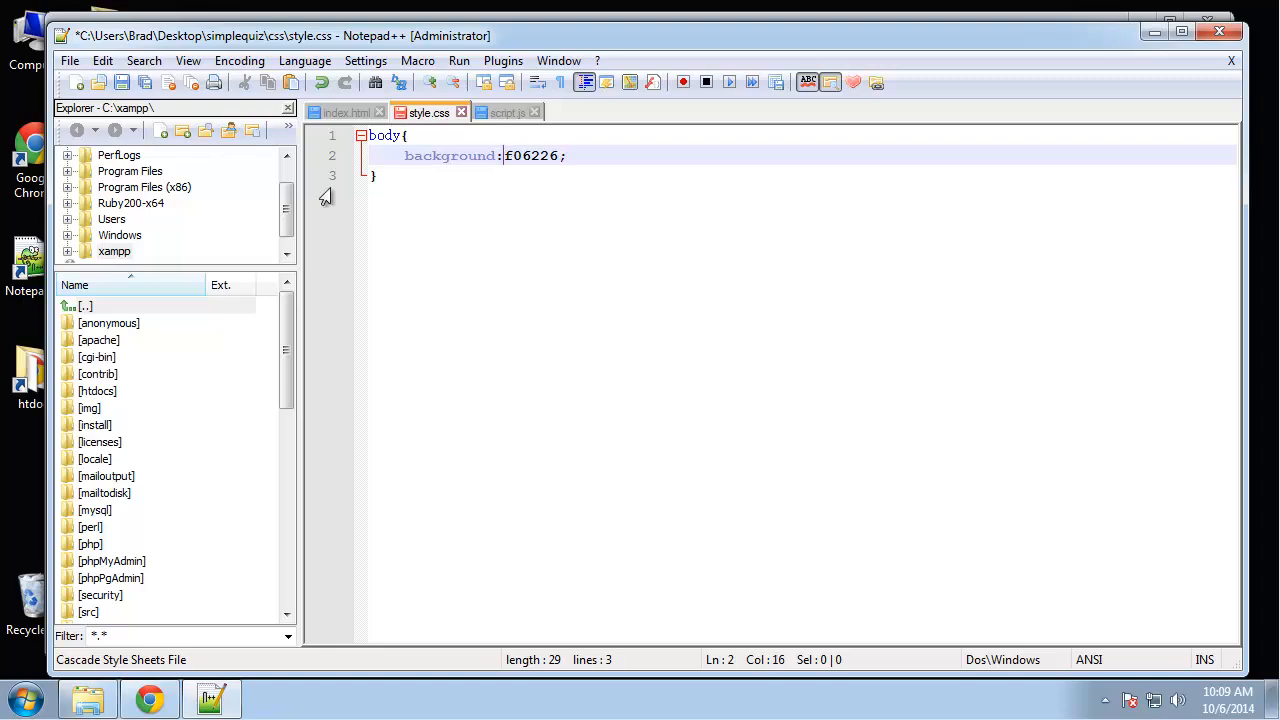
text(#f)
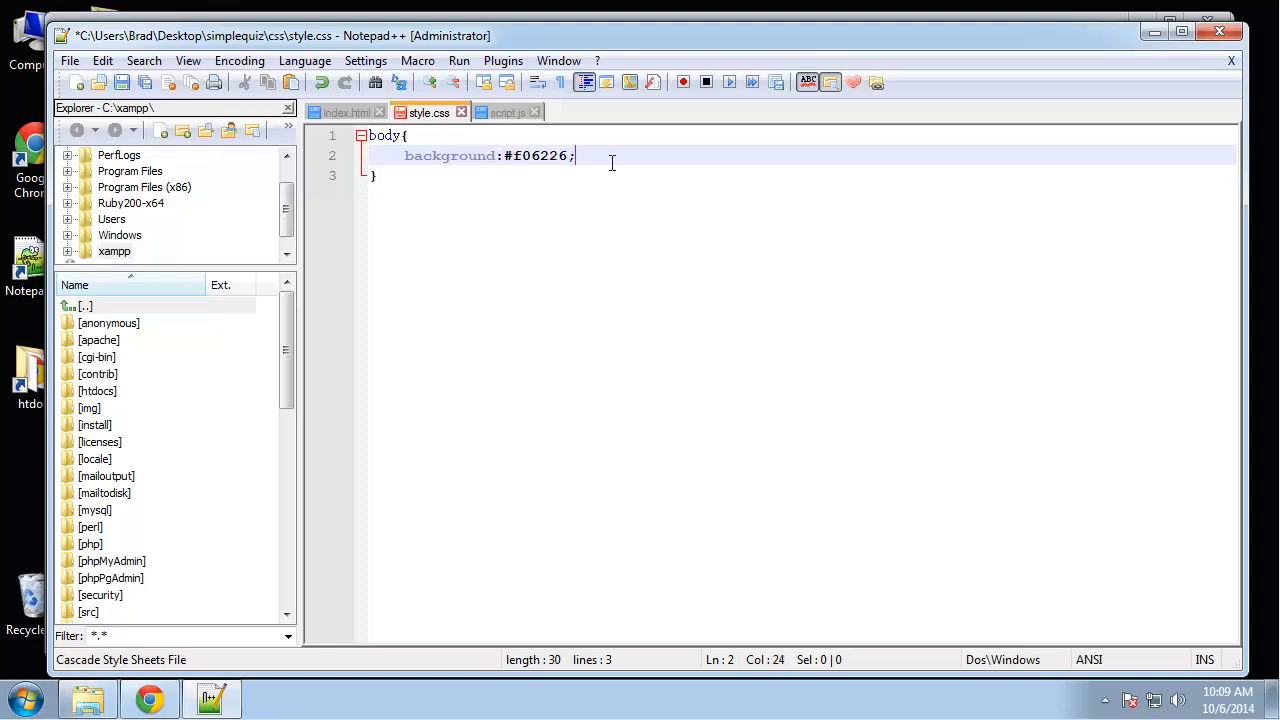
text(color:#fff)
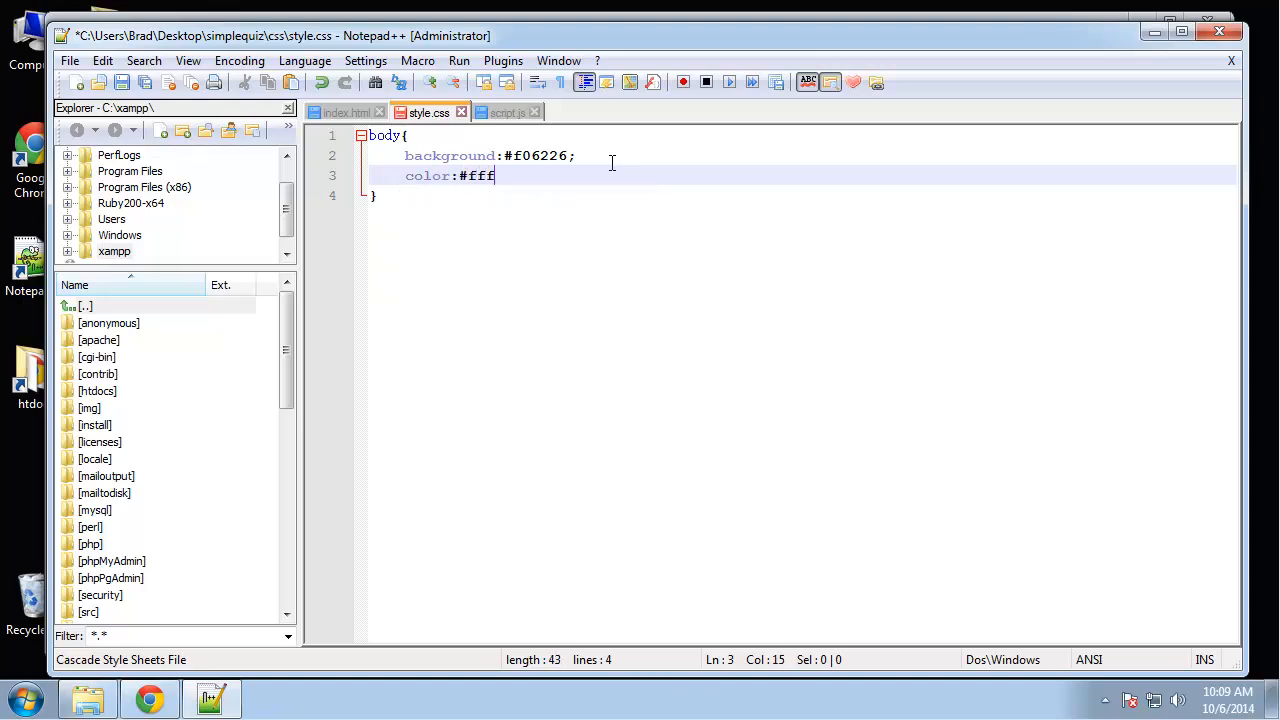
key(Enter)
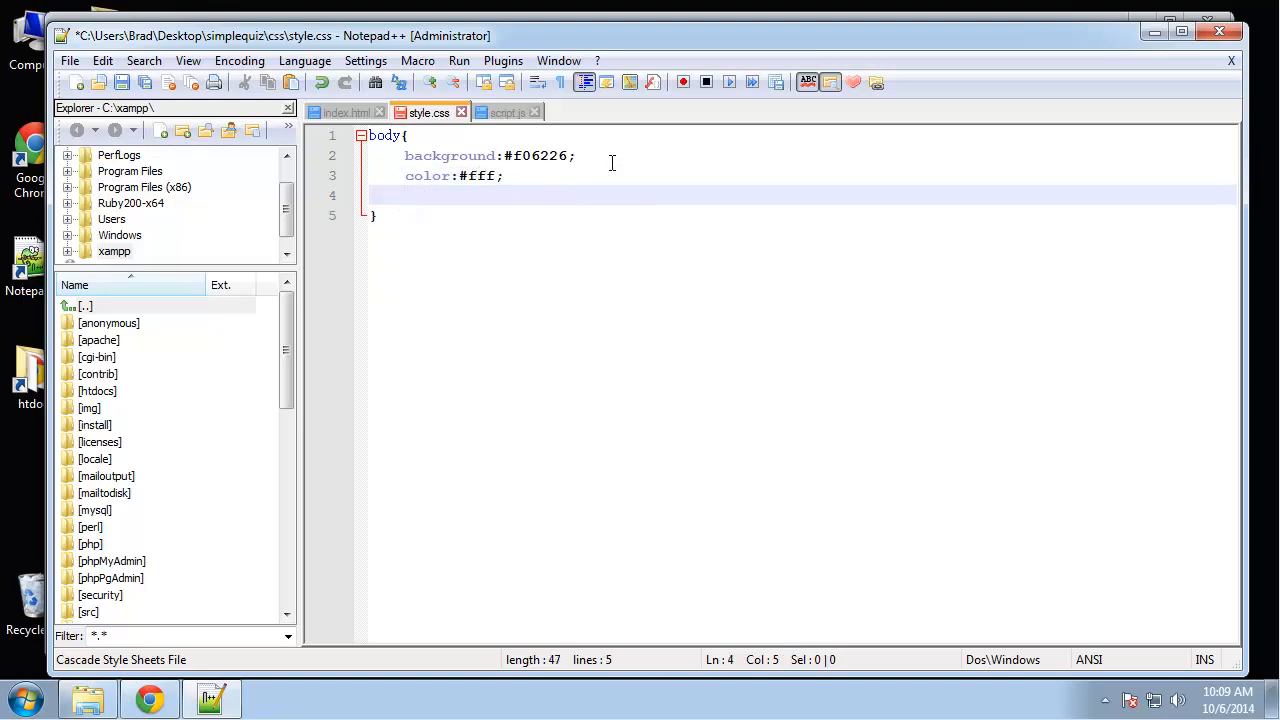
Step: Add font-family Arial, sans-serif and font-size 14px to the body rule
text(font-family:')
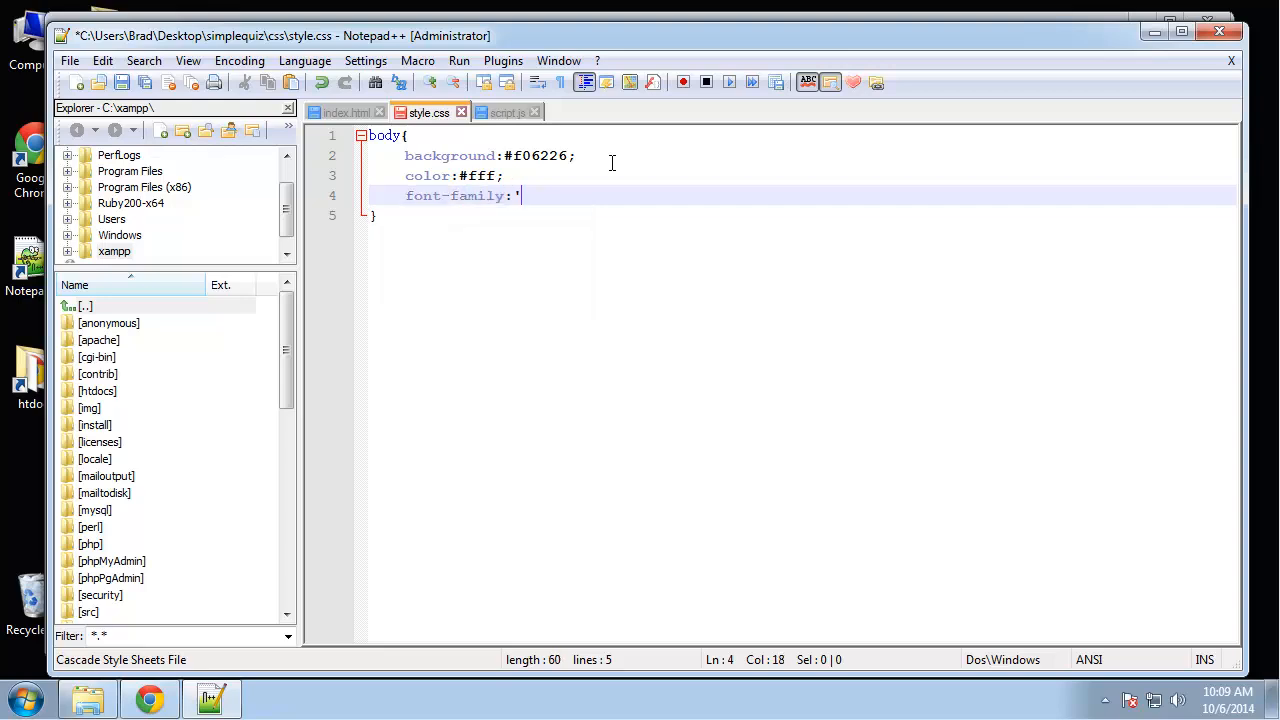
text(Arial')
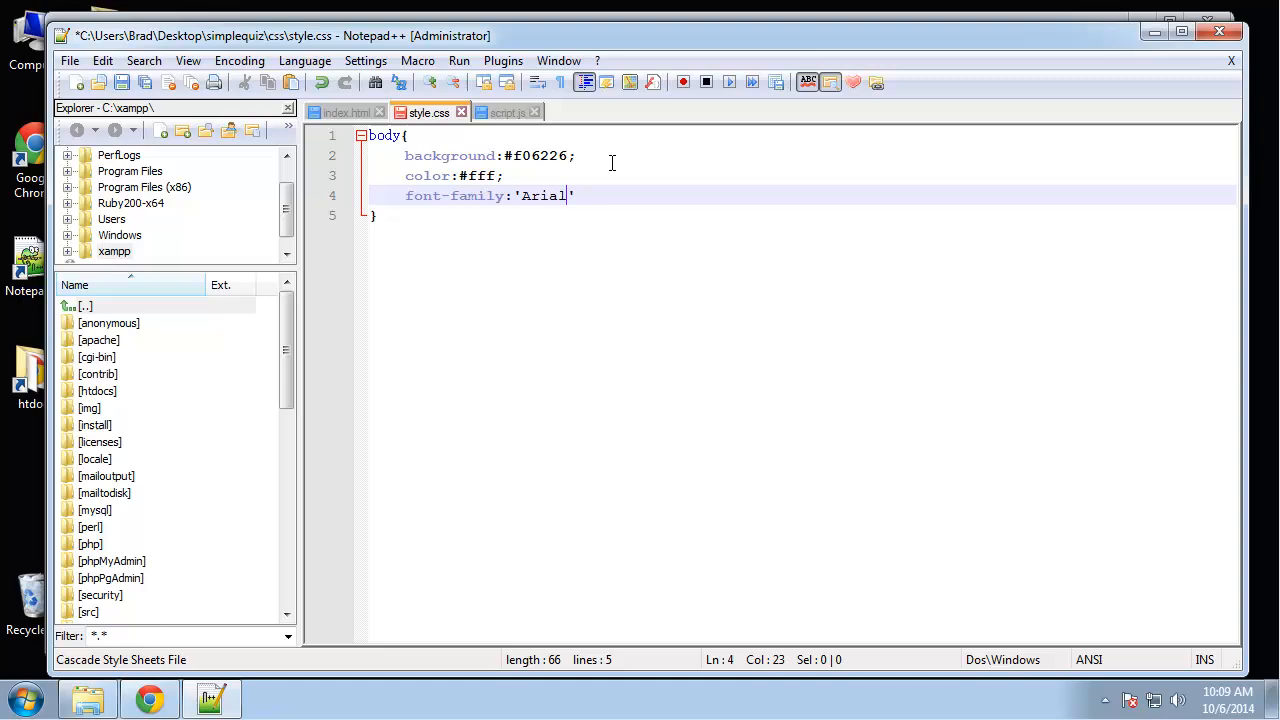
text(, sans)
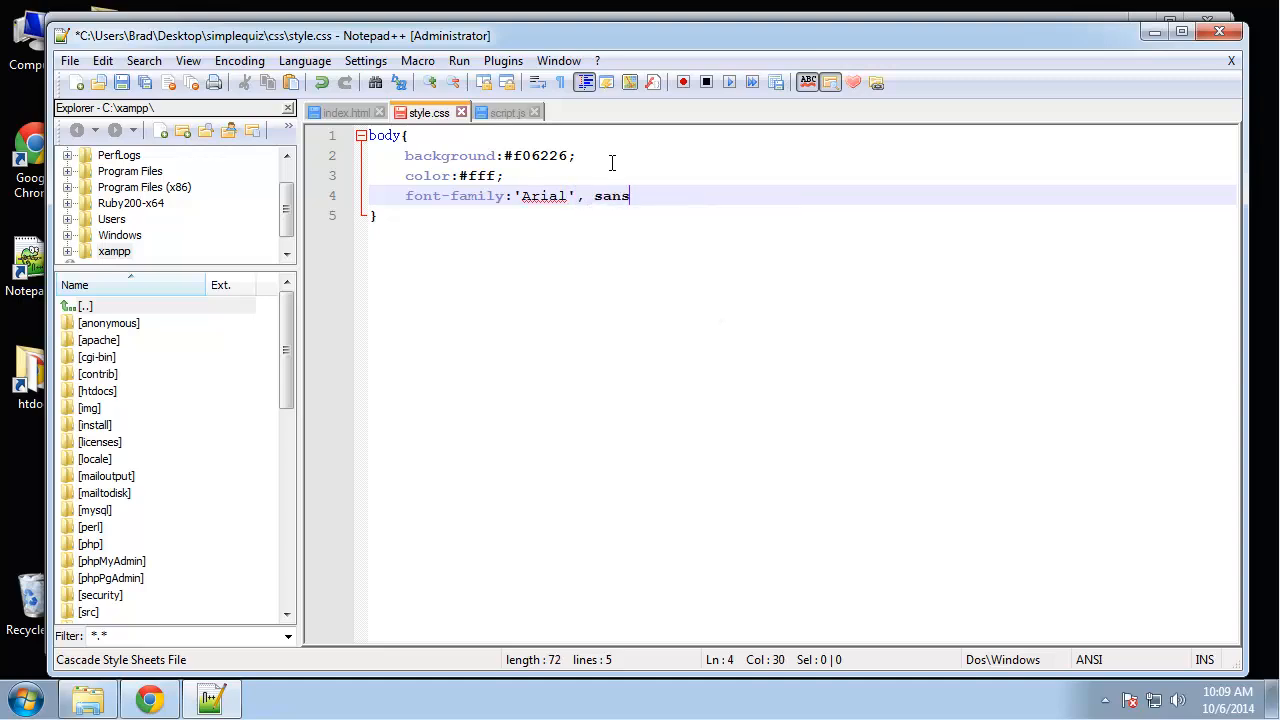
text(-serif;)
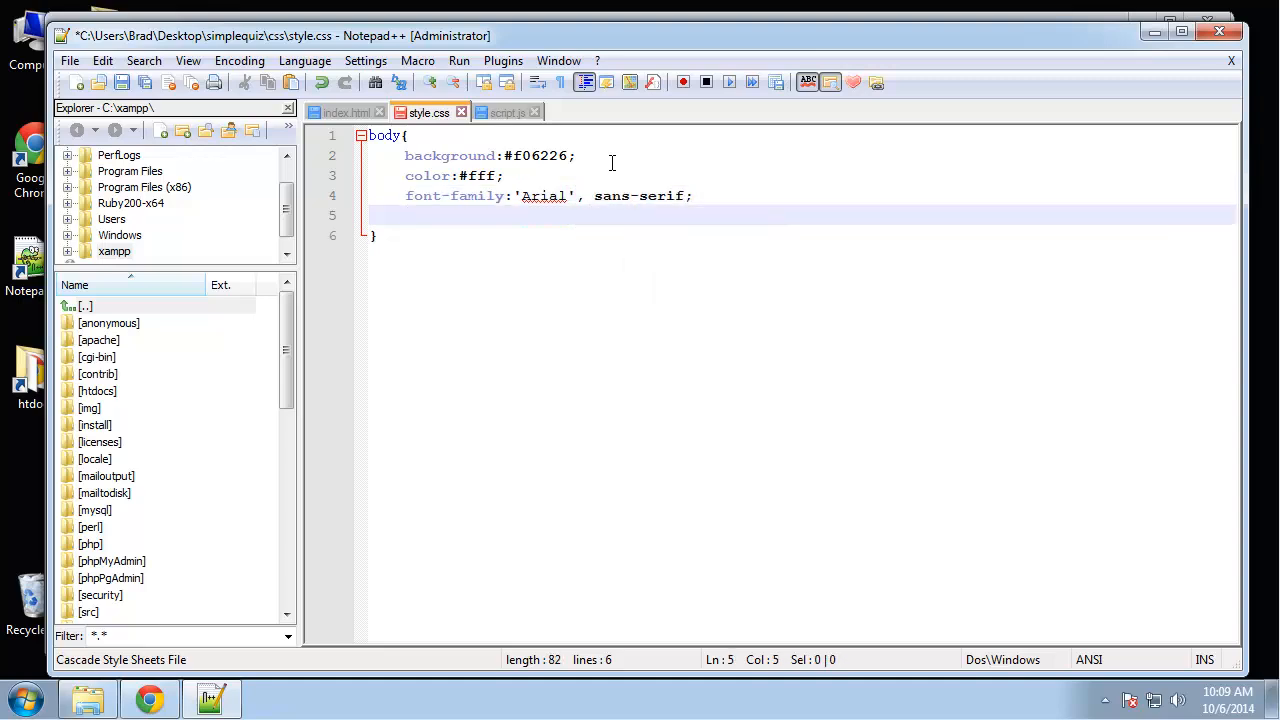
text(font-size:1)
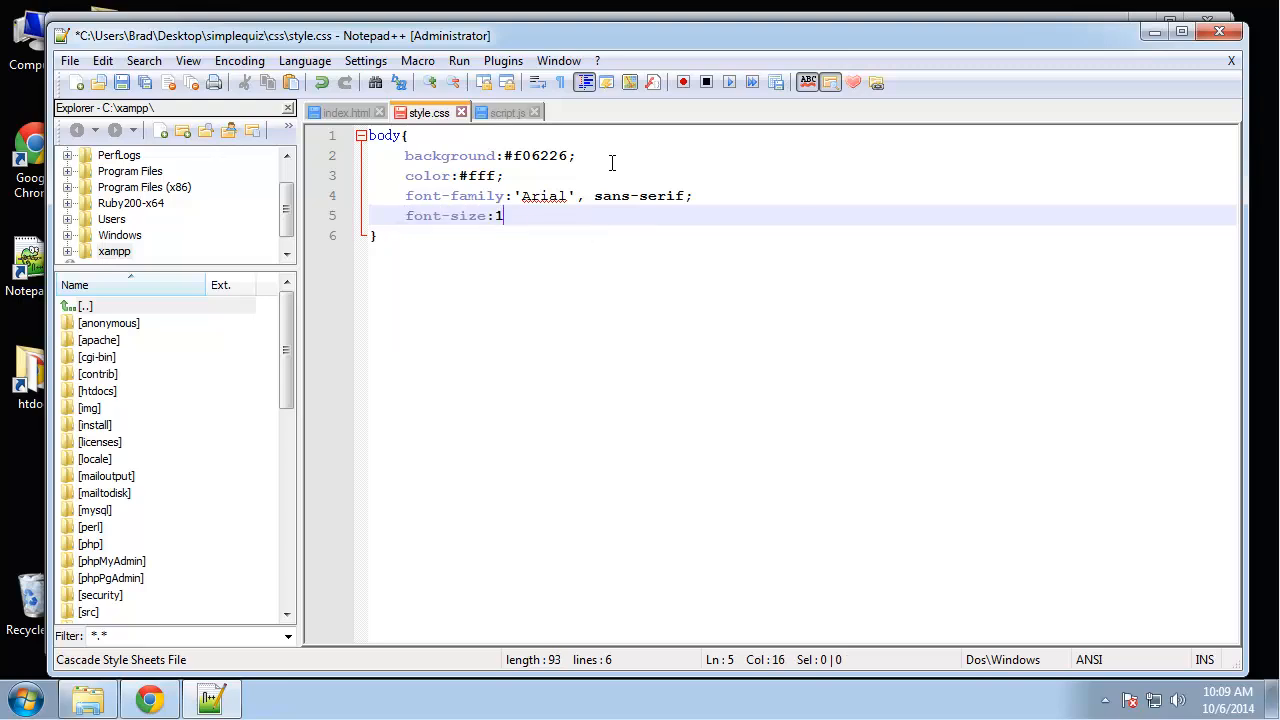
text(4px;)
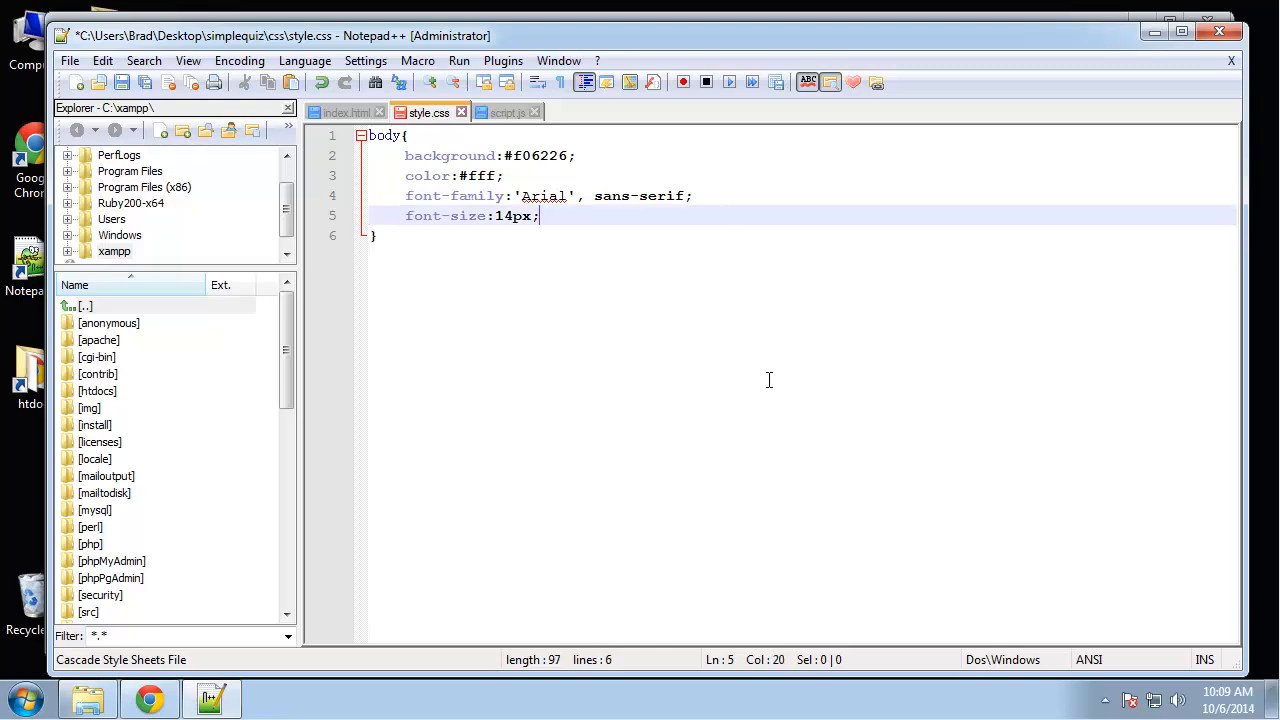
Step: Below the body rule, begin a #container{ rule with its width property started
click(148, 698)
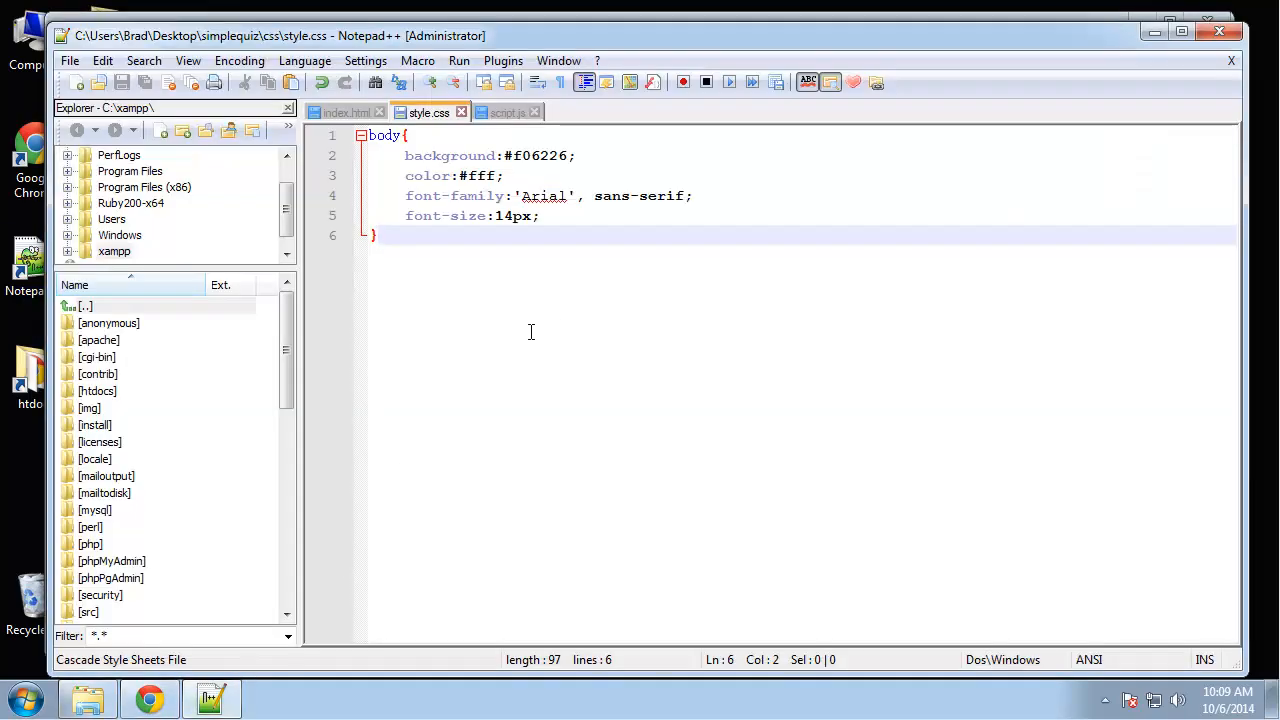
key(Enter)
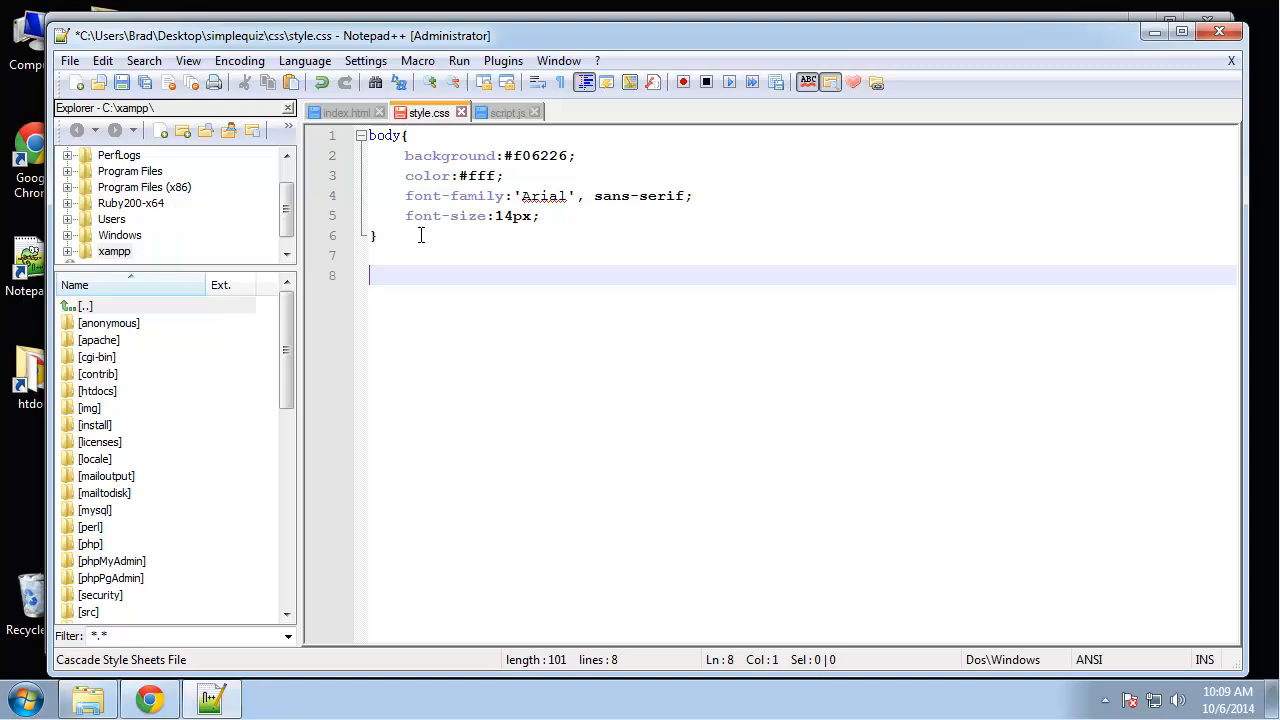
text(#)
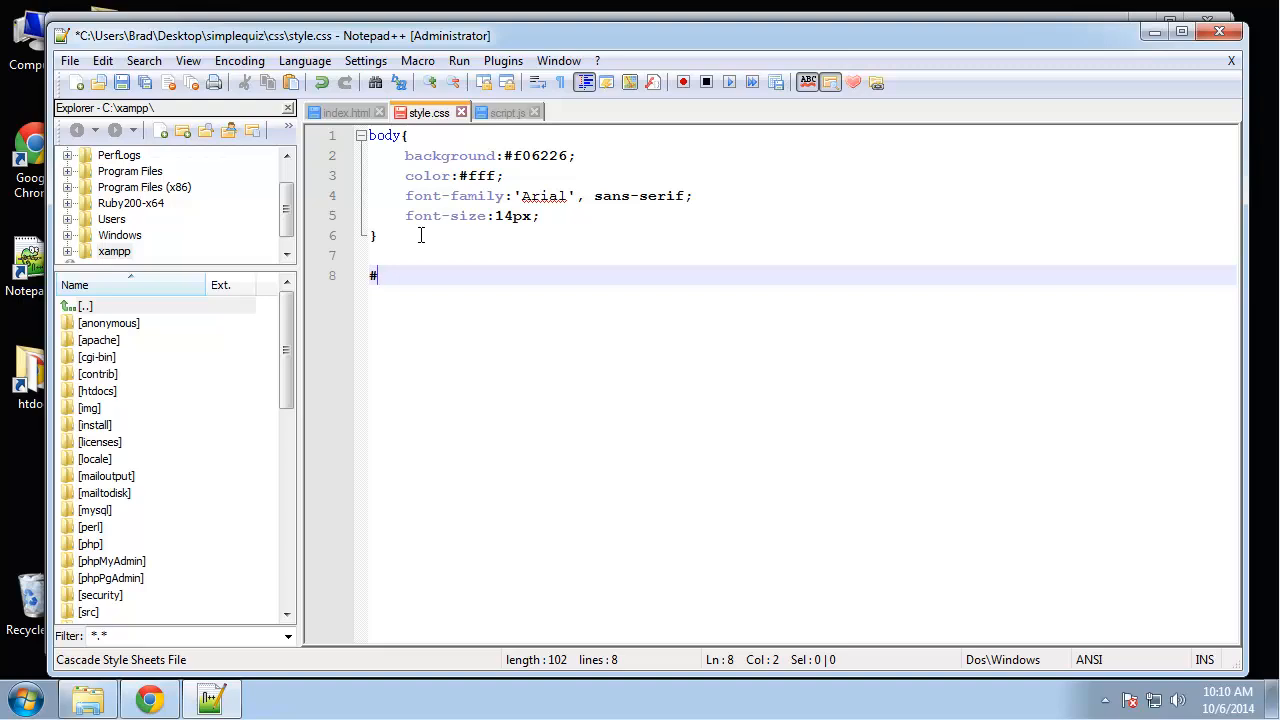
text(containe)
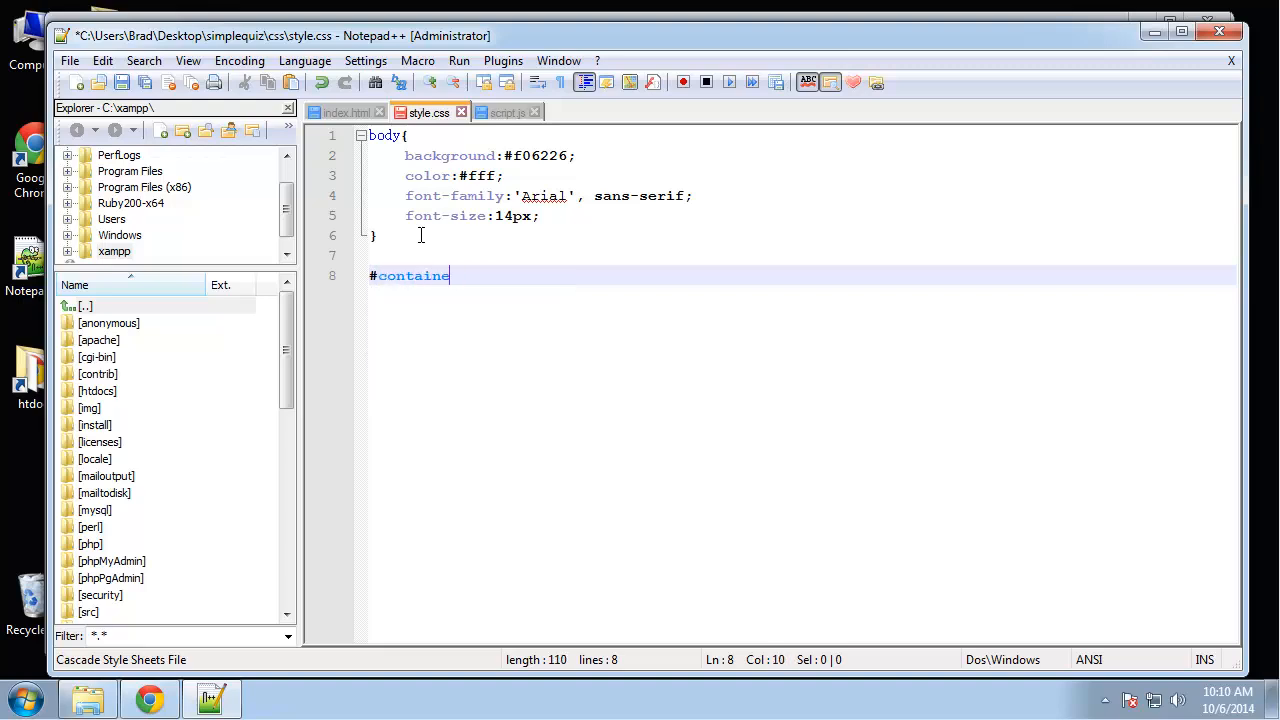
text(r{)
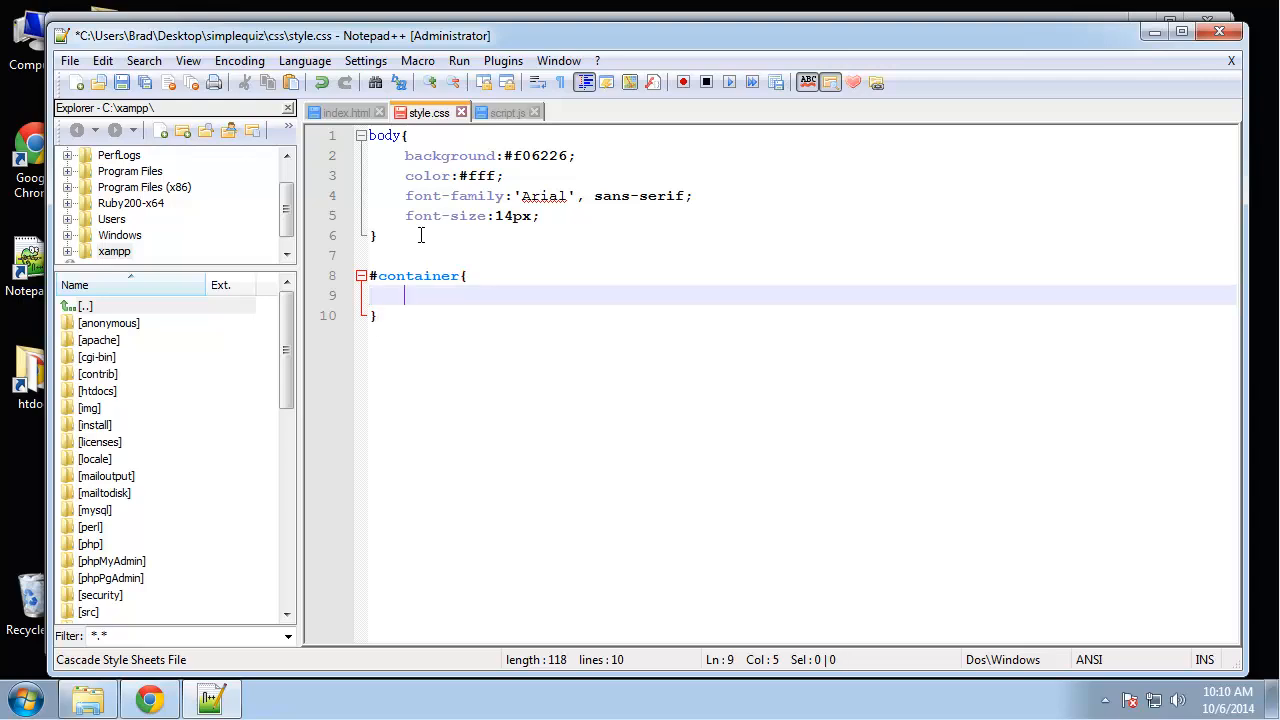
text(width)
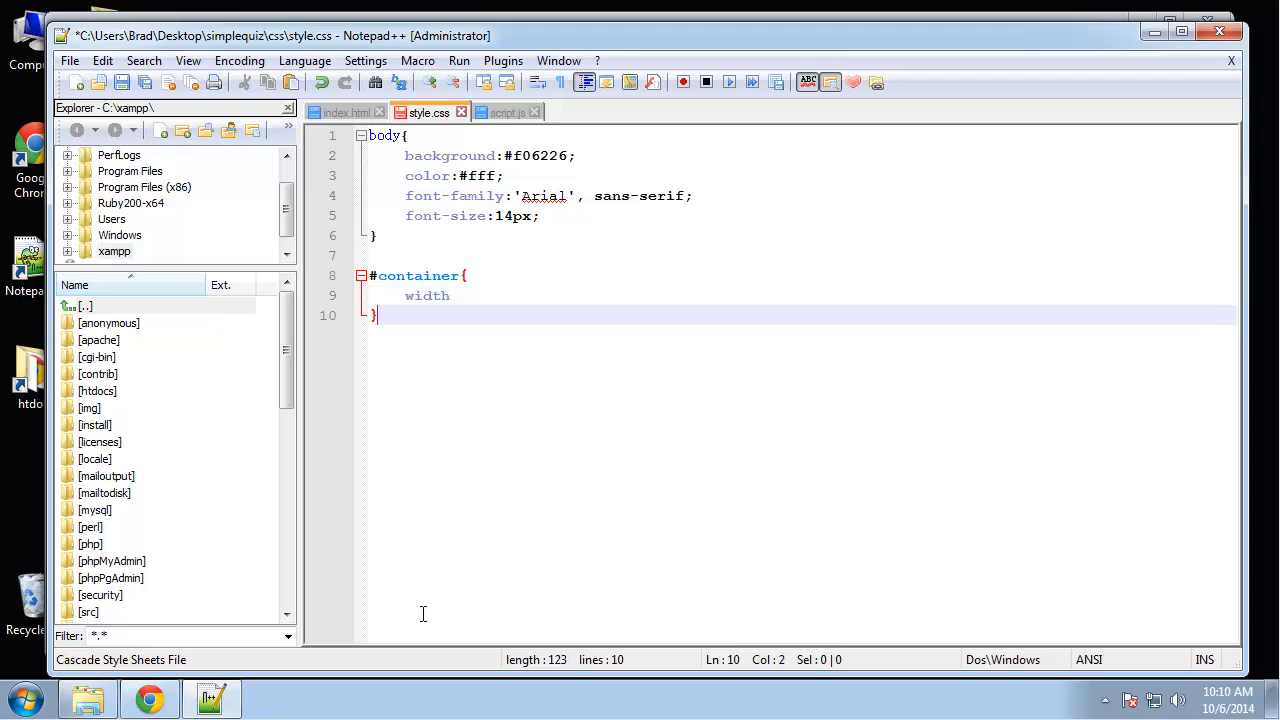
click(148, 696)
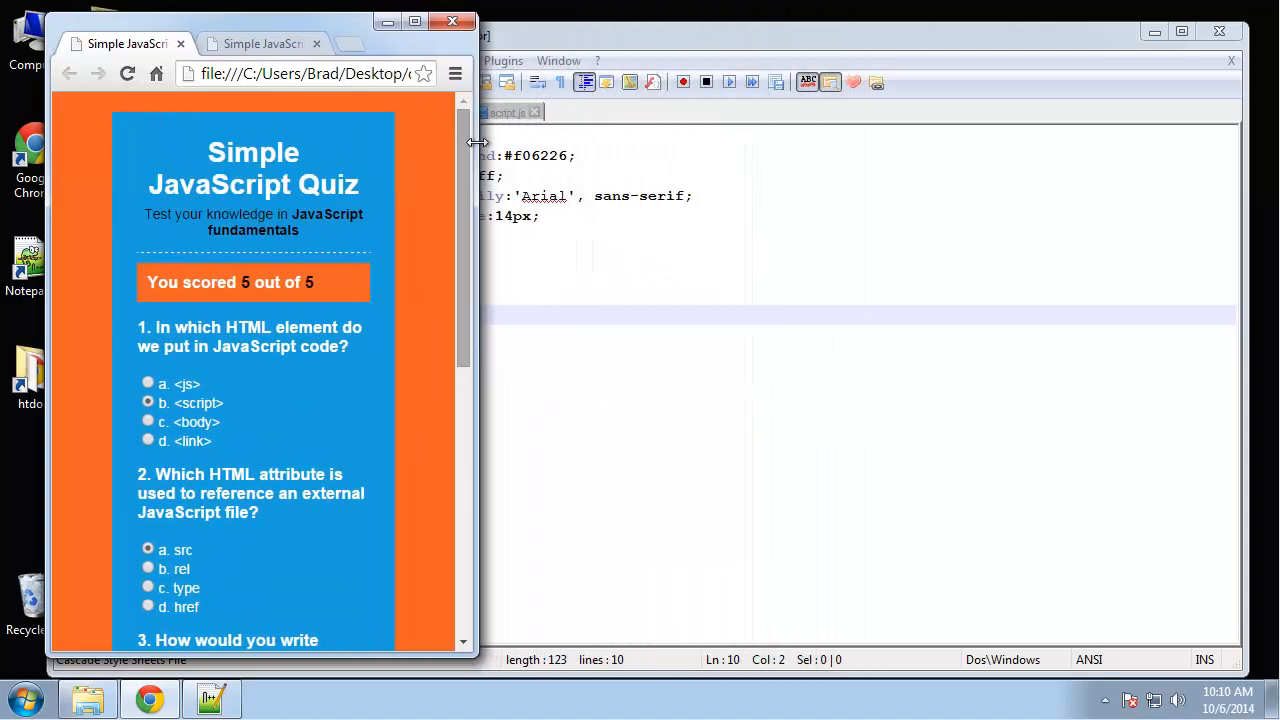
Step: Scroll through the finished styled quiz in Chrome and enlarge the window to fill the screen
scroll(down, 3)
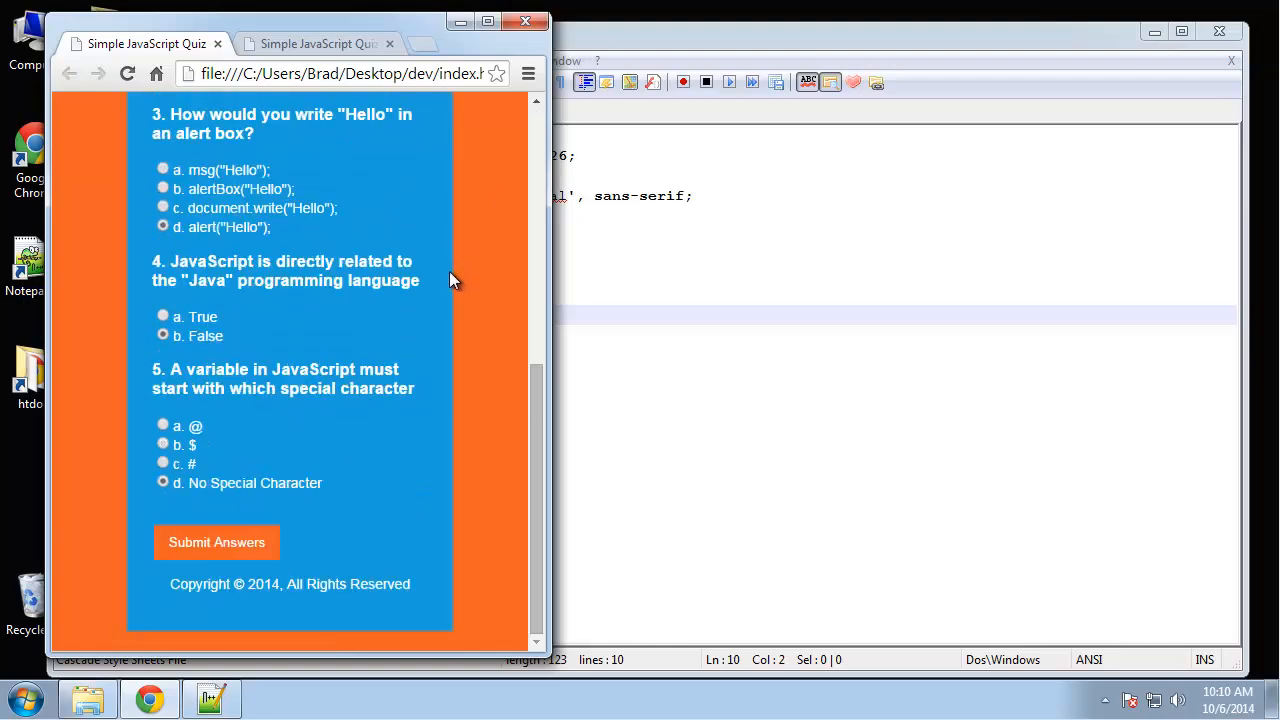
click(216, 542)
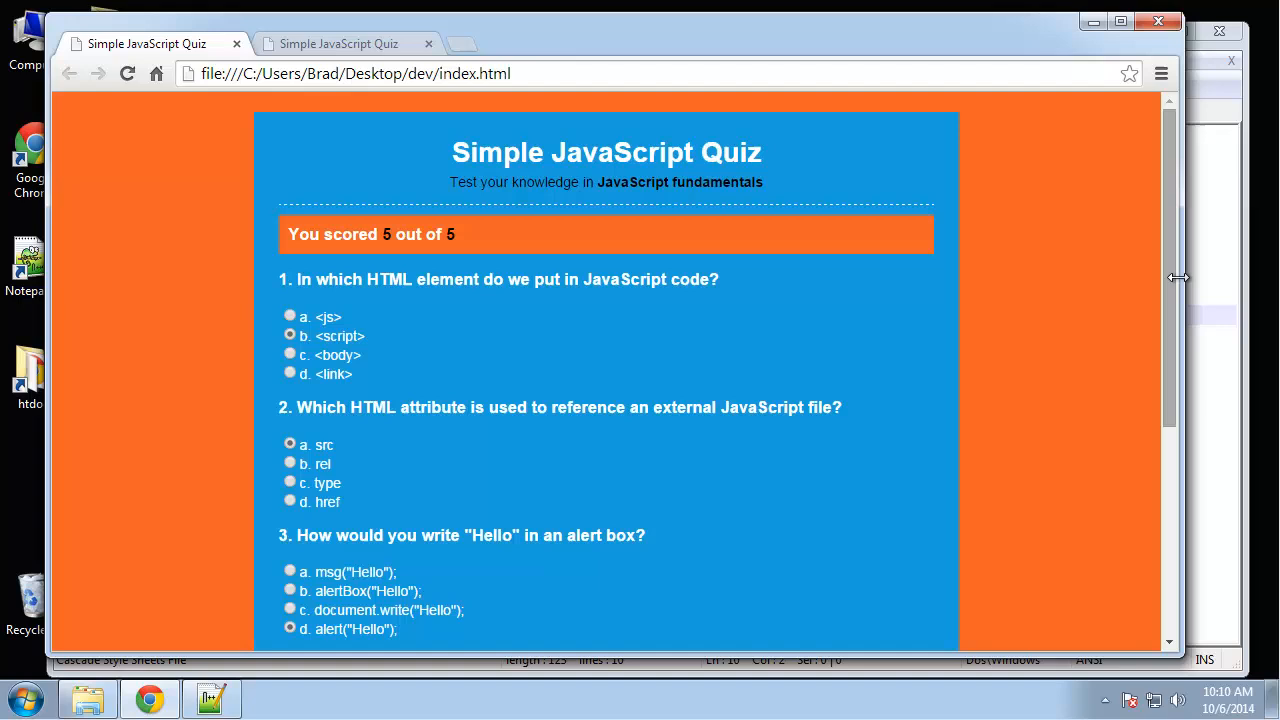
Step: Give #container width 60% and background #199fdb
click(210, 696)
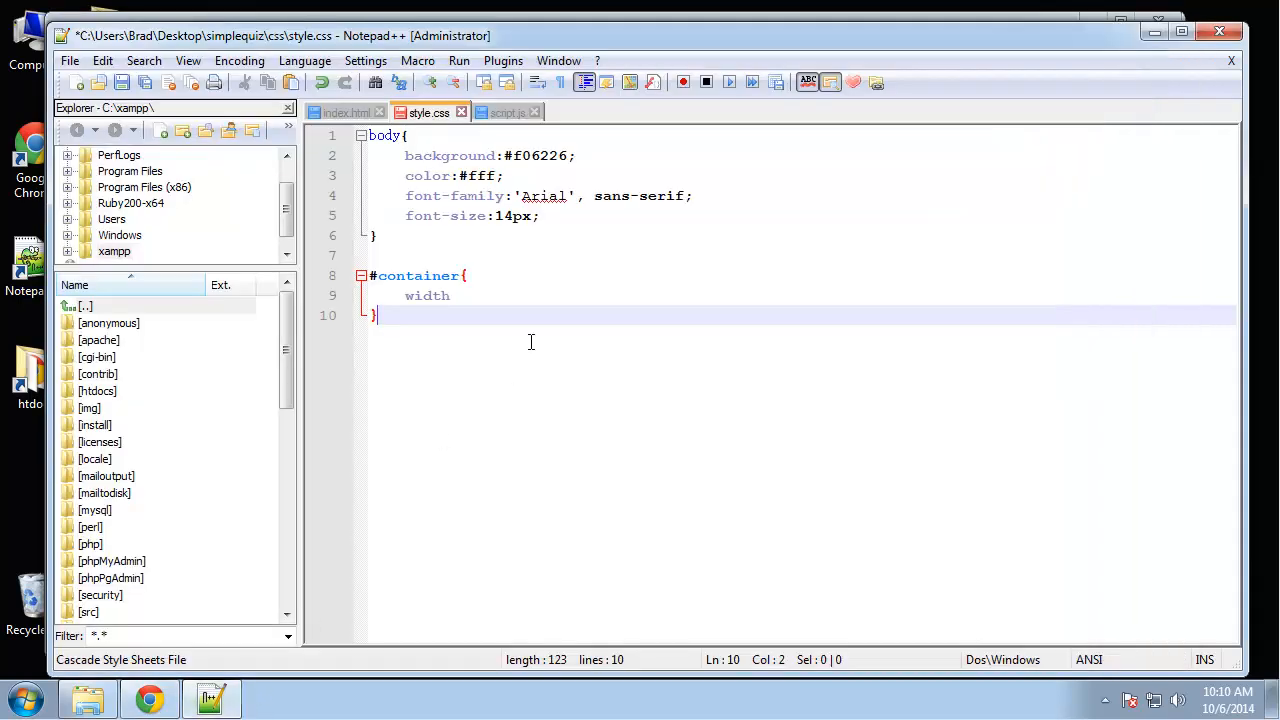
text(:)
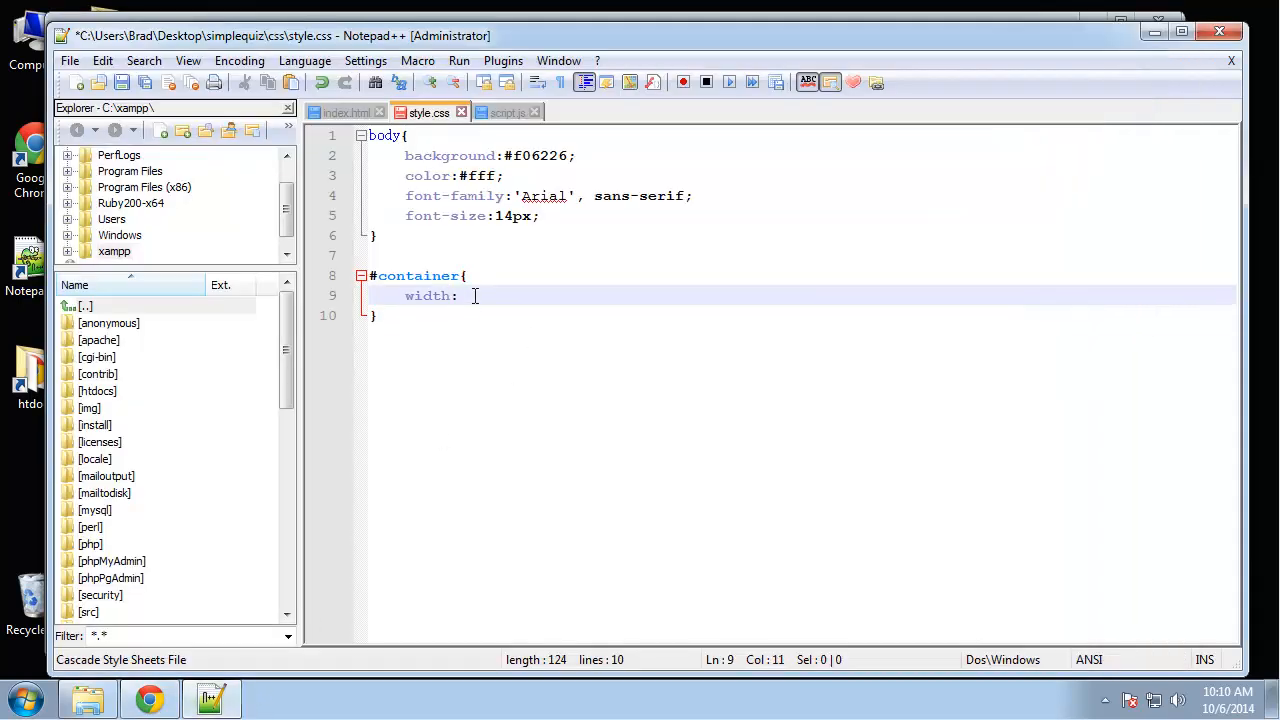
text(60%;)
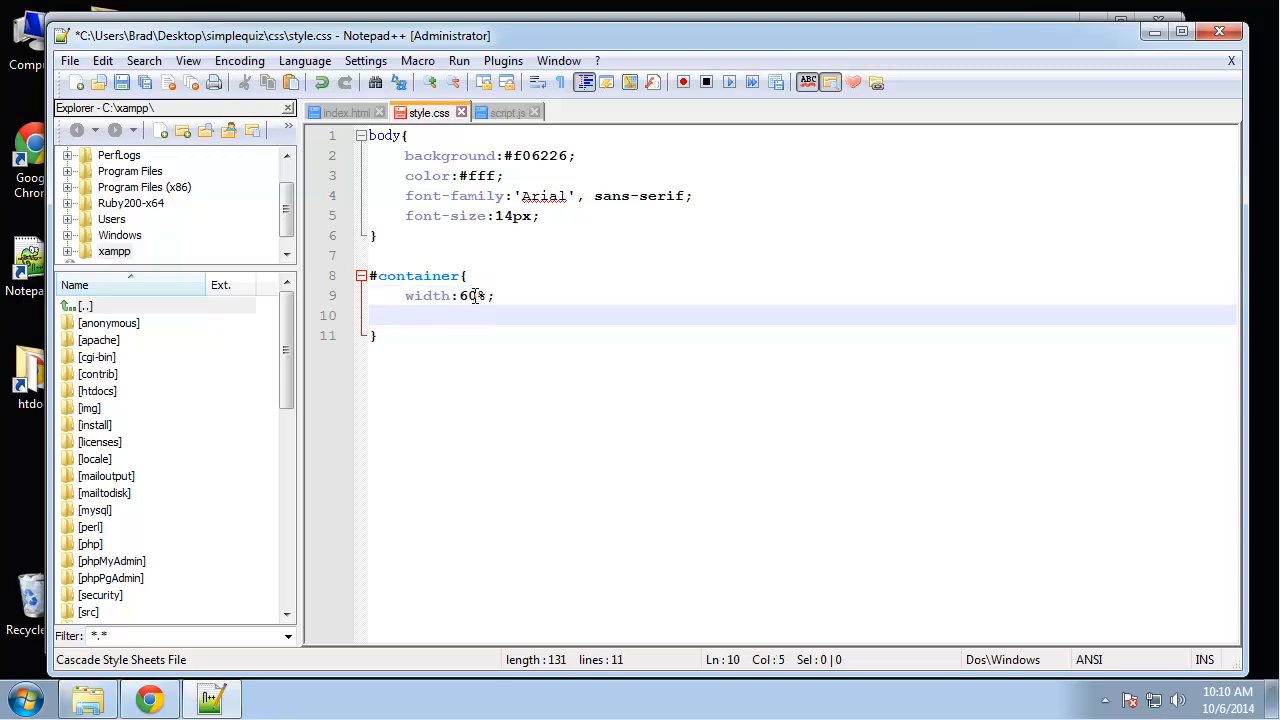
text(background:)
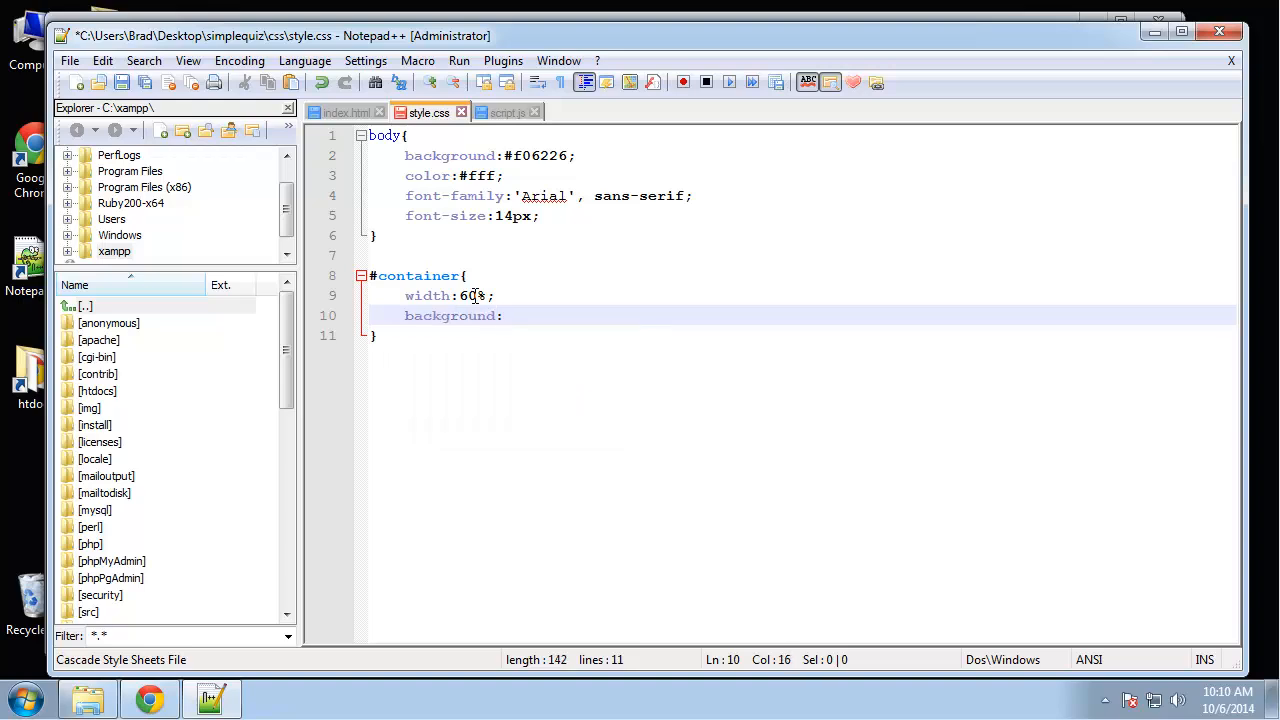
text(#)
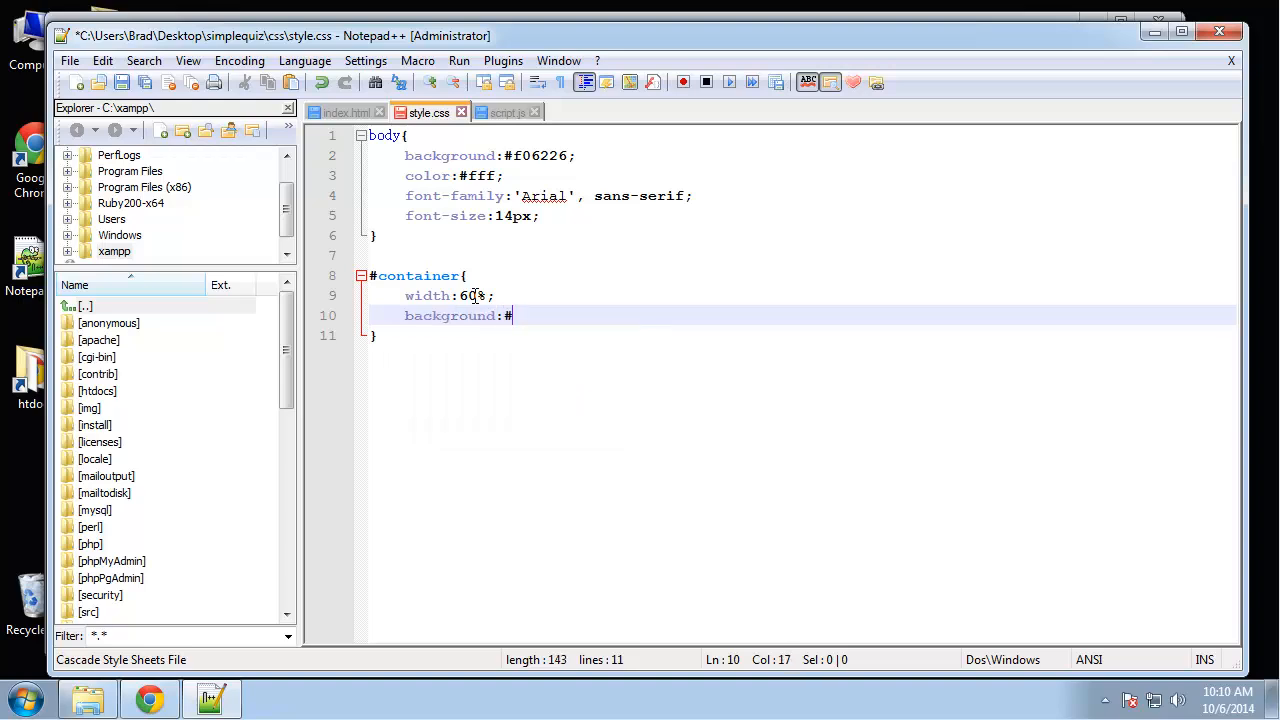
text(199)
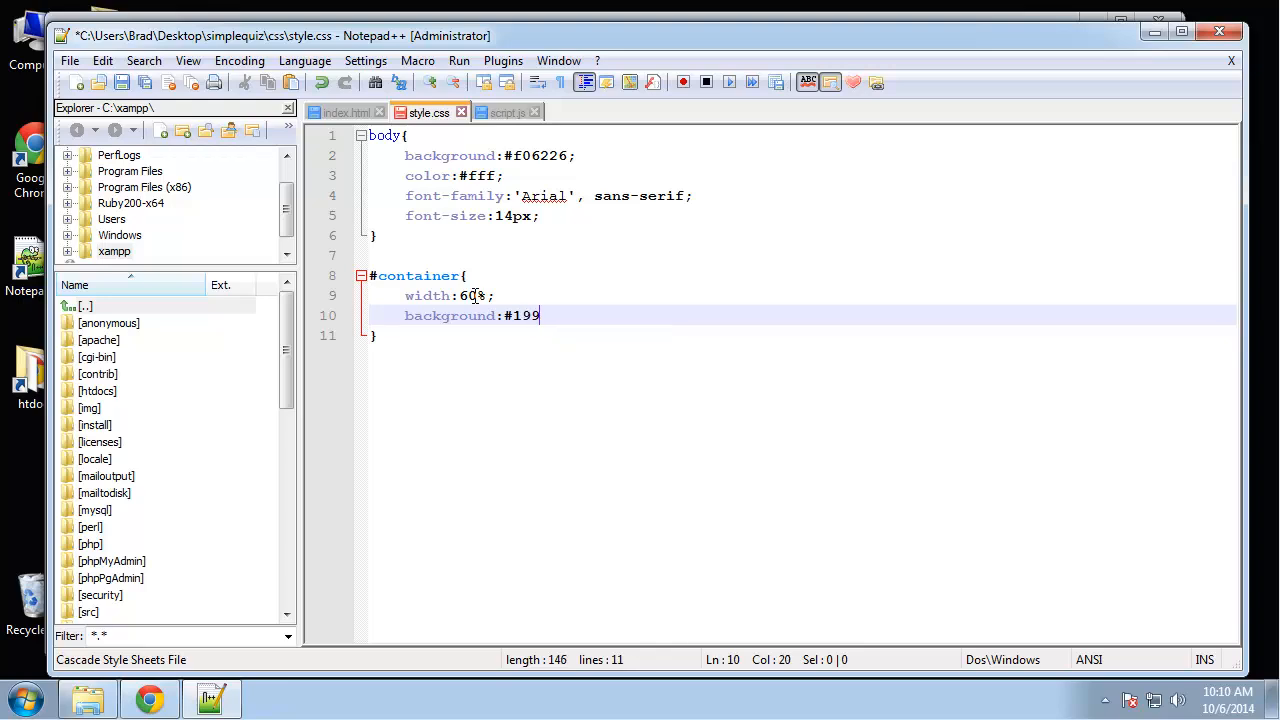
text(fdb)
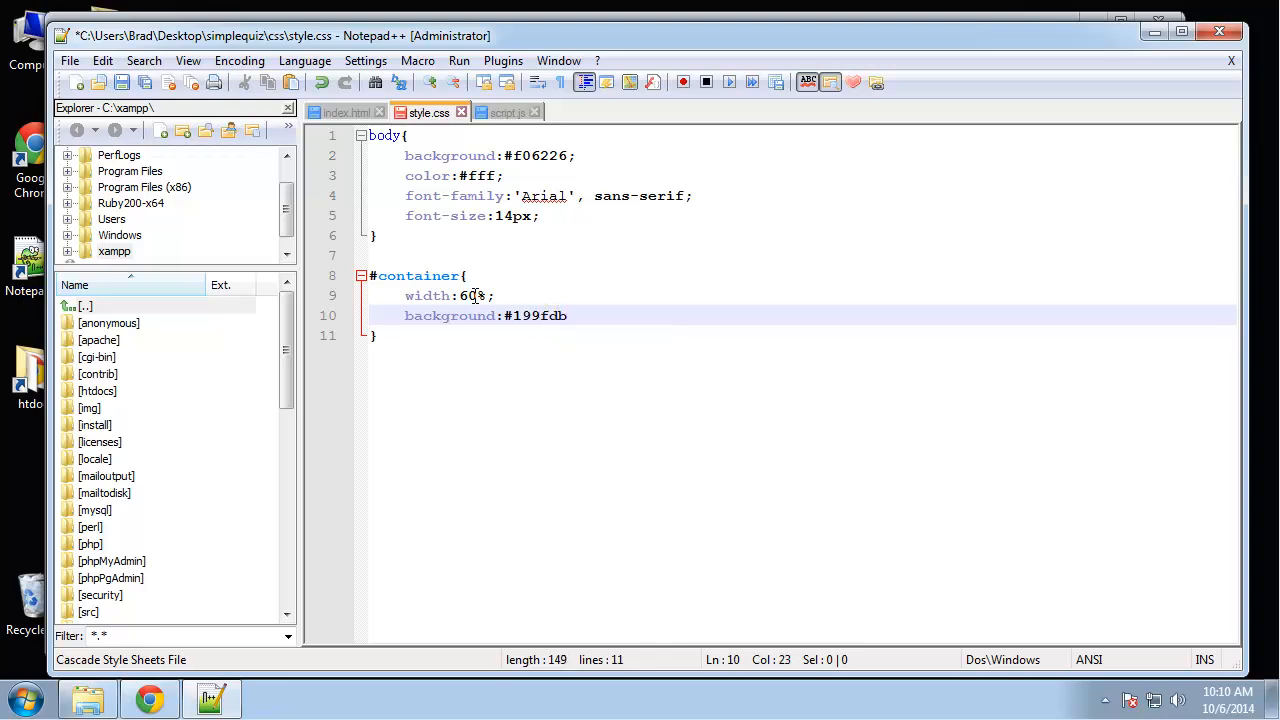
key(Enter)
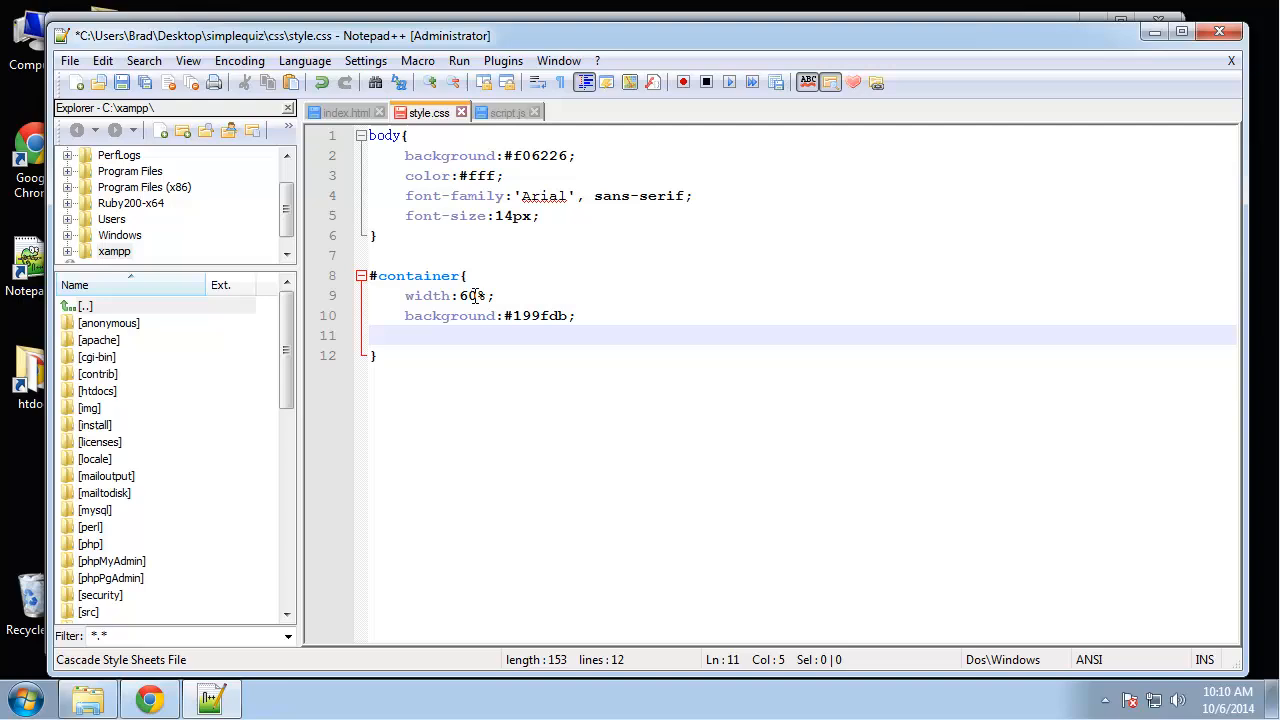
Step: Add margin 20px auto, overflow auto and padding 25px to the #container rule
text(margin:)
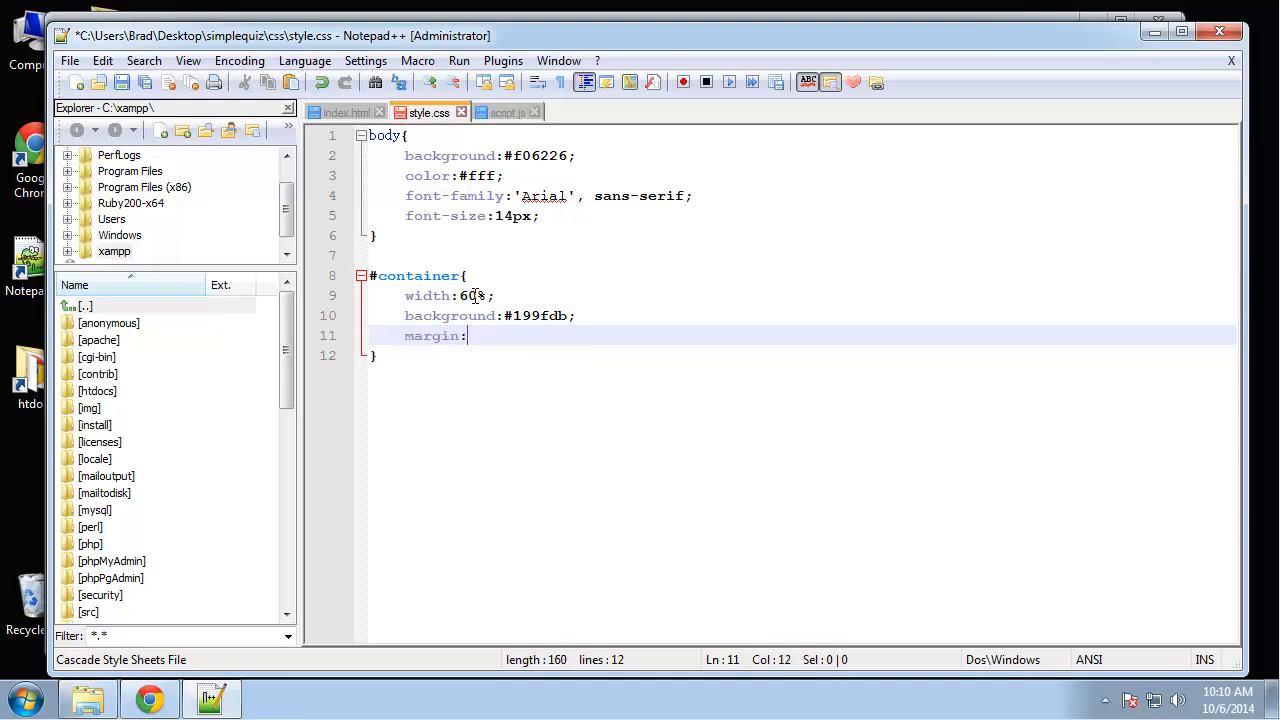
text(20px)
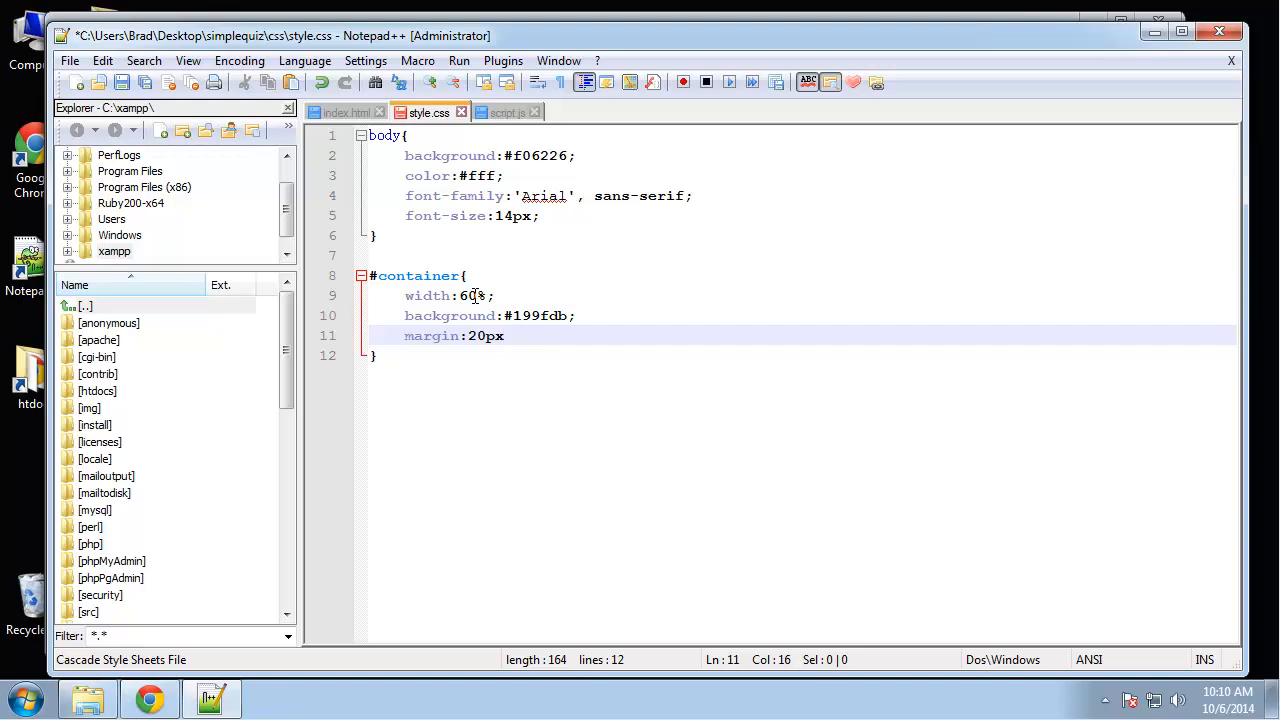
text(auto;)
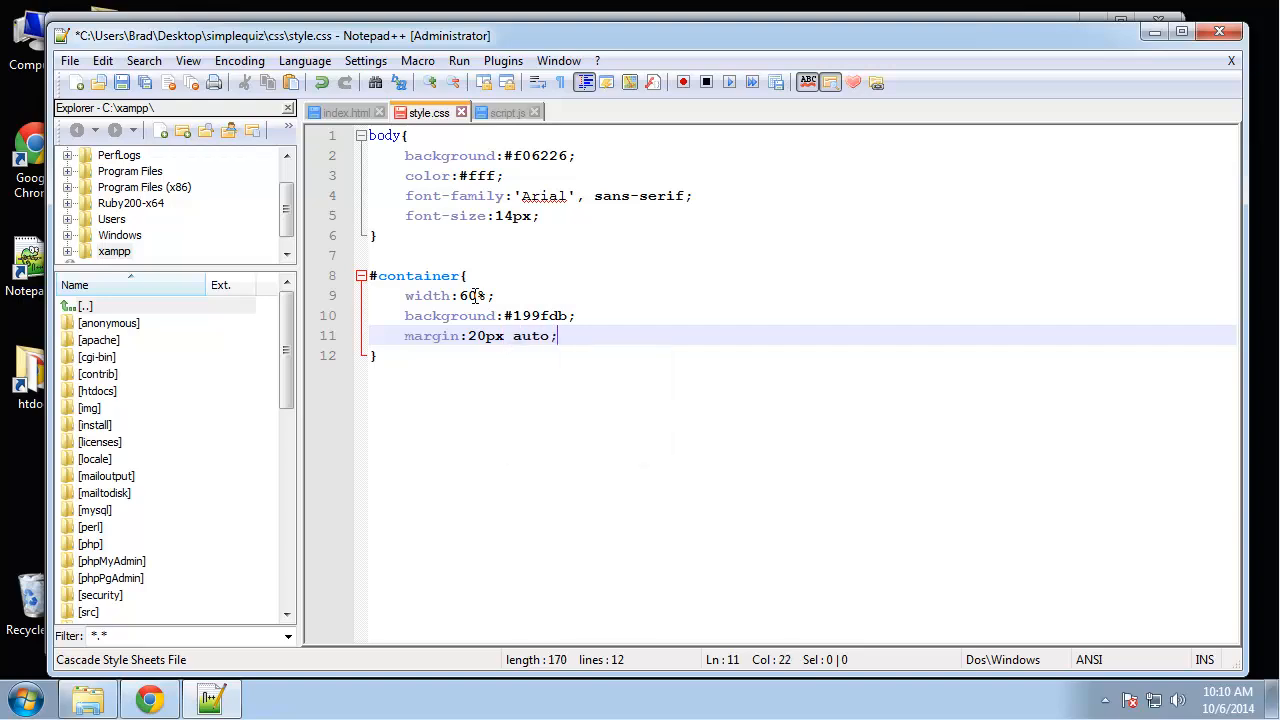
key(Return)
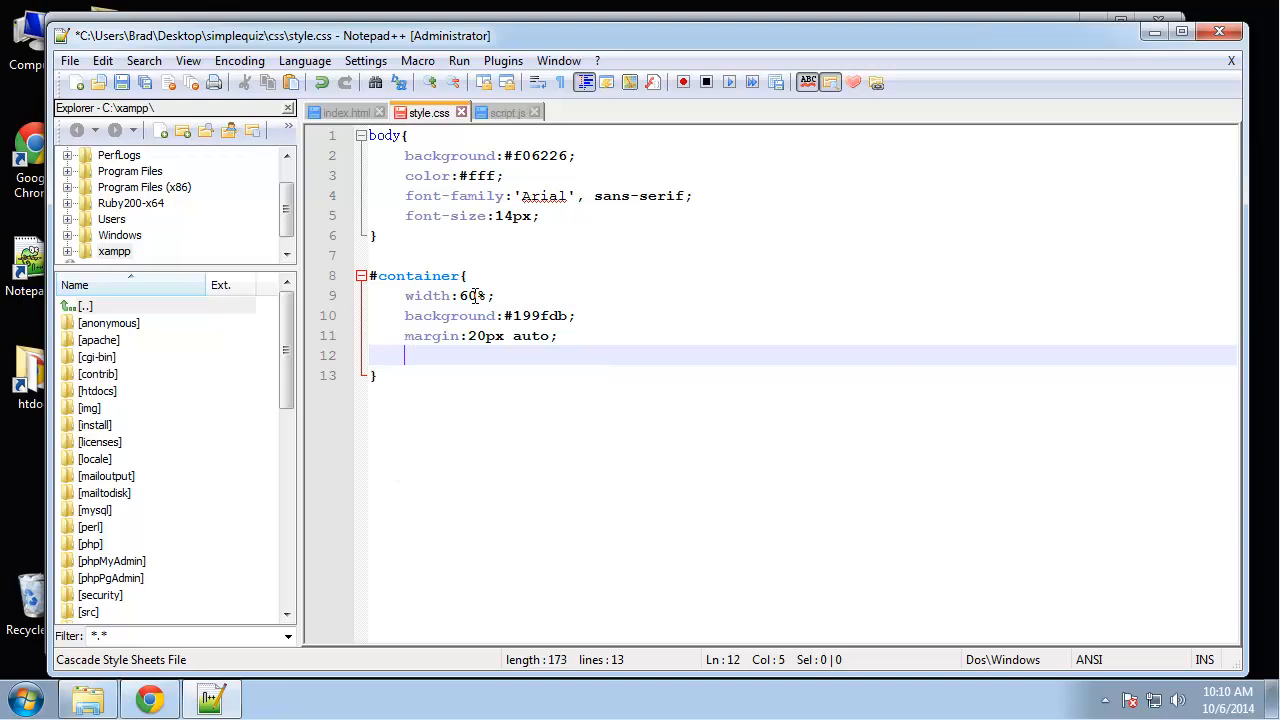
text(overlo)
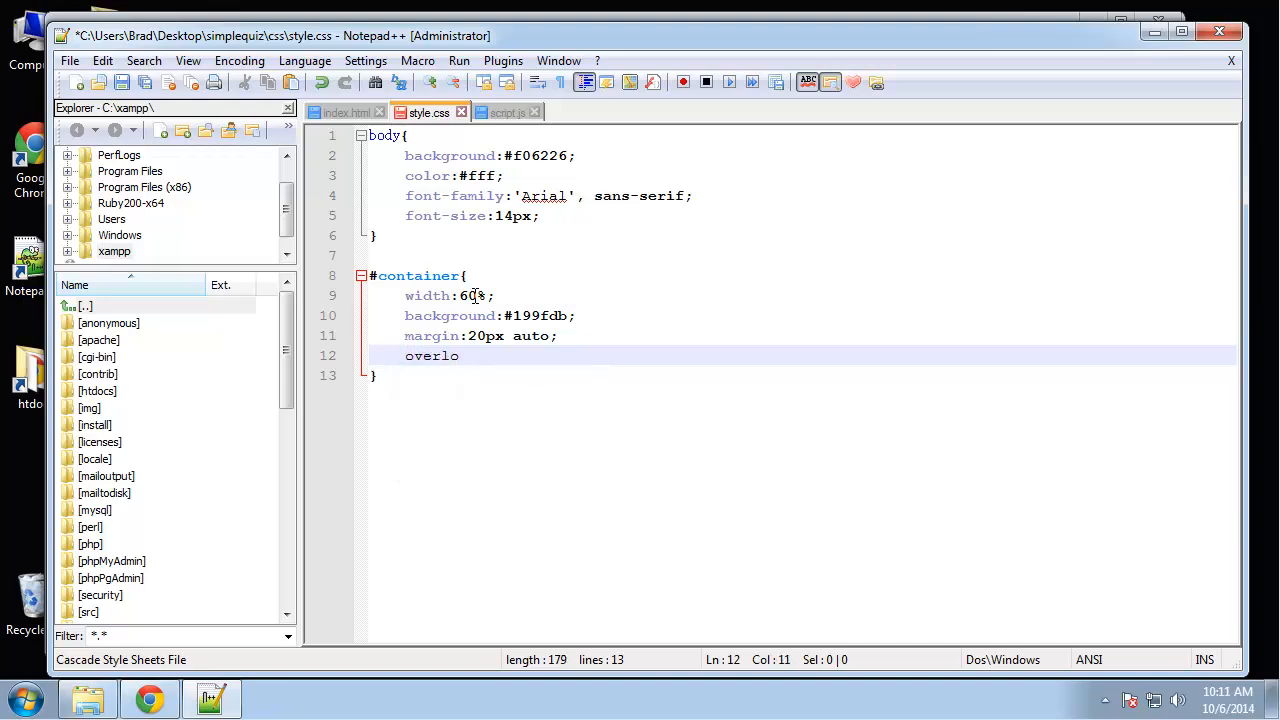
text(w:auto;)
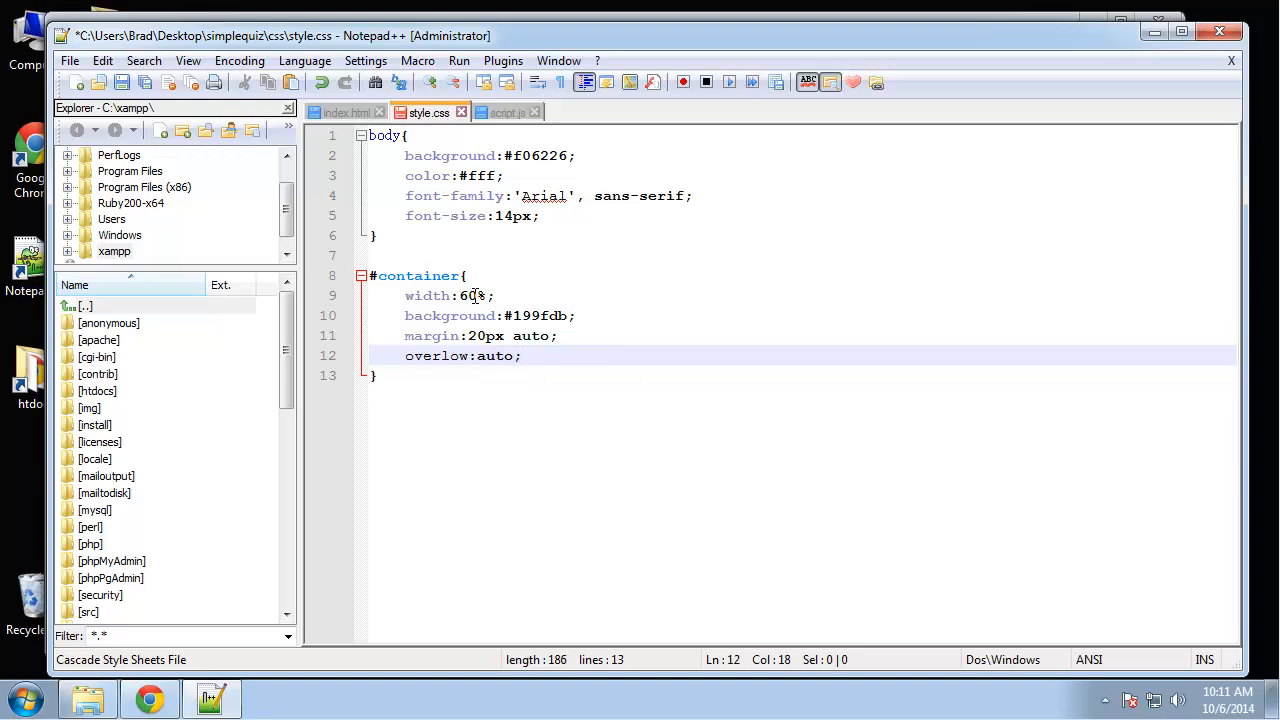
text(padding:2)
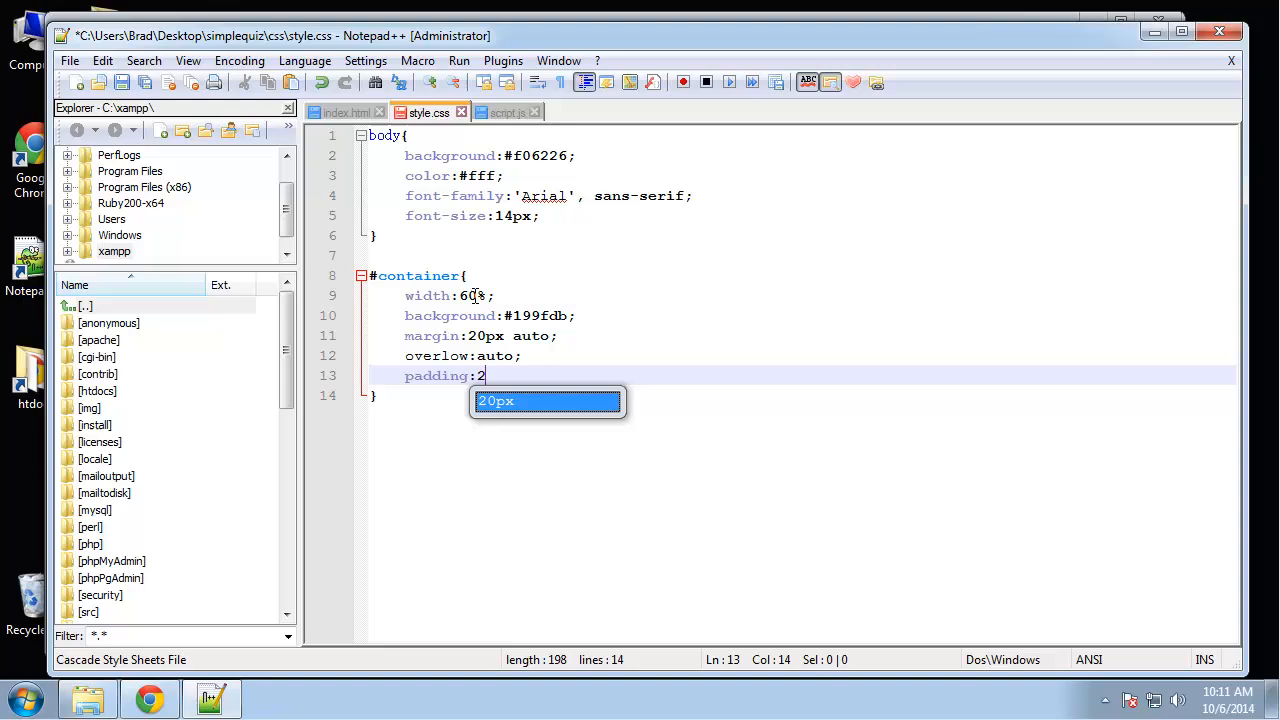
text(5px;)
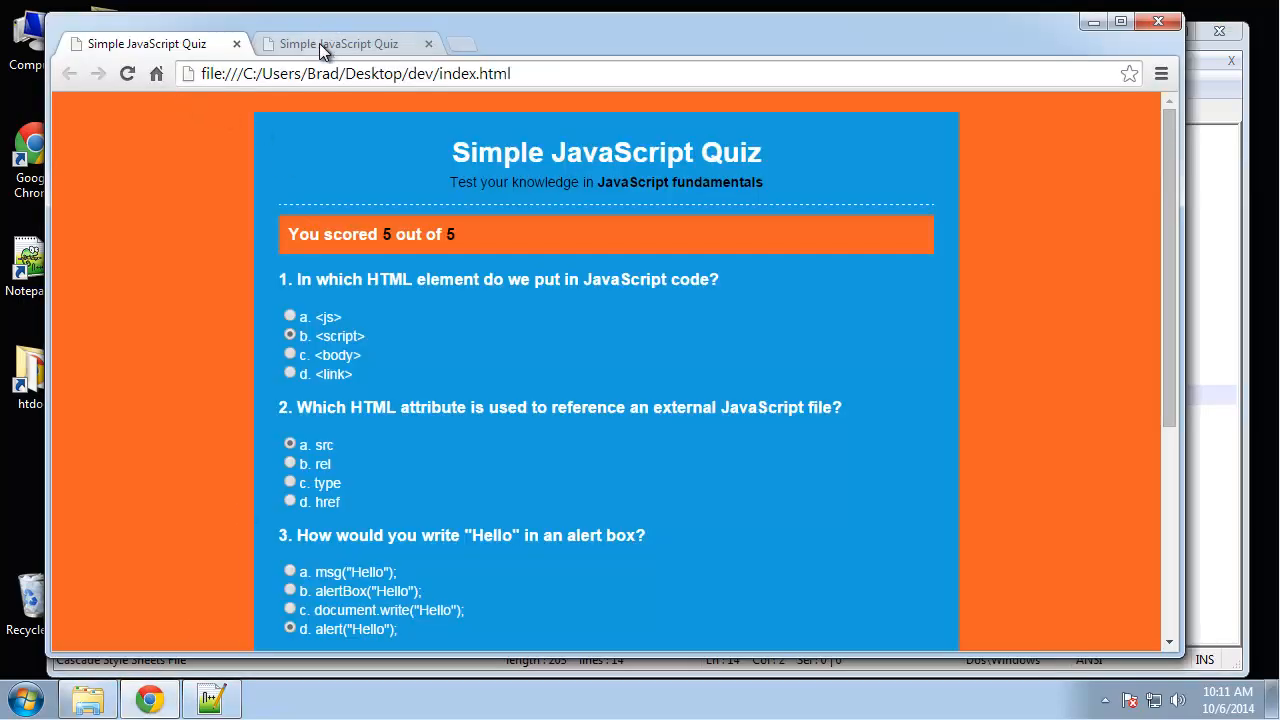
Step: Switch to the simplequiz preview in Chrome and scroll up to check the blue container styling
click(340, 44)
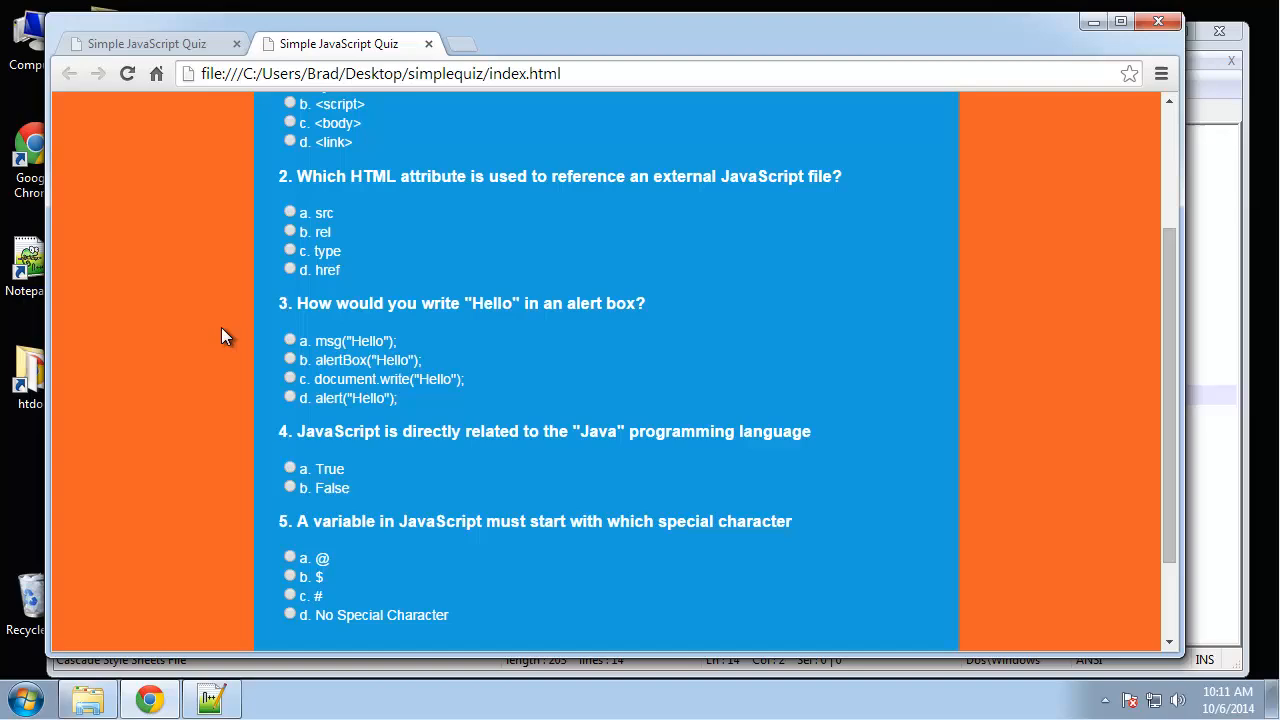
scroll(up, 3)
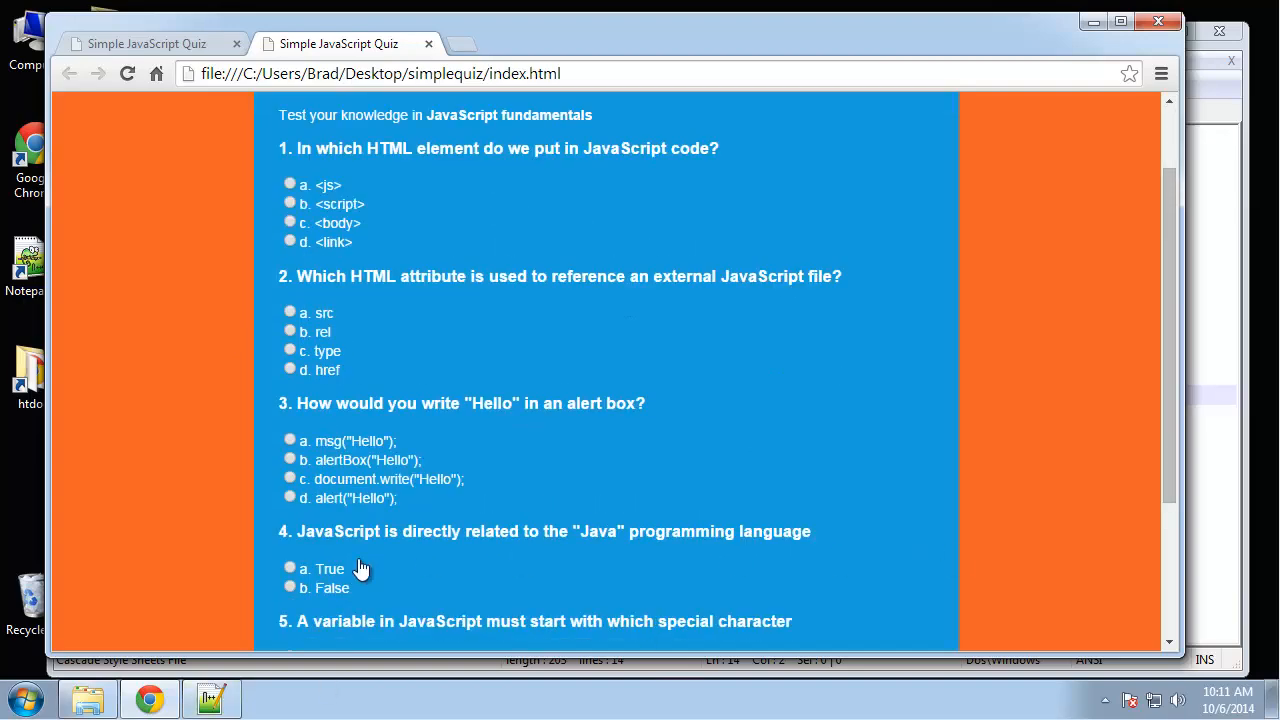
scroll(up, 3)
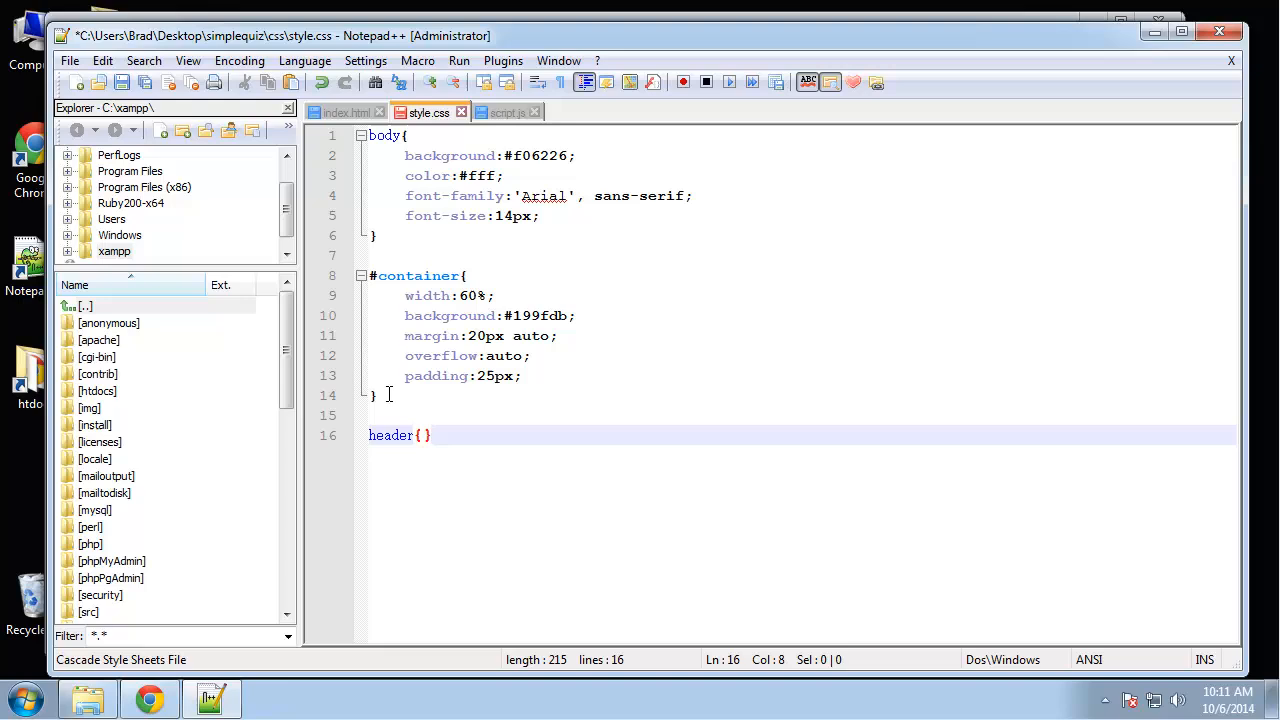
Step: Fill the header rule with text-align:center and border-bottom:#fff dashed 1px, then begin a second header rule
key(Enter)
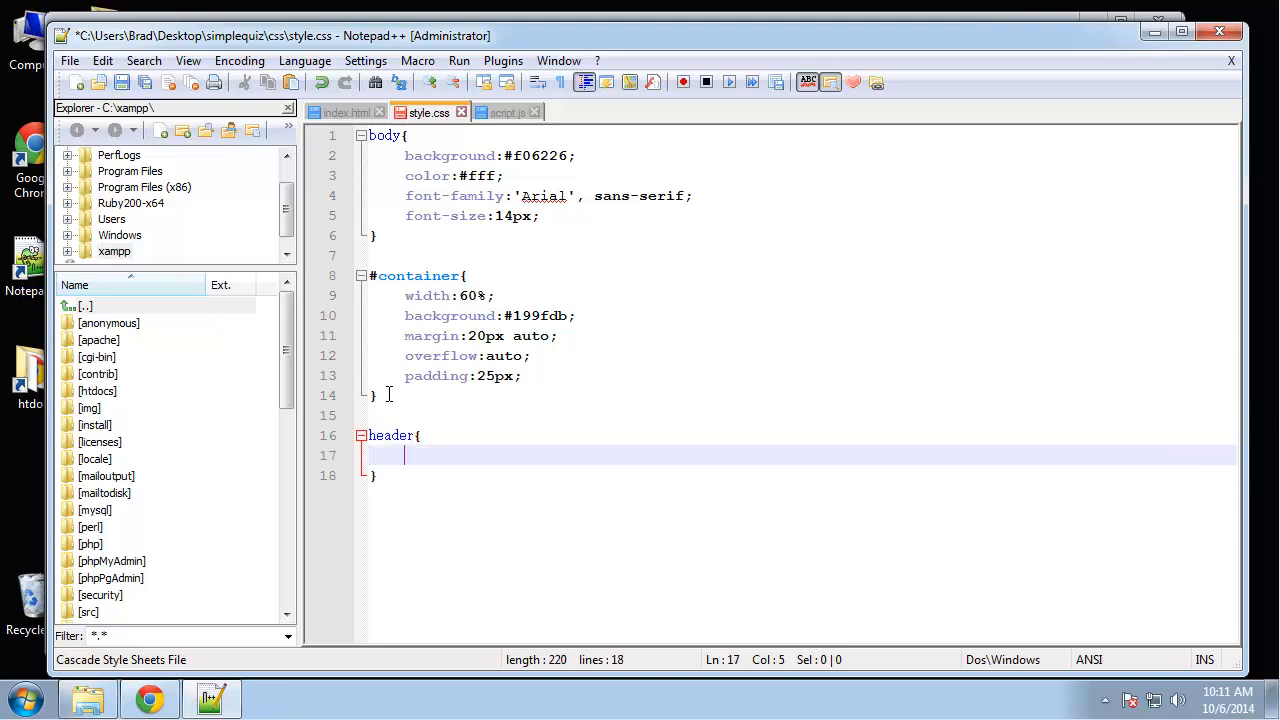
text(text-align:center;)
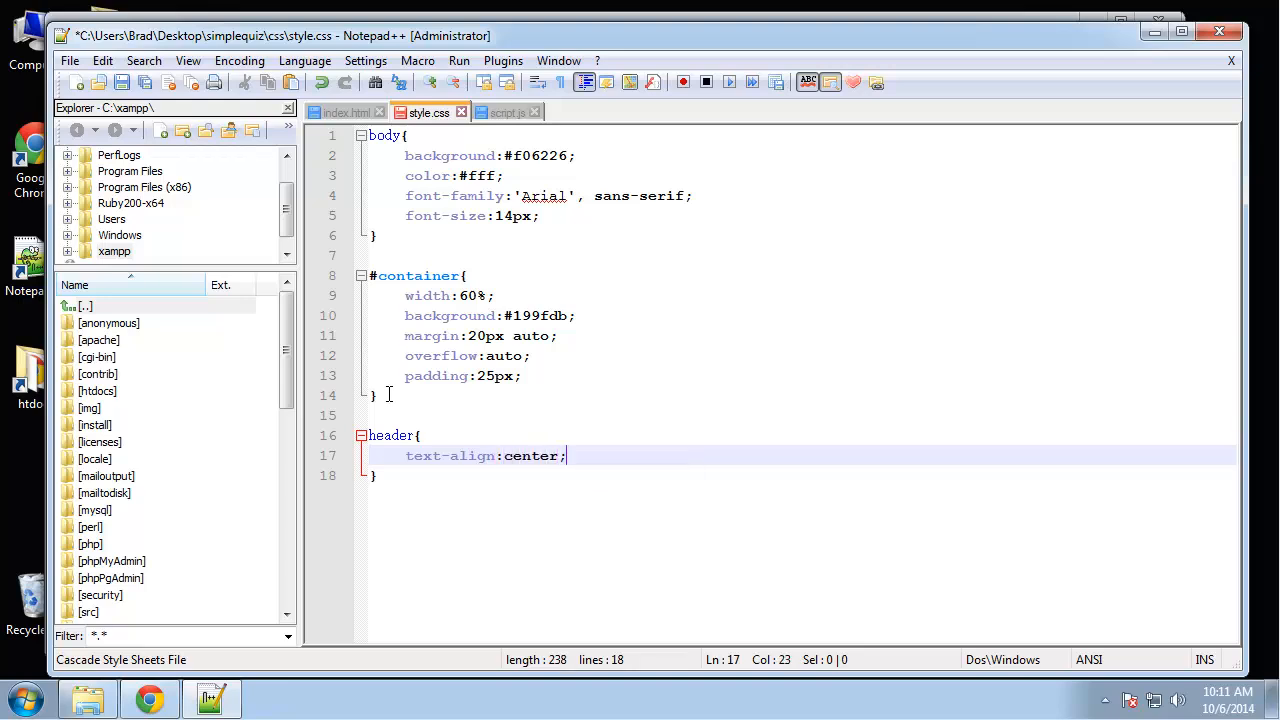
text(border-bottom:#fff)
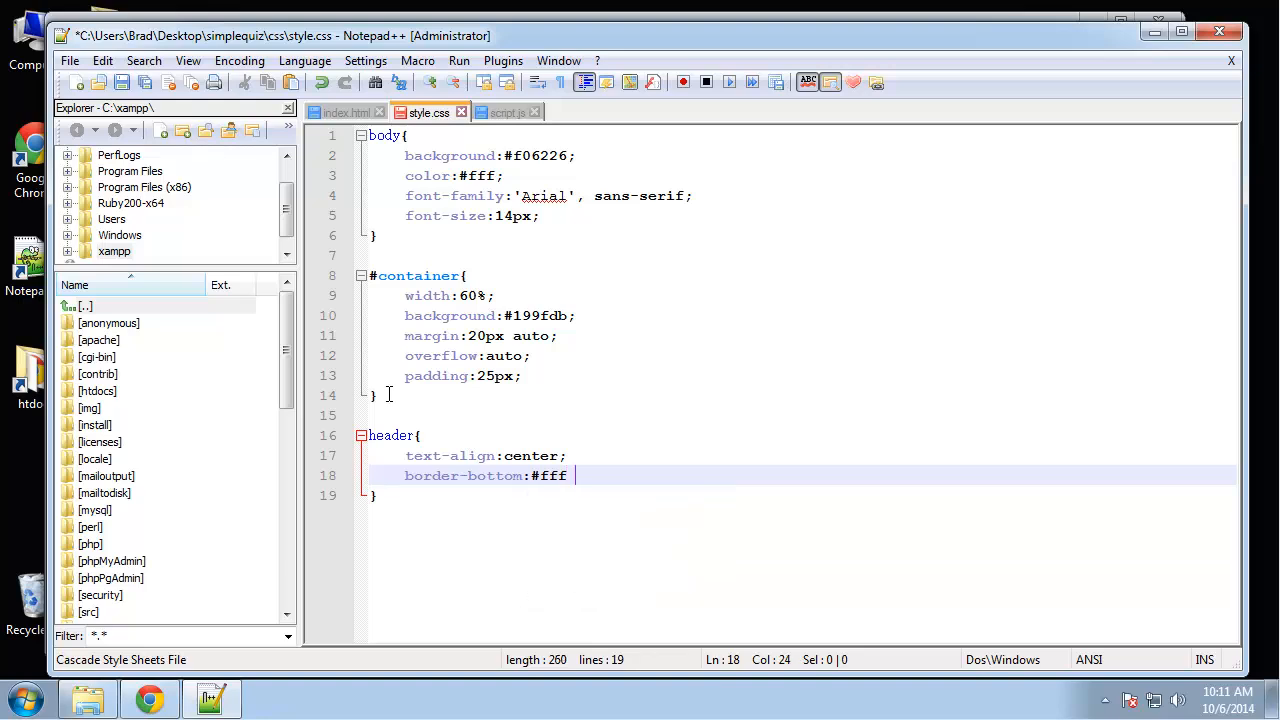
text(dashed)
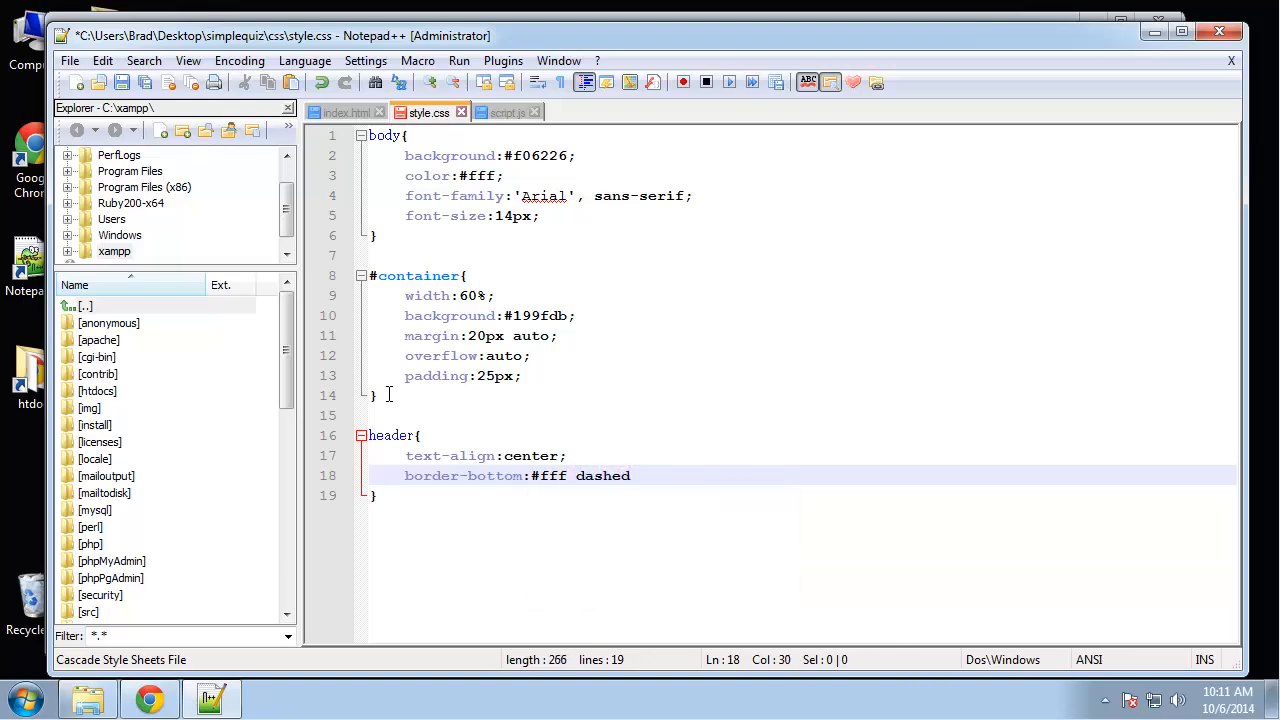
text(1pz)
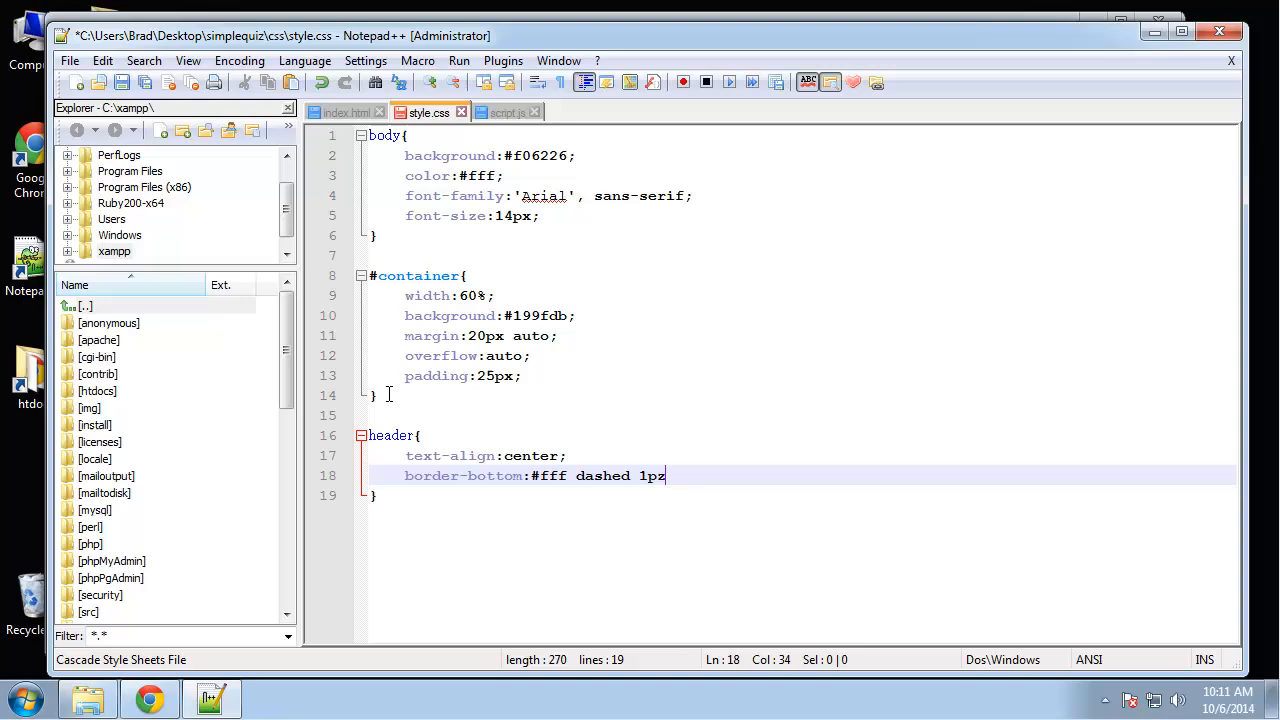
text(x;)
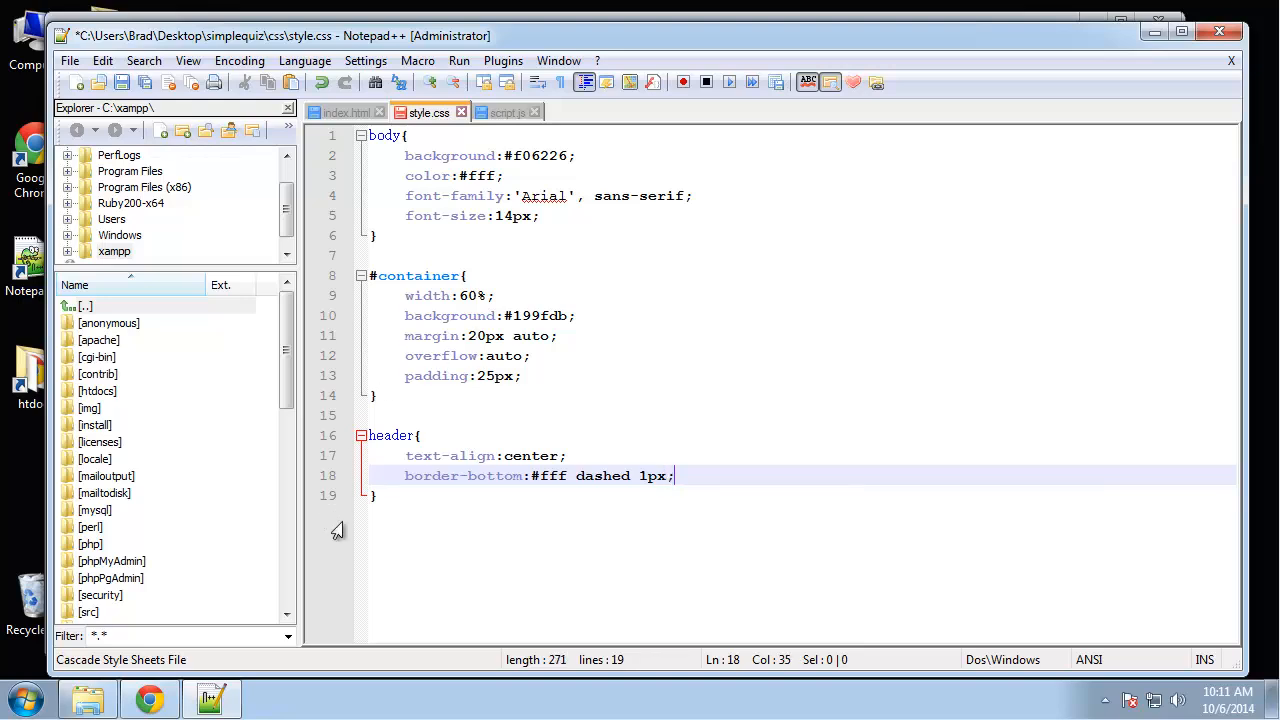
text(header)
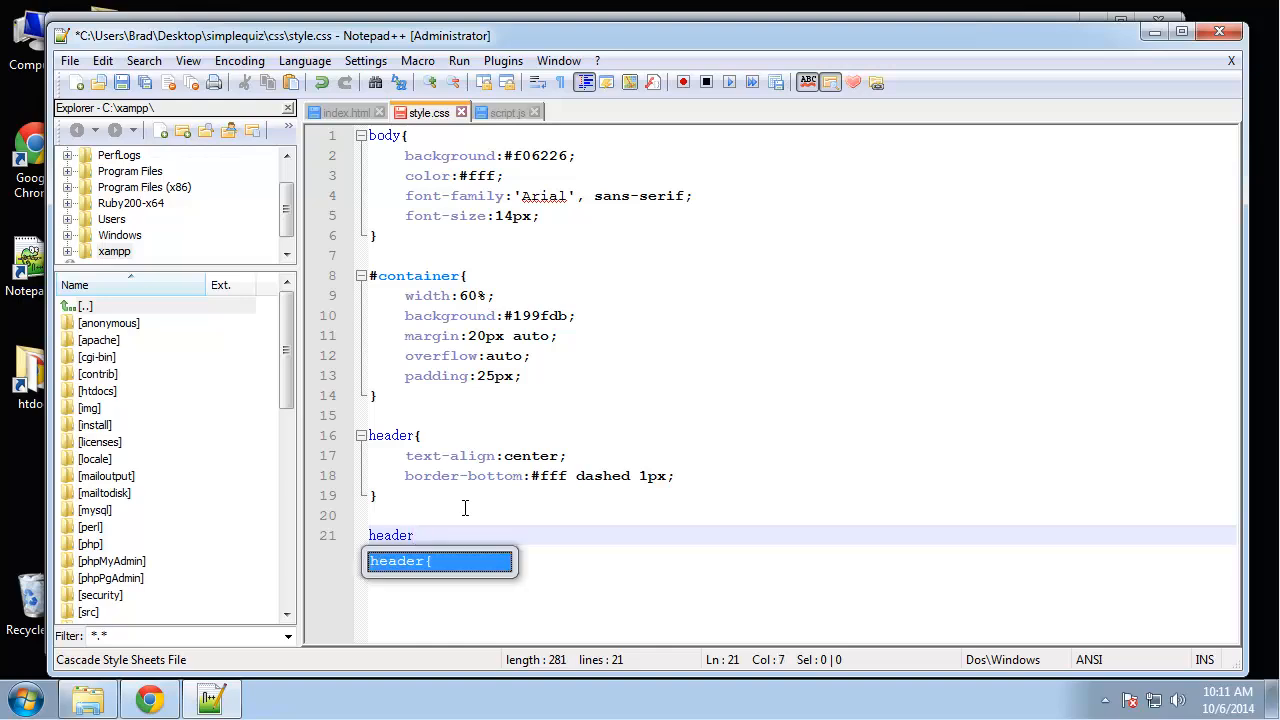
Step: Write a header h1 rule with margin:0 and padding:0
text(h1{)
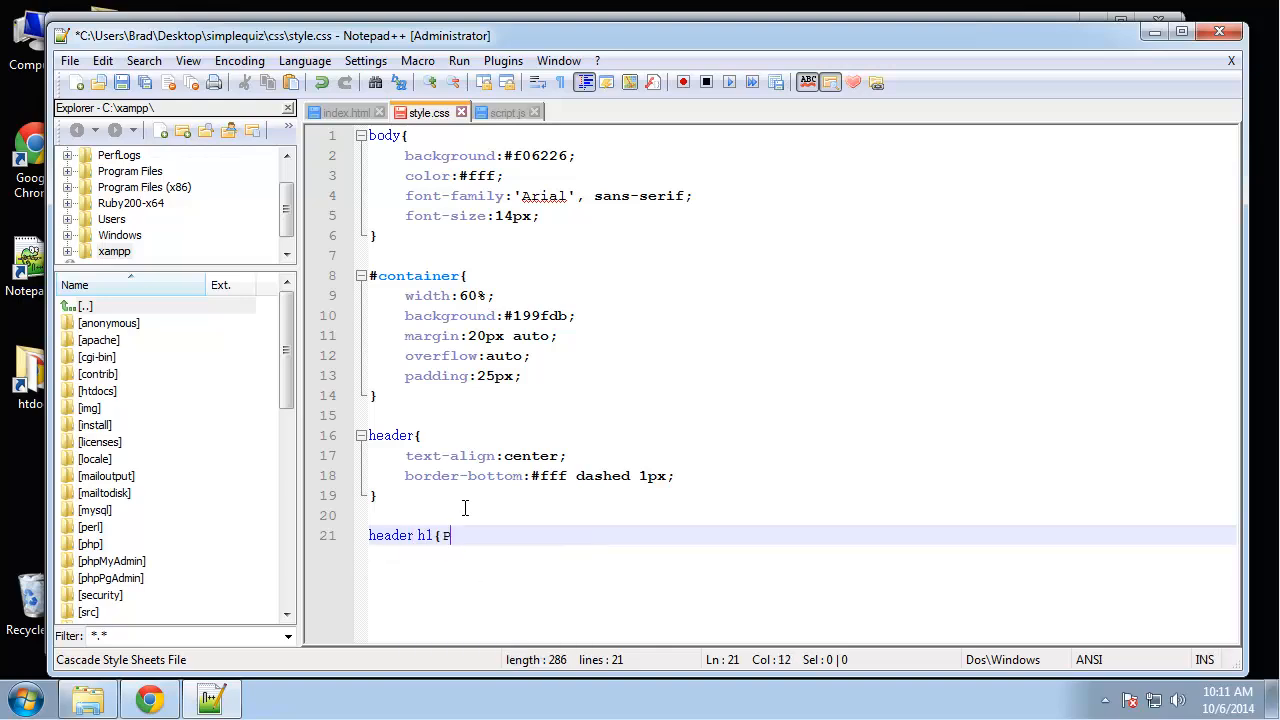
key(Backspace)
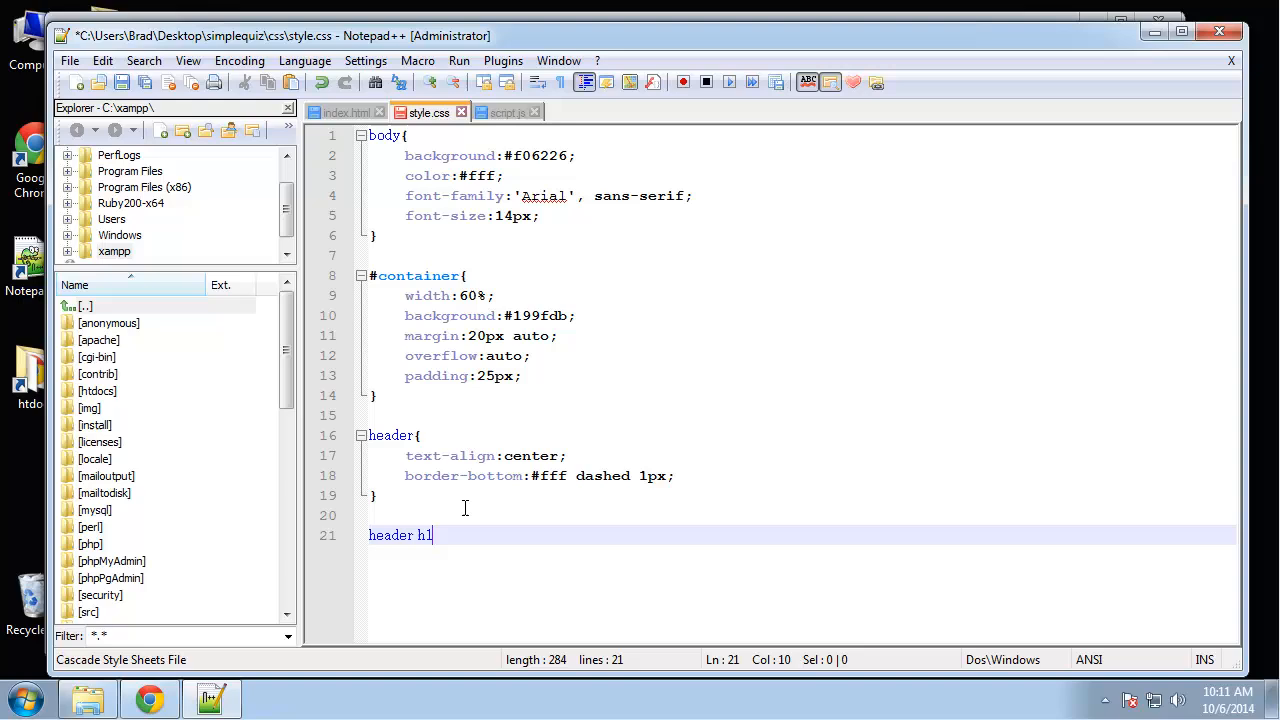
text({)
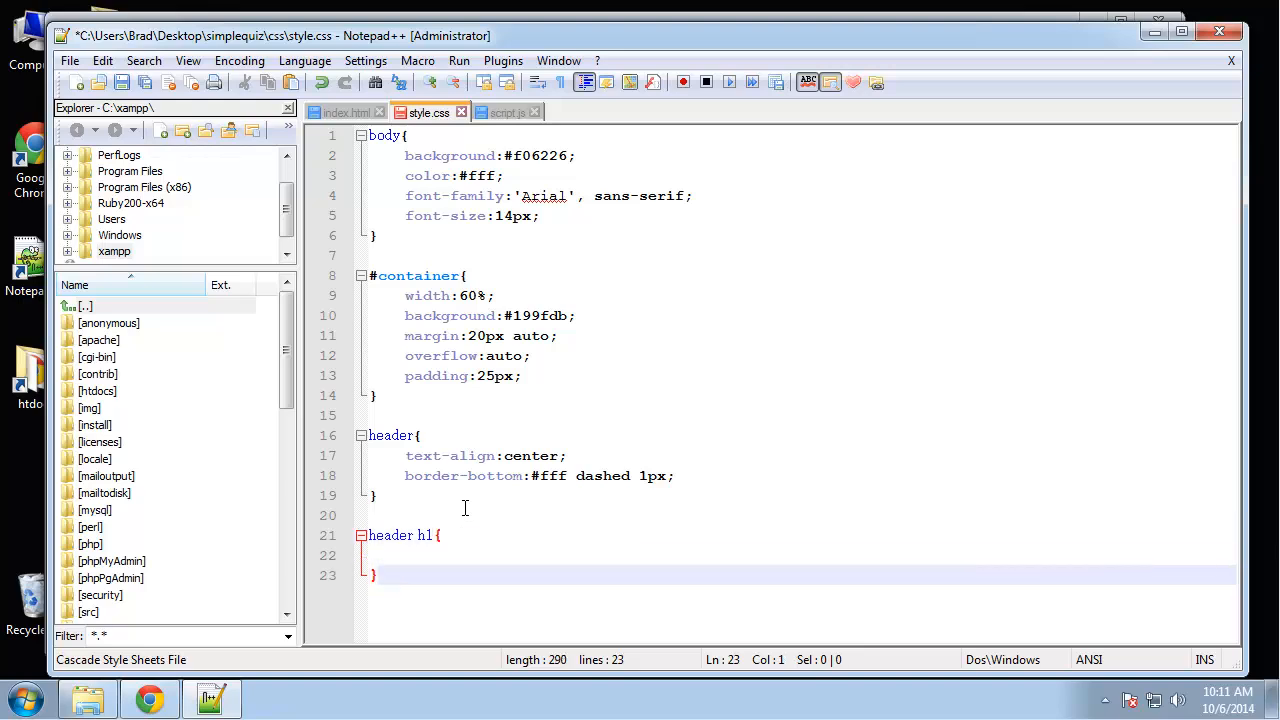
text(margin:)
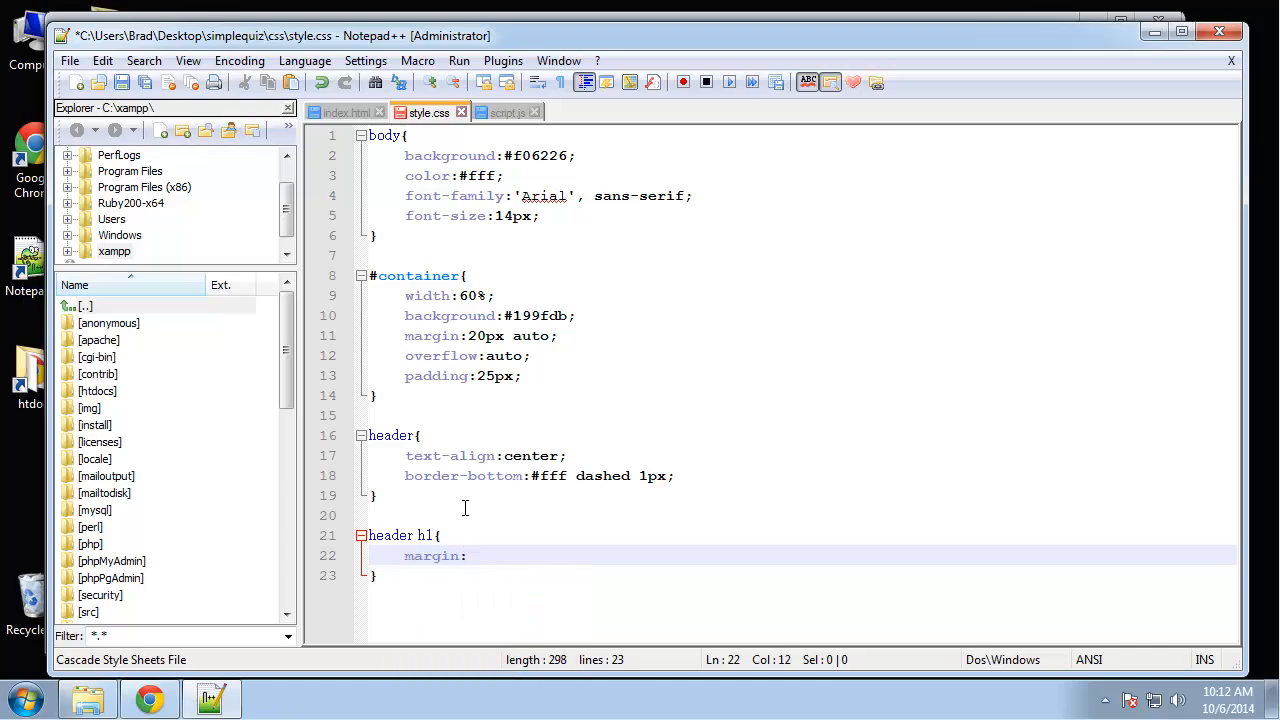
text(padding:0;)
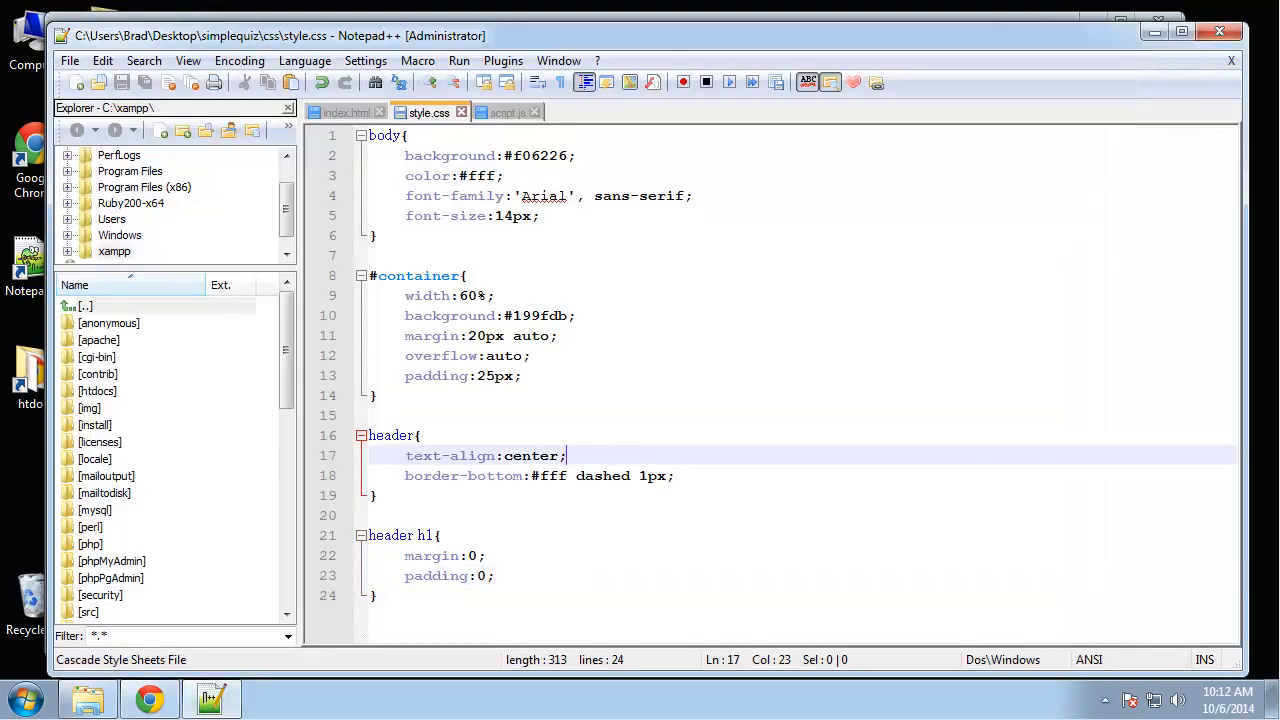
mouse_move(440, 664)
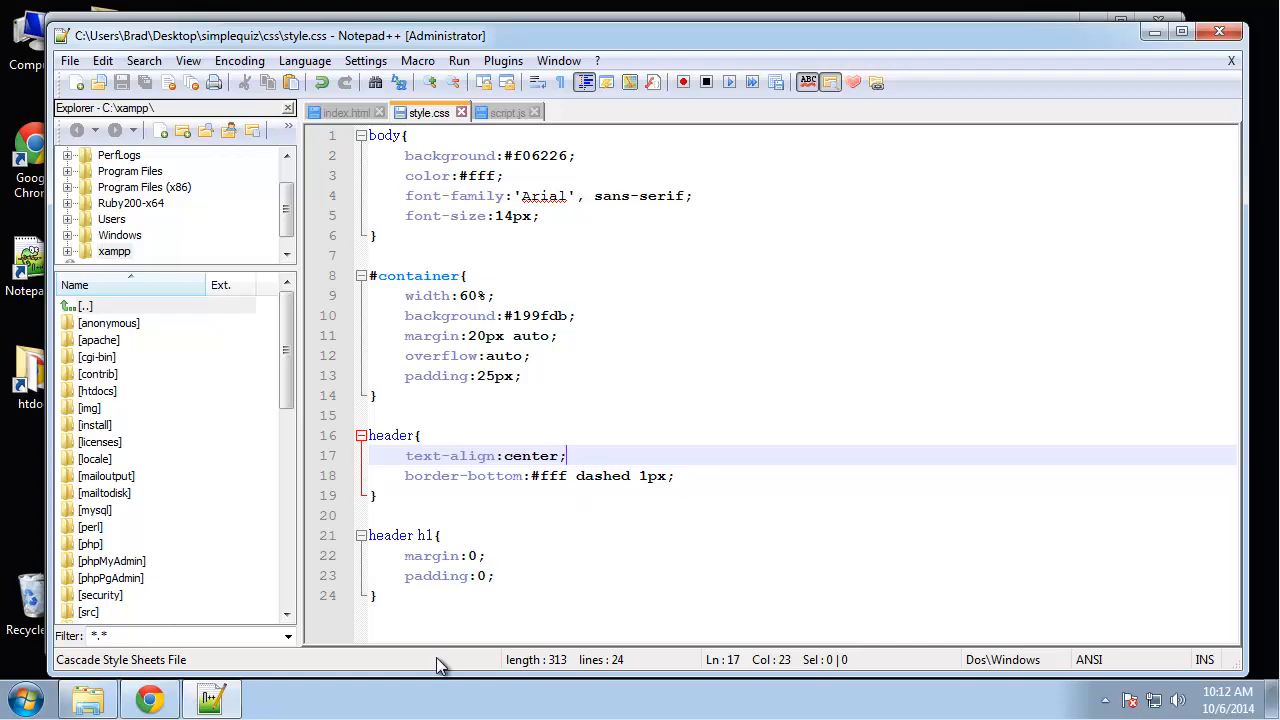
Step: Preview the quiz in Chrome, then return to the stylesheet in Notepad++
click(148, 696)
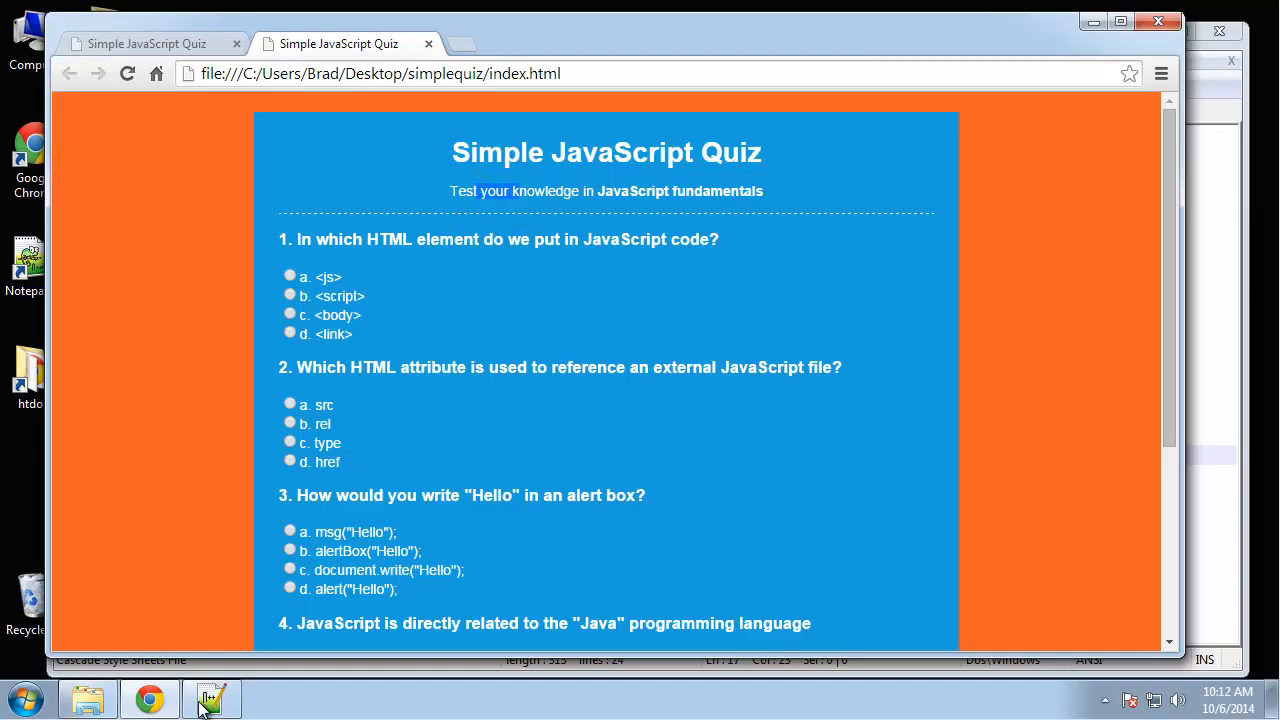
click(212, 700)
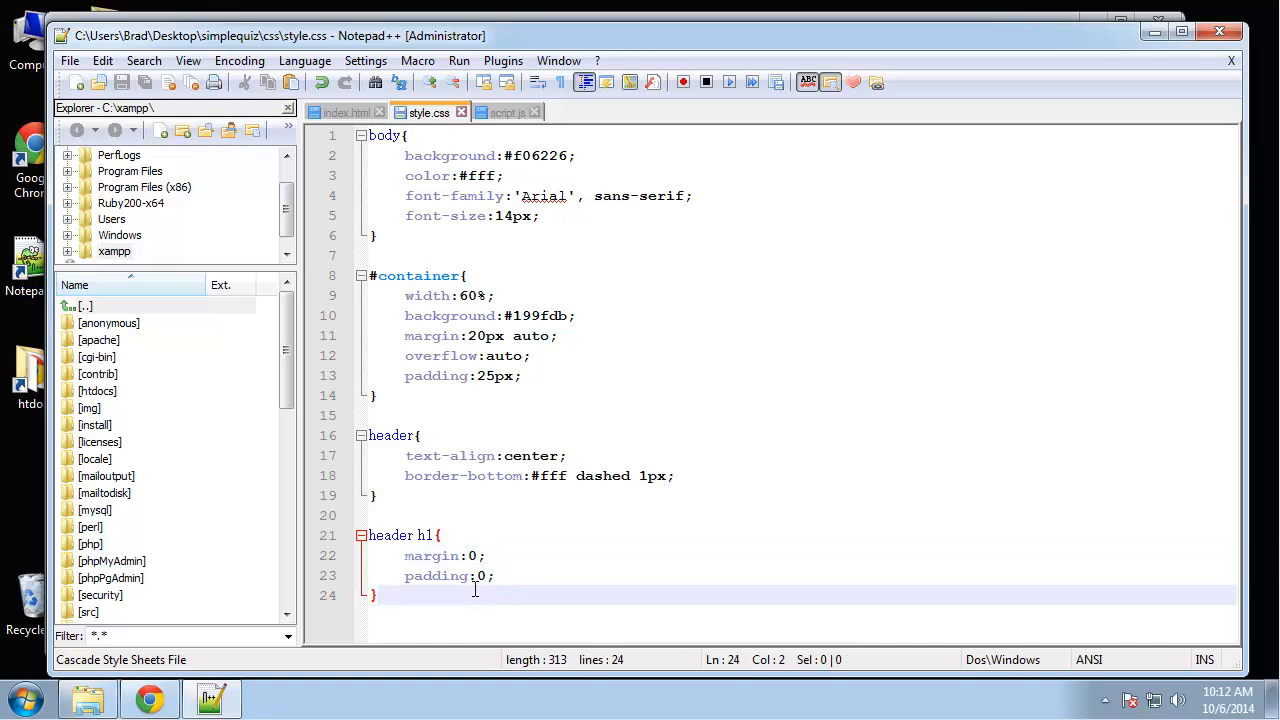
Step: Write a header p rule with padding:0, margin-top:5px and color:#000
text(header)
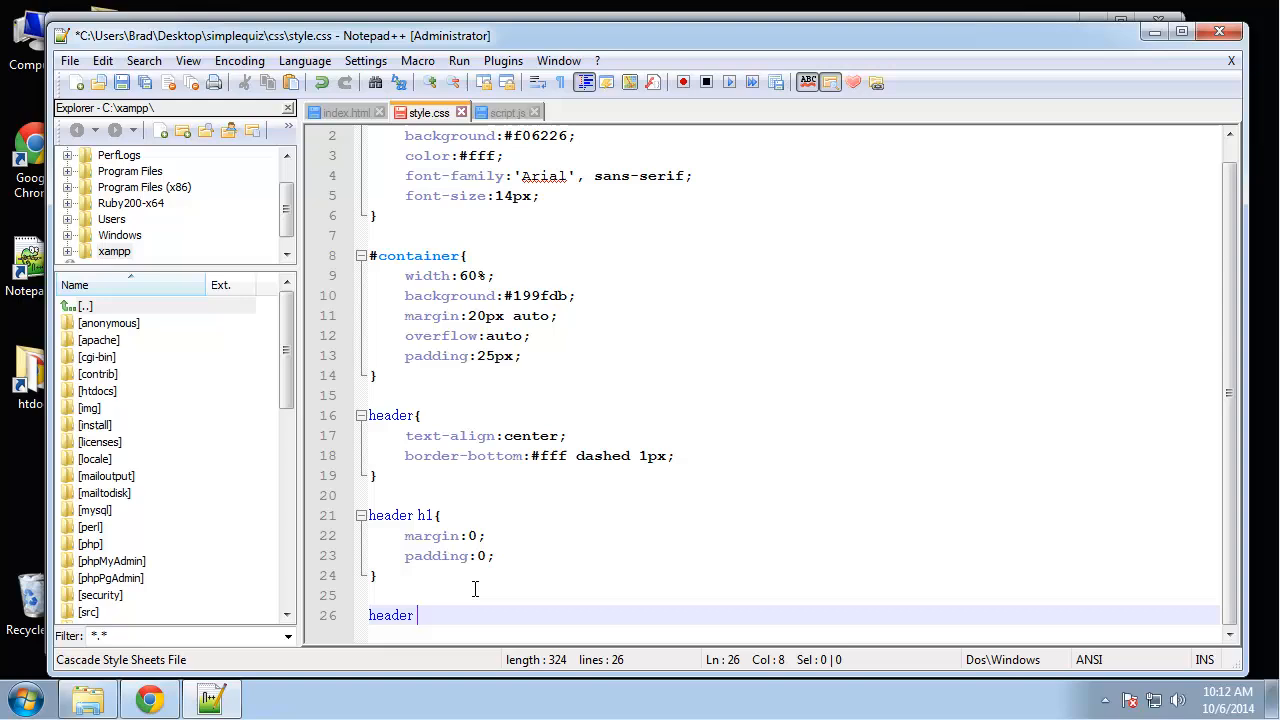
text(p{})
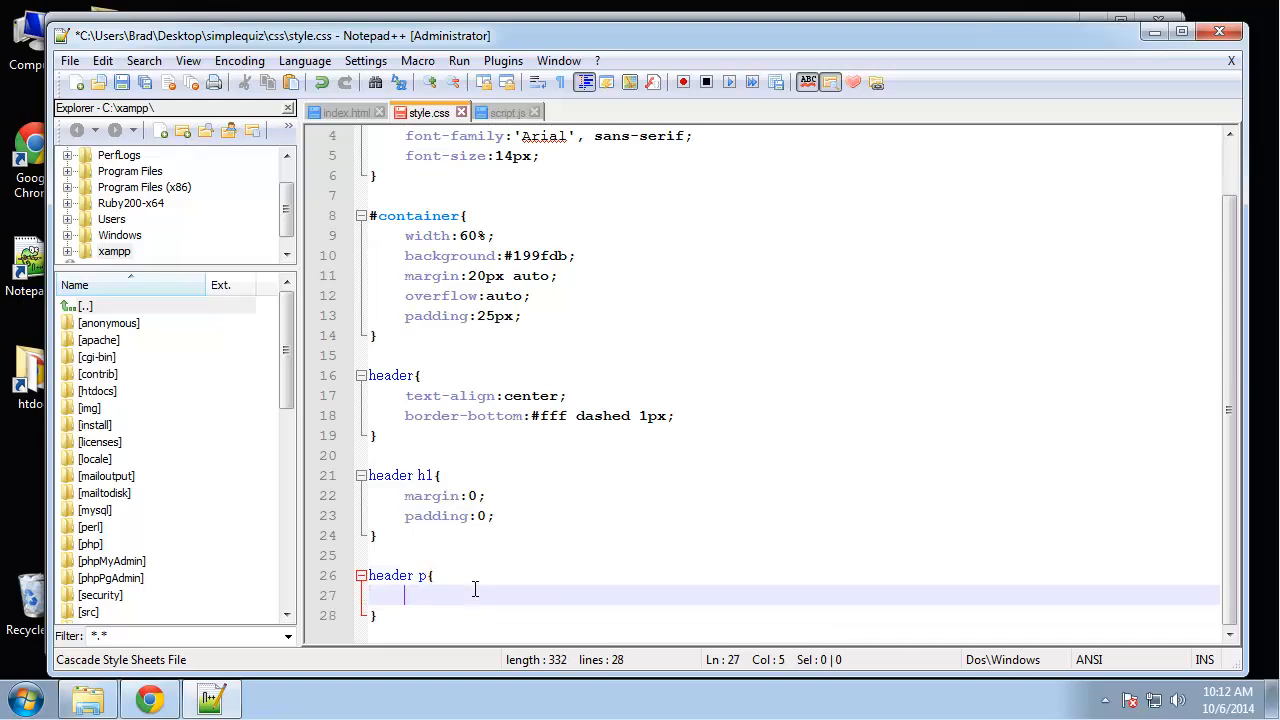
text(padding:0;)
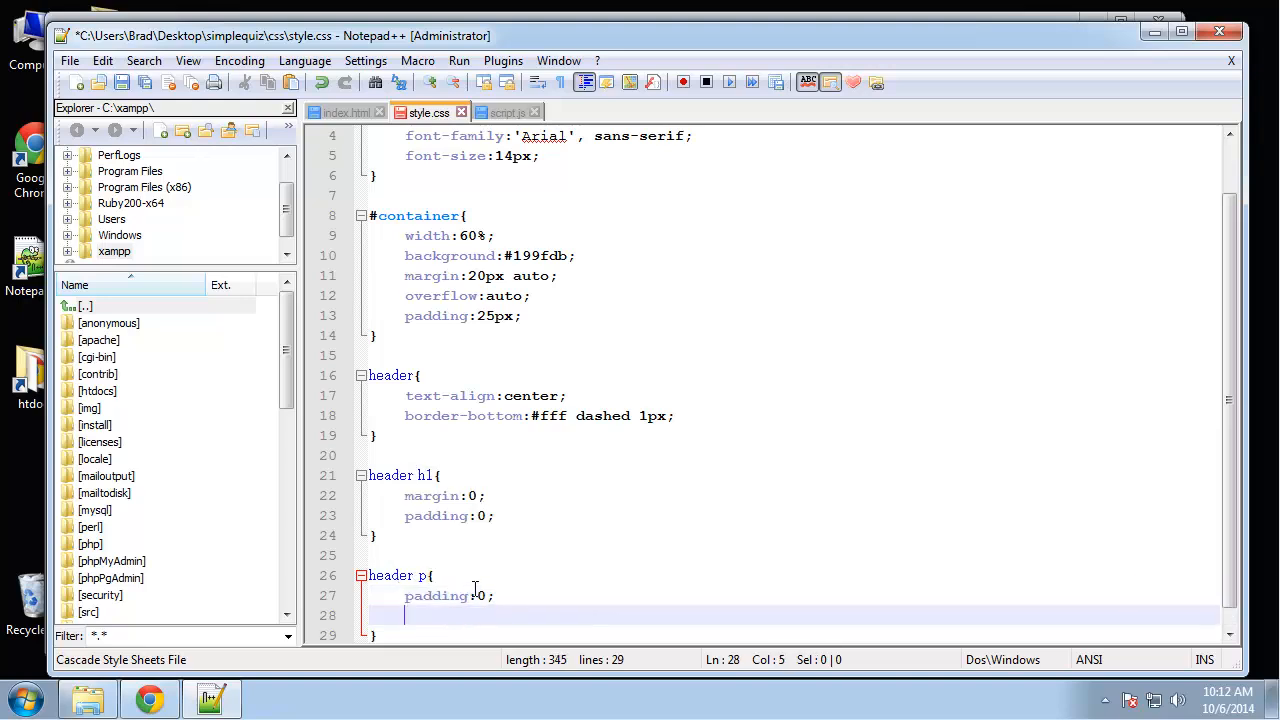
text(margin-top:5px;)
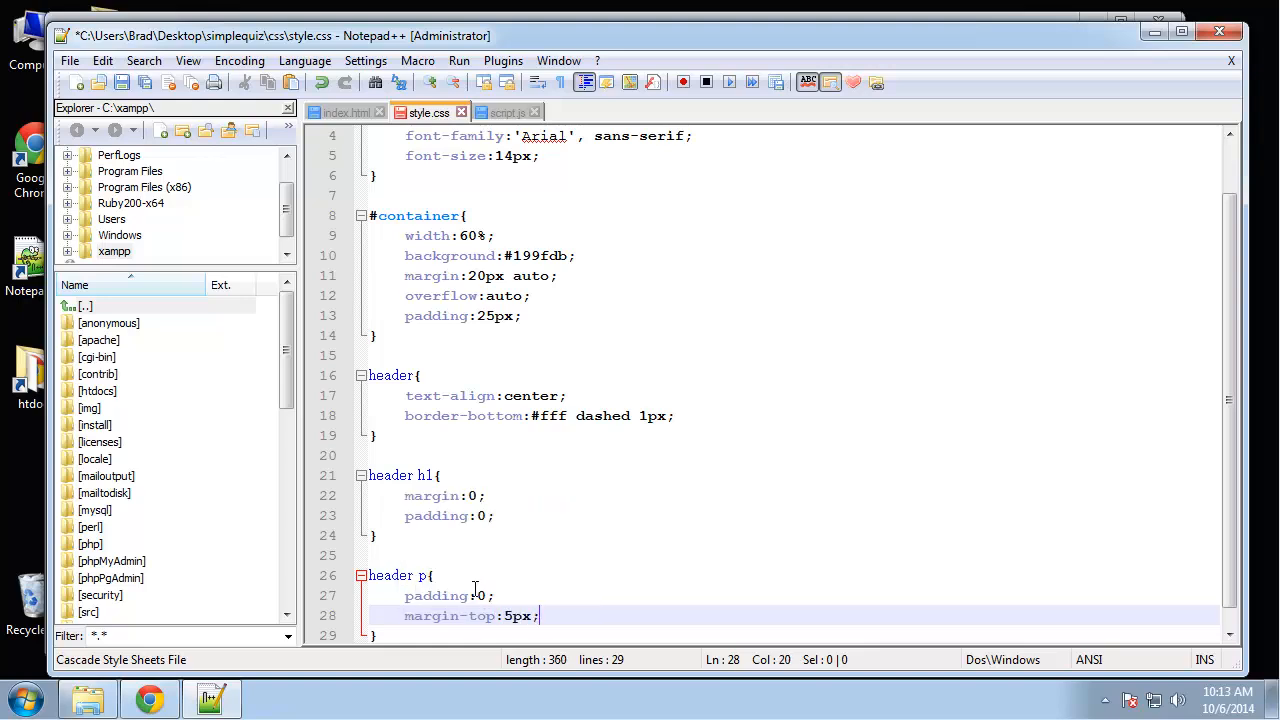
text(color:#000;)
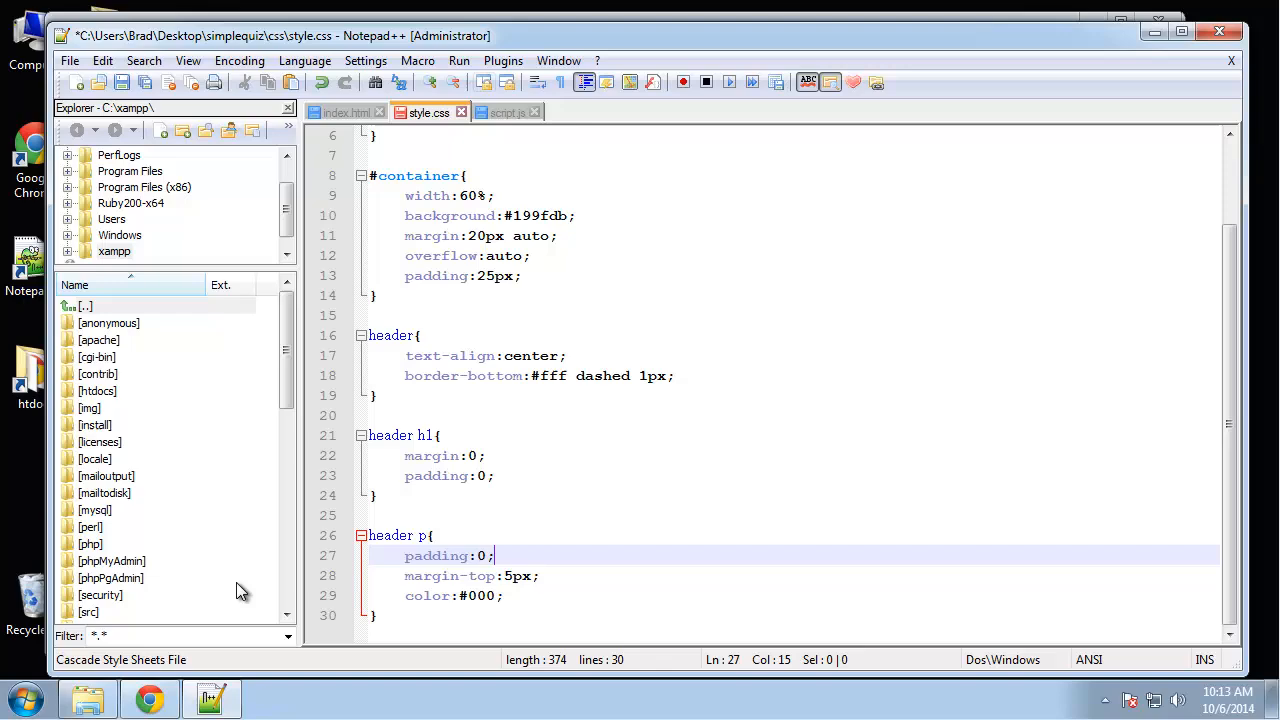
Step: Check the quiz page in Chrome and come back to the stylesheet in Notepad++
click(148, 696)
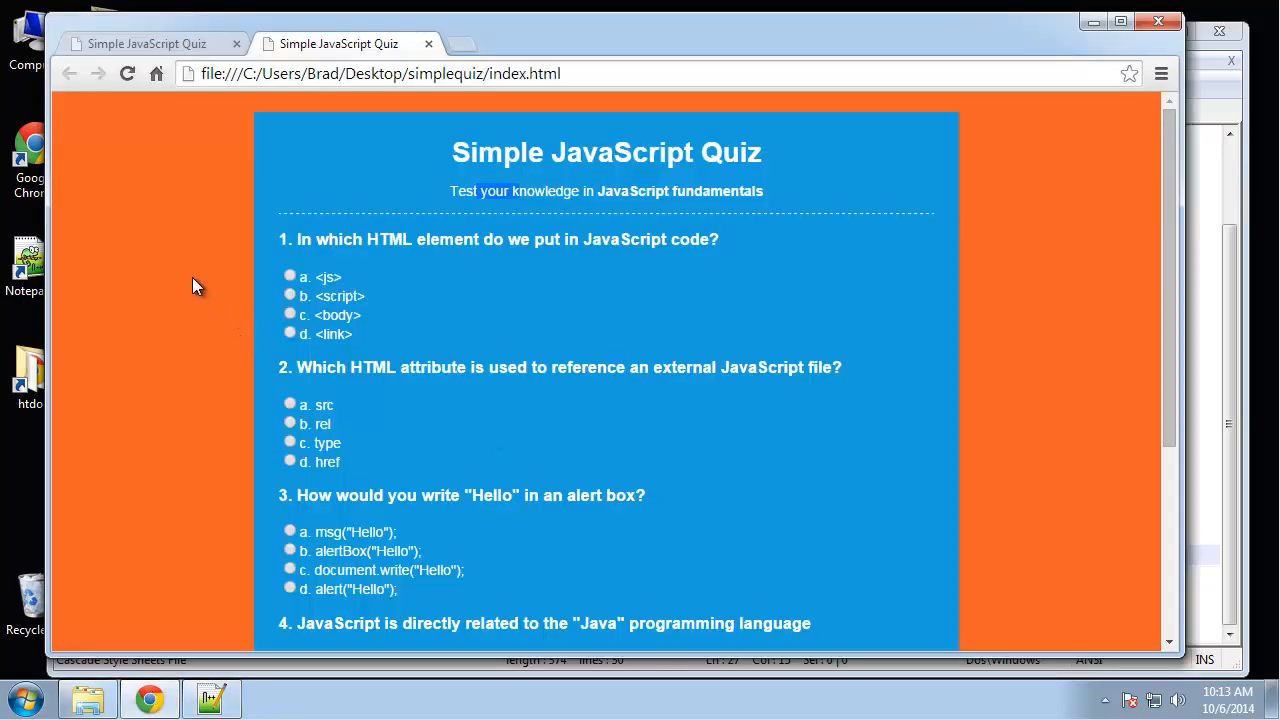
scroll(down, 3)
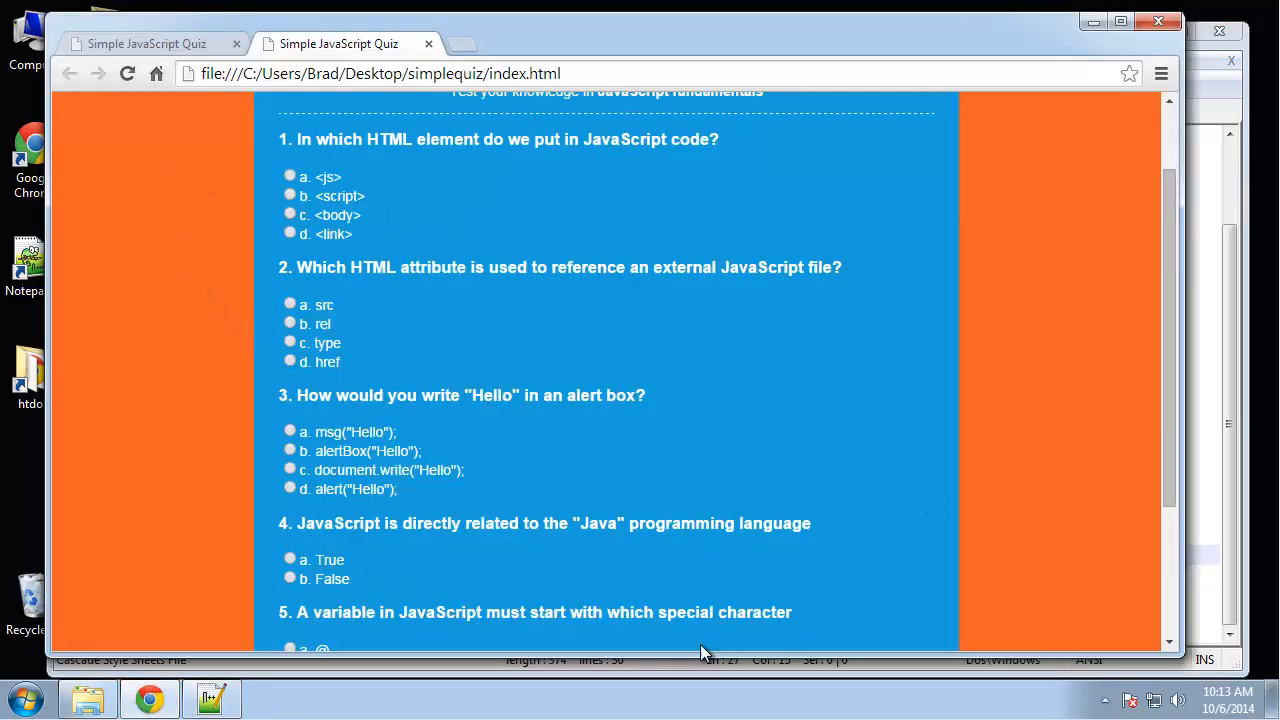
click(212, 696)
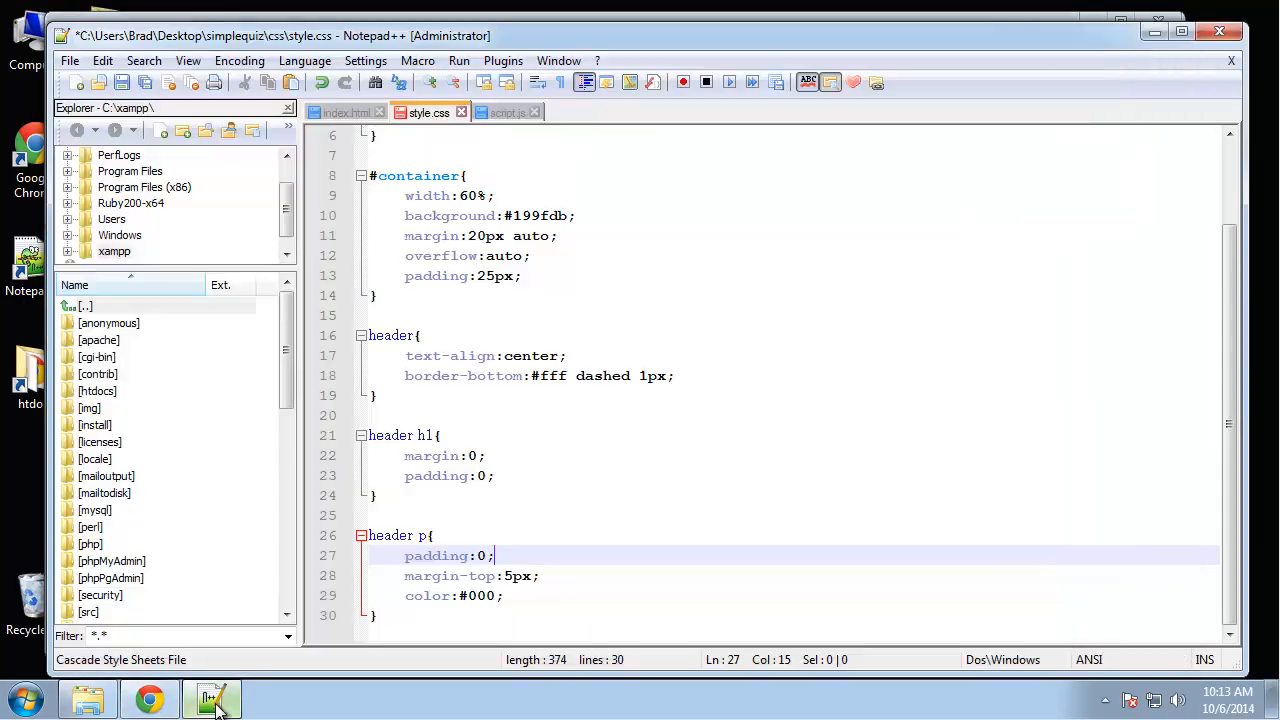
Step: Add a section rule with height:400px and start a footer rule with text-align:center
click(432, 616)
text(section)
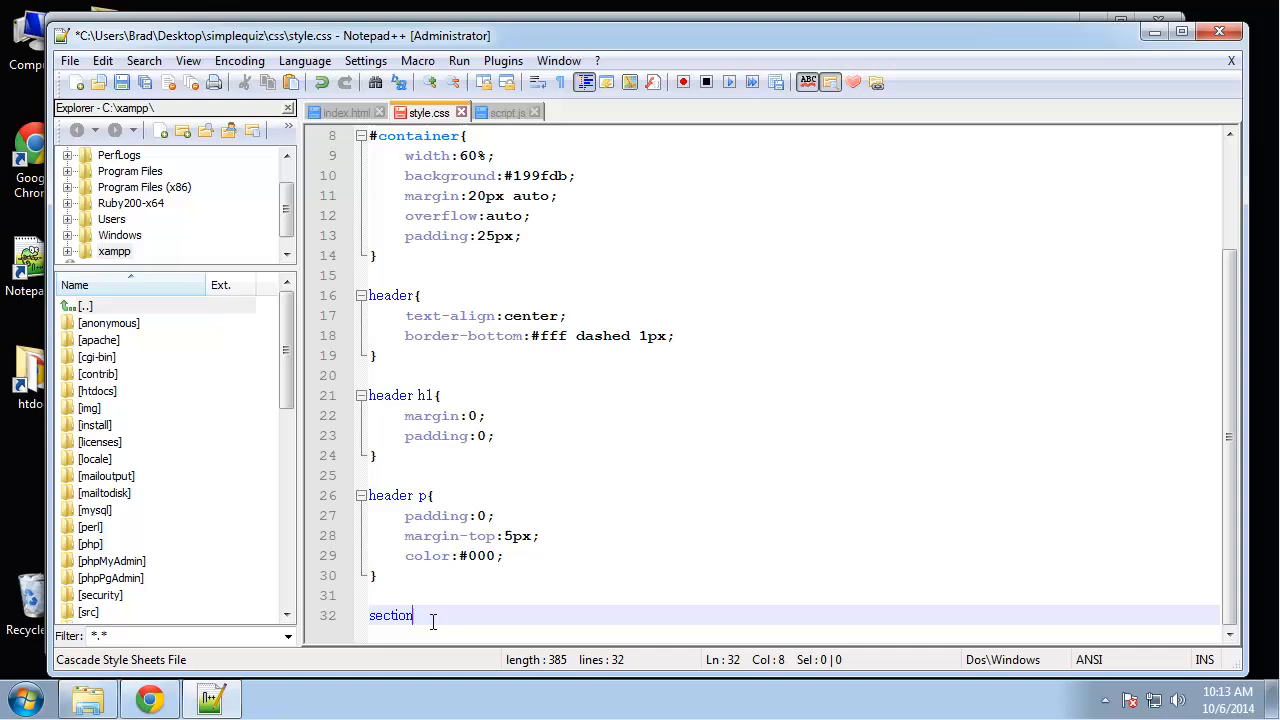
text({)
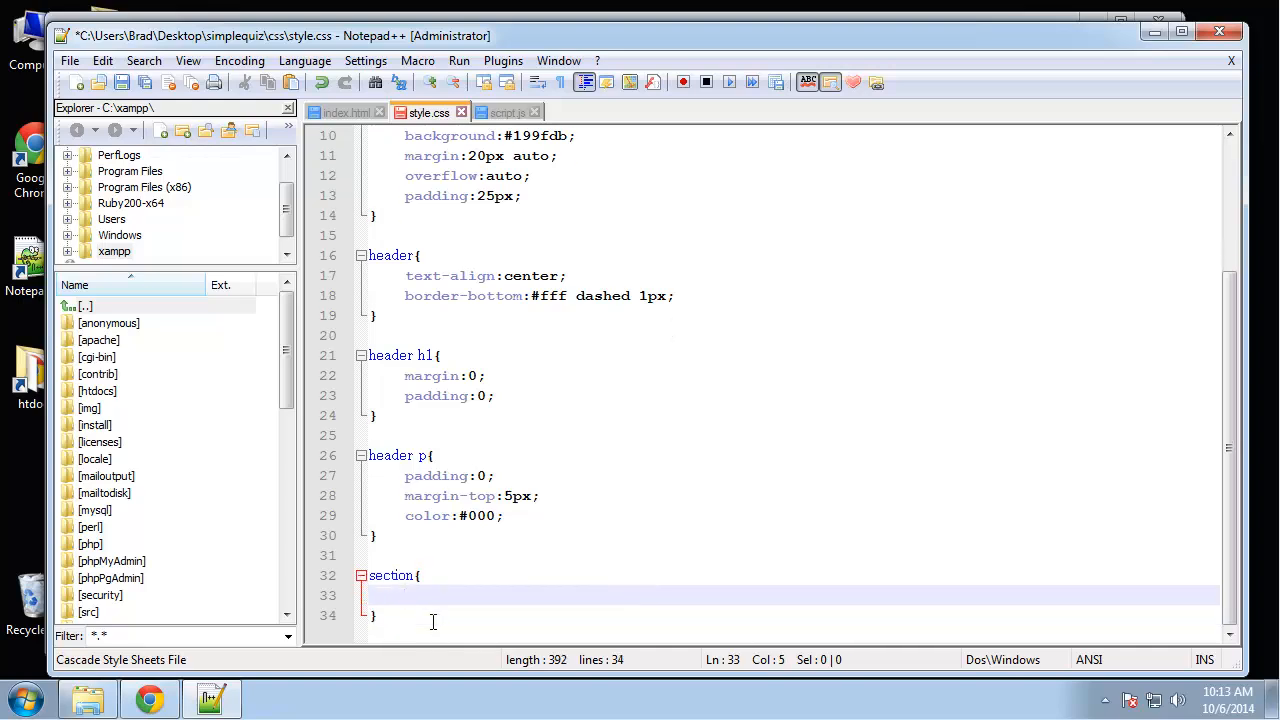
text(height:400px;)
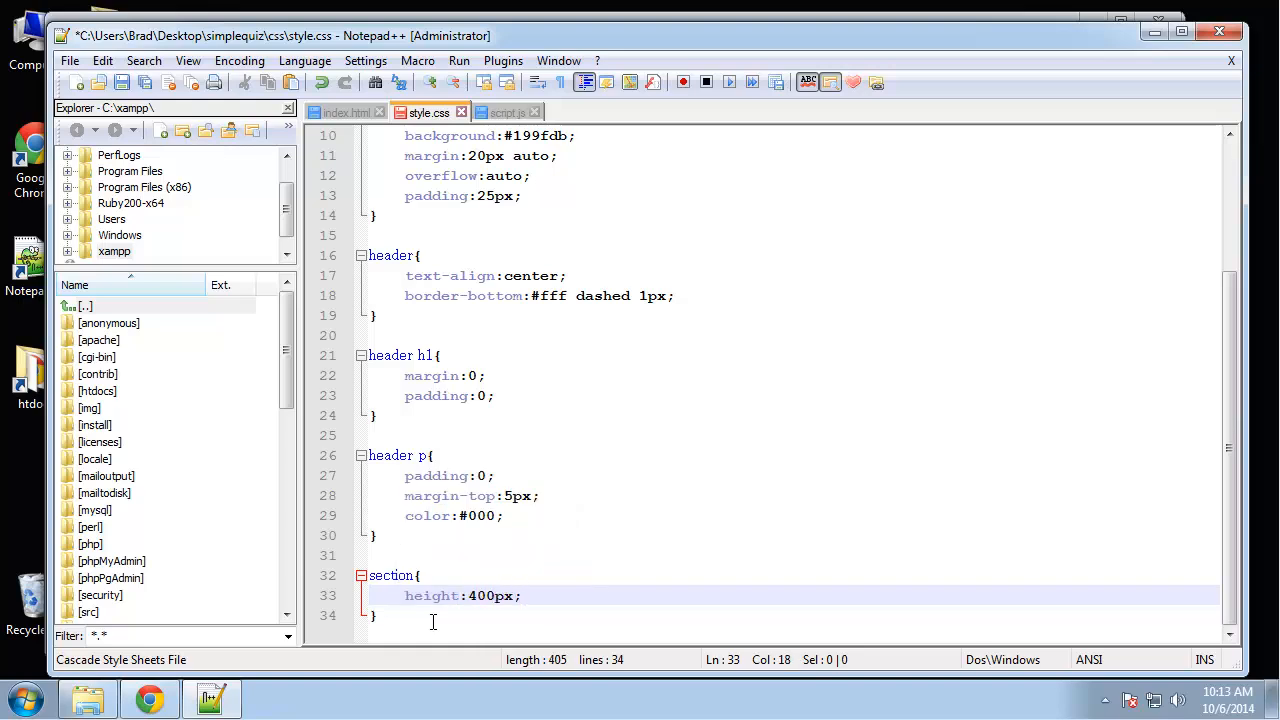
click(376, 414)
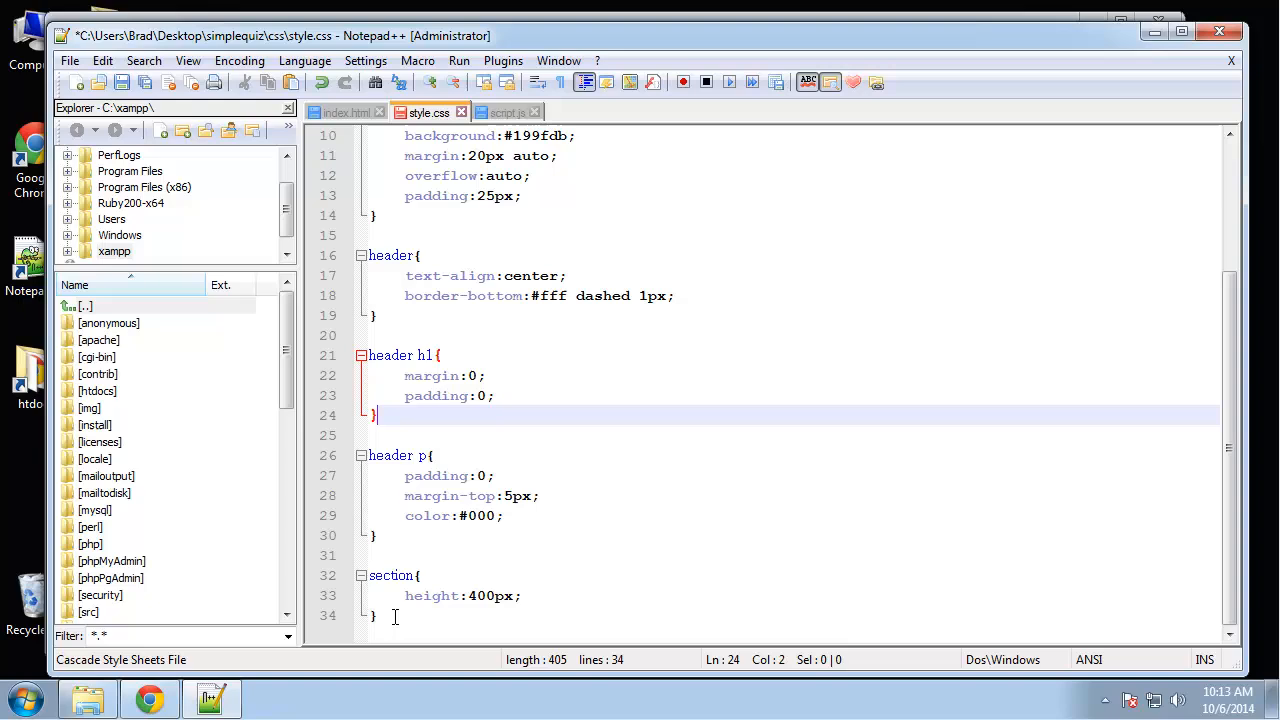
text(footer{)
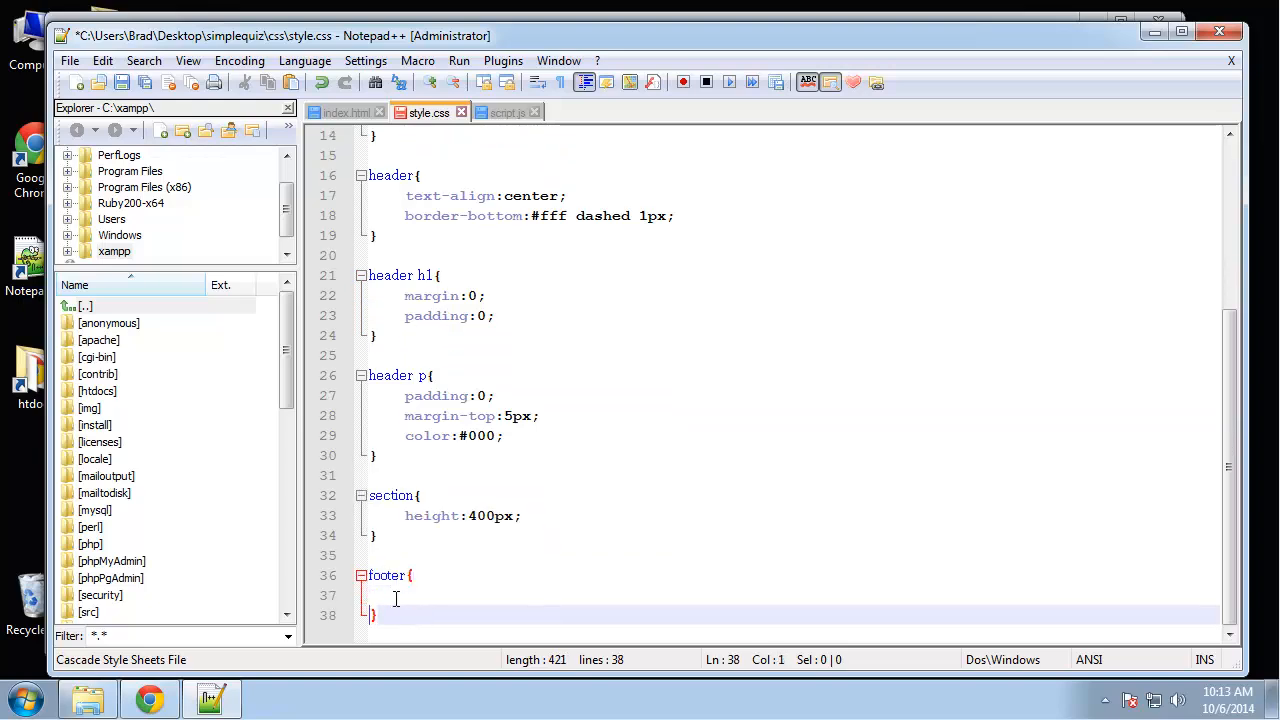
text(te)
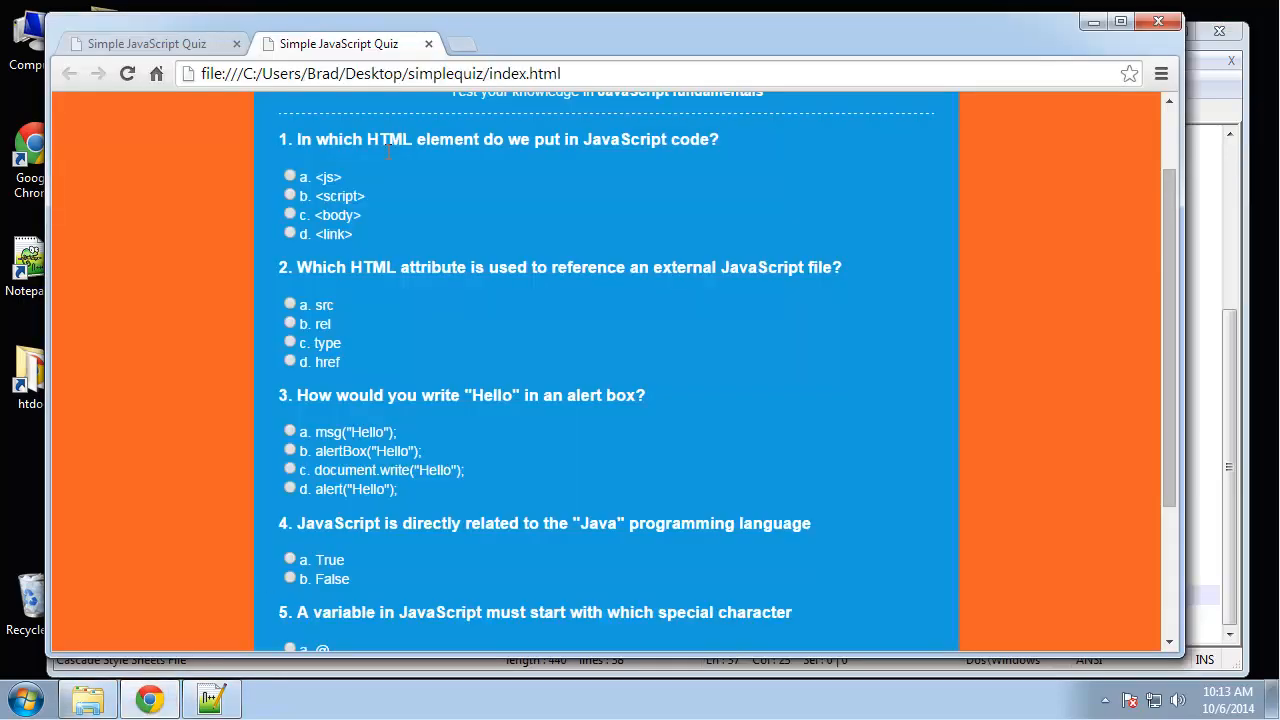
Step: Scroll the quiz page to check the copyright footer against the question text
scroll(up, 3)
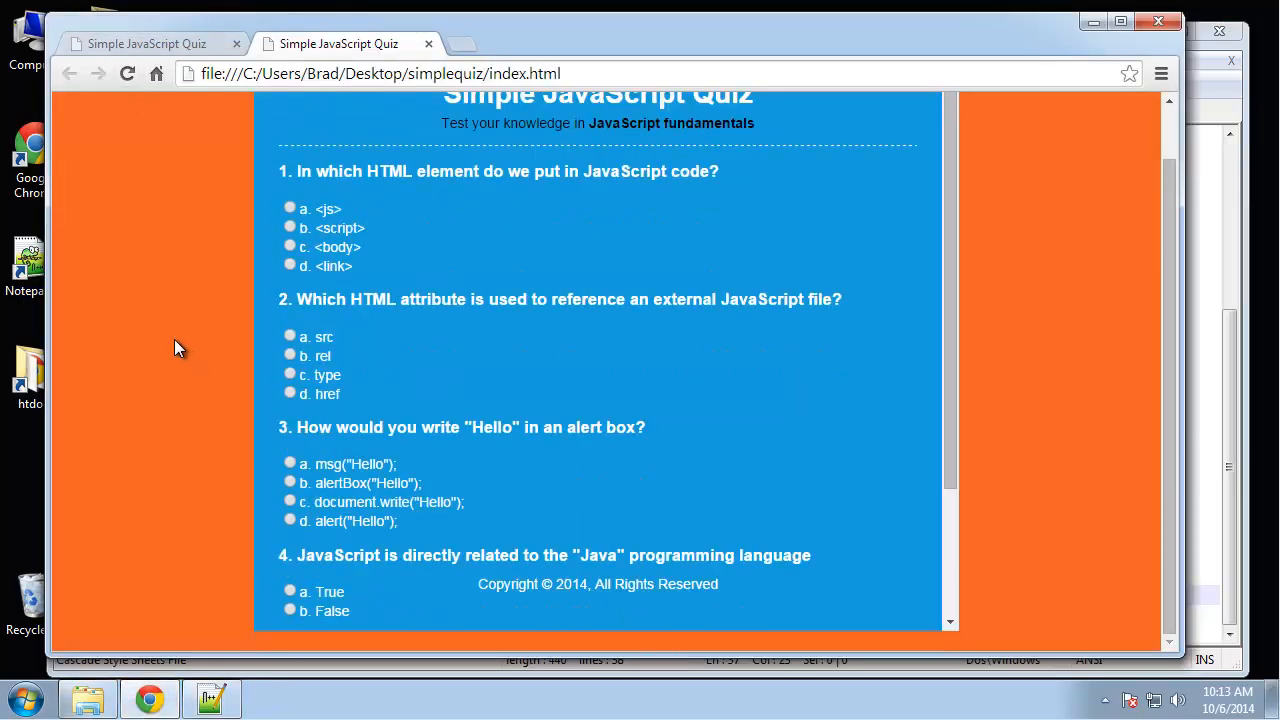
mouse_move(948, 468)
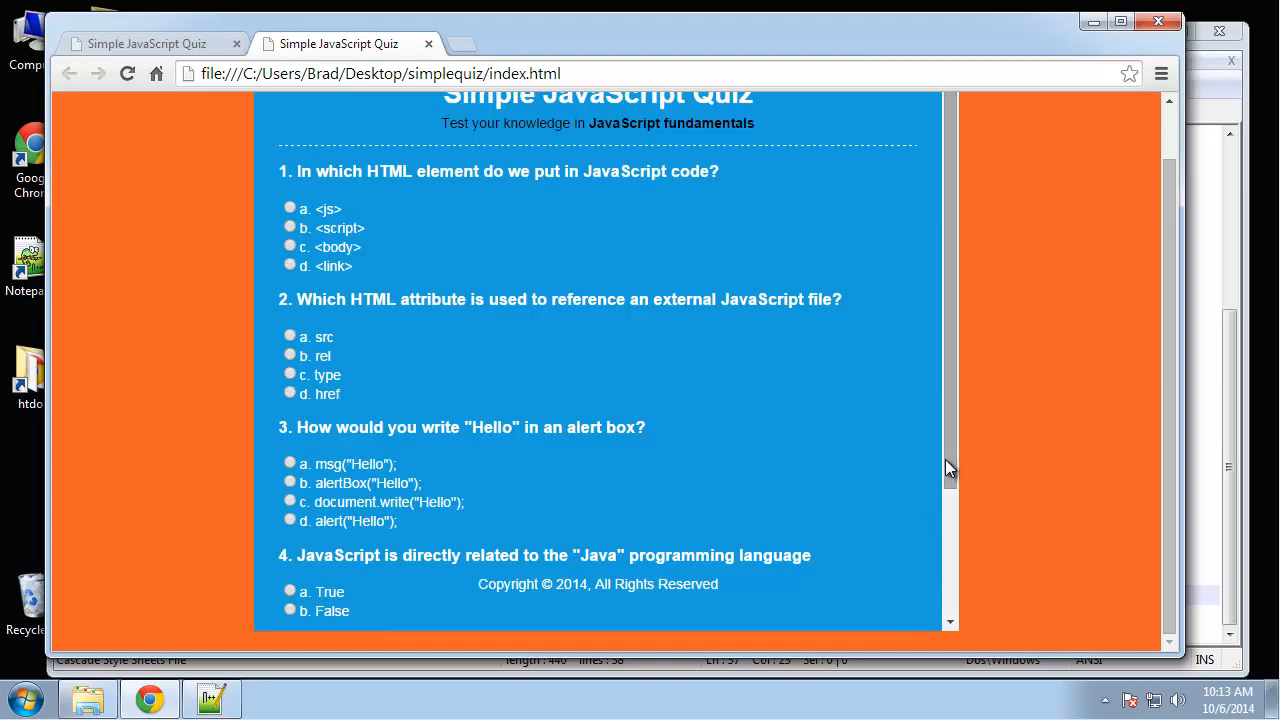
scroll(down, 3)
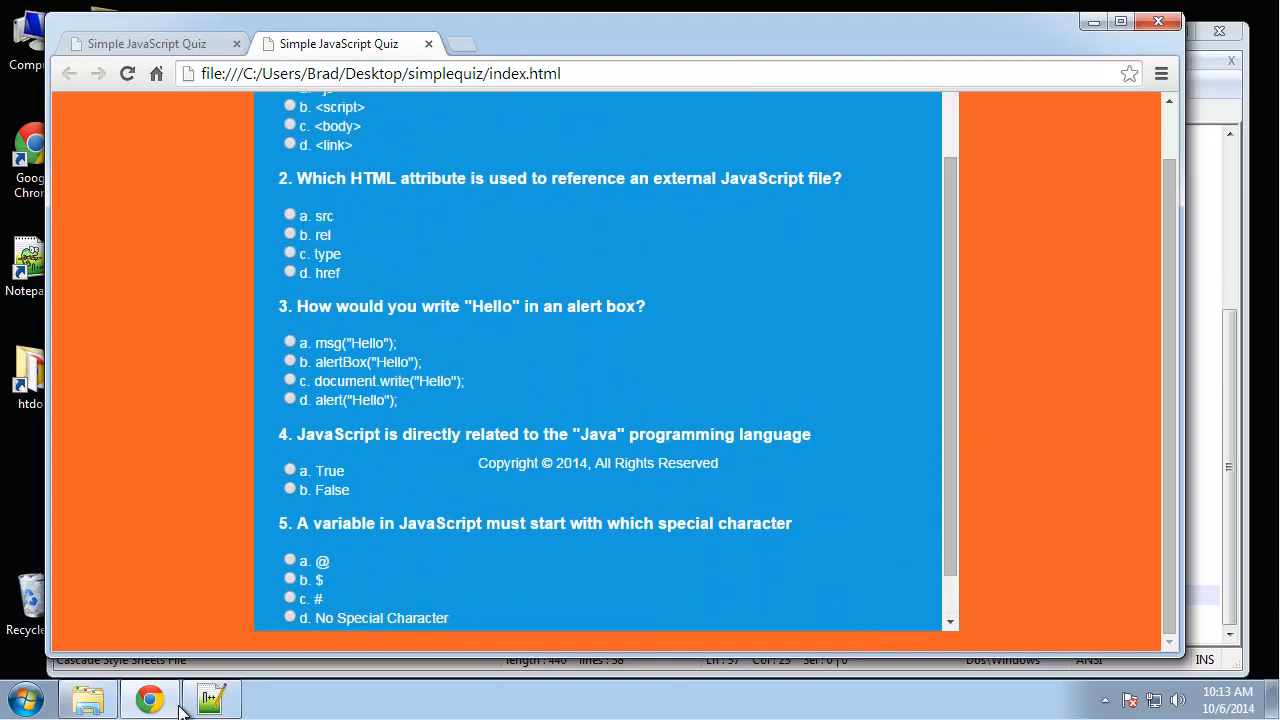
Step: Change the section's height to min-height so the footer sits below Submit Answers
click(212, 698)
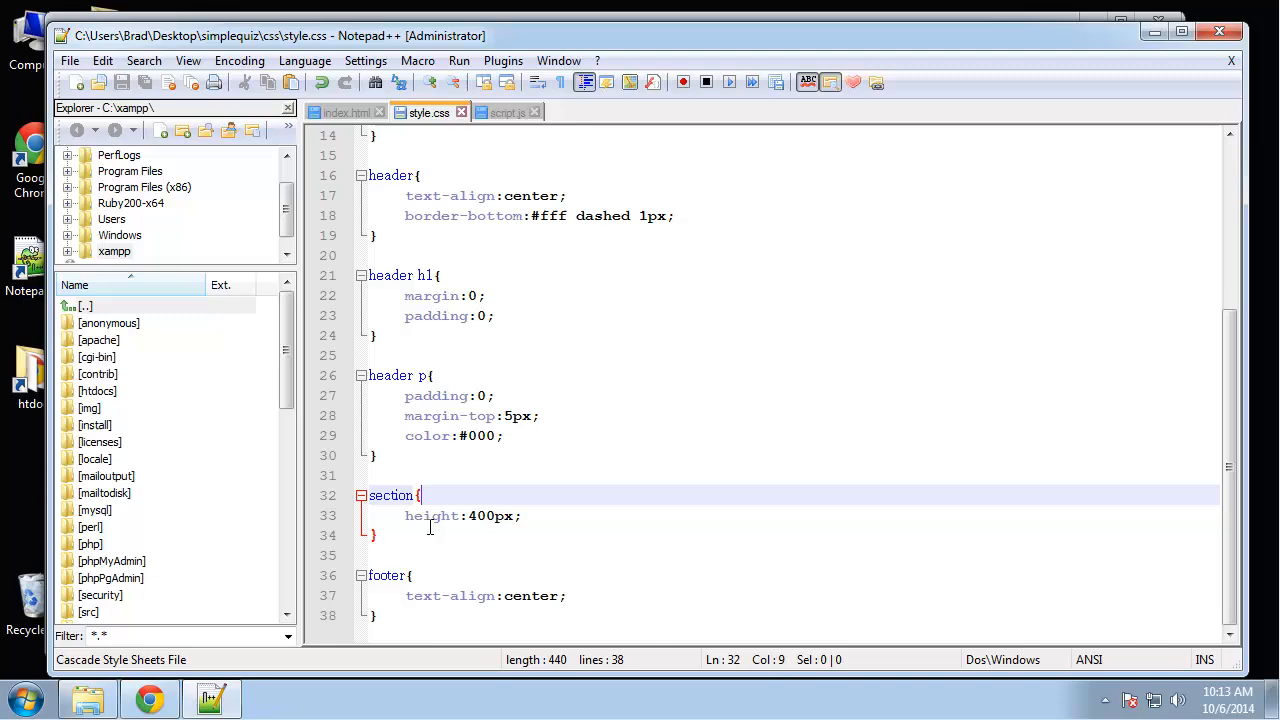
text(m)
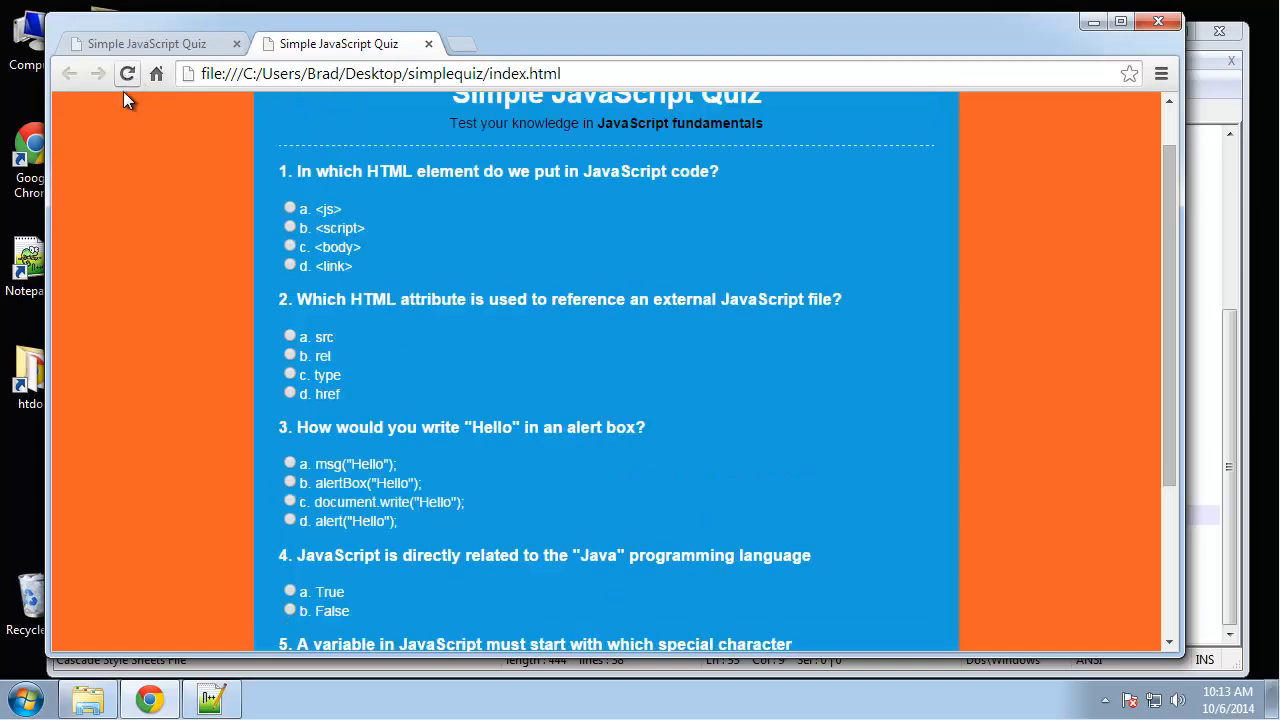
scroll(down, 3)
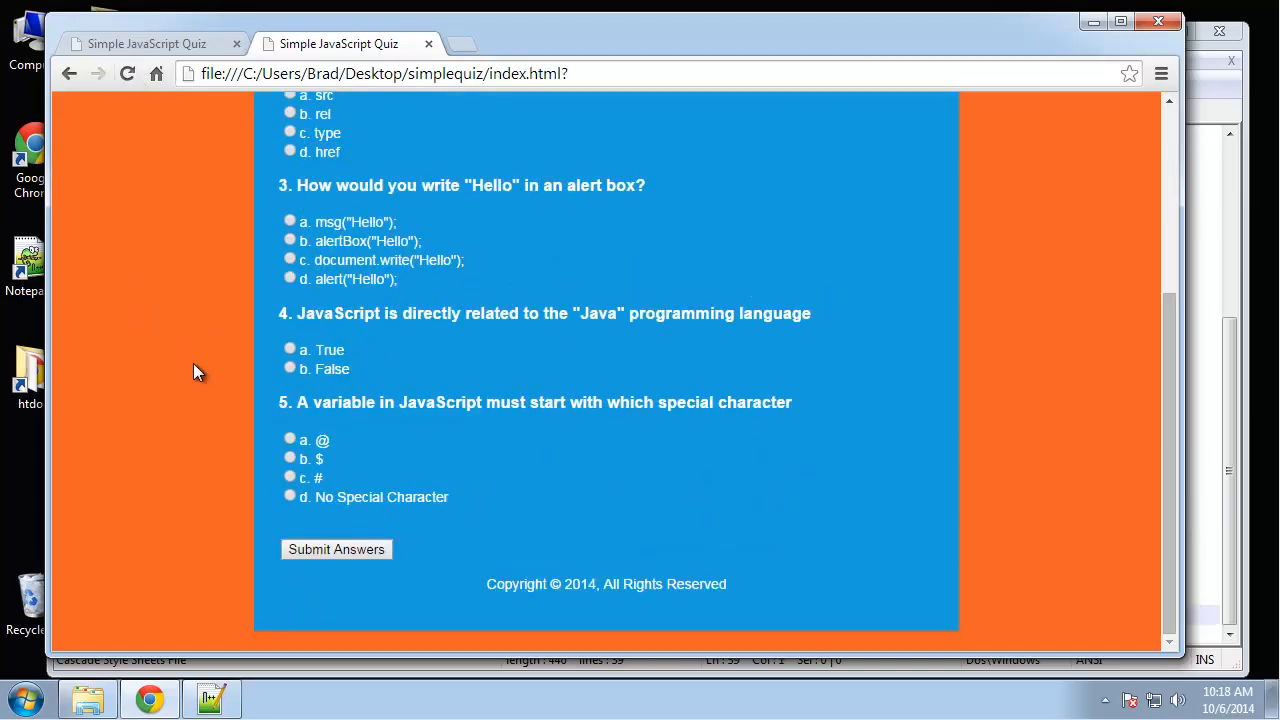
mouse_move(196, 704)
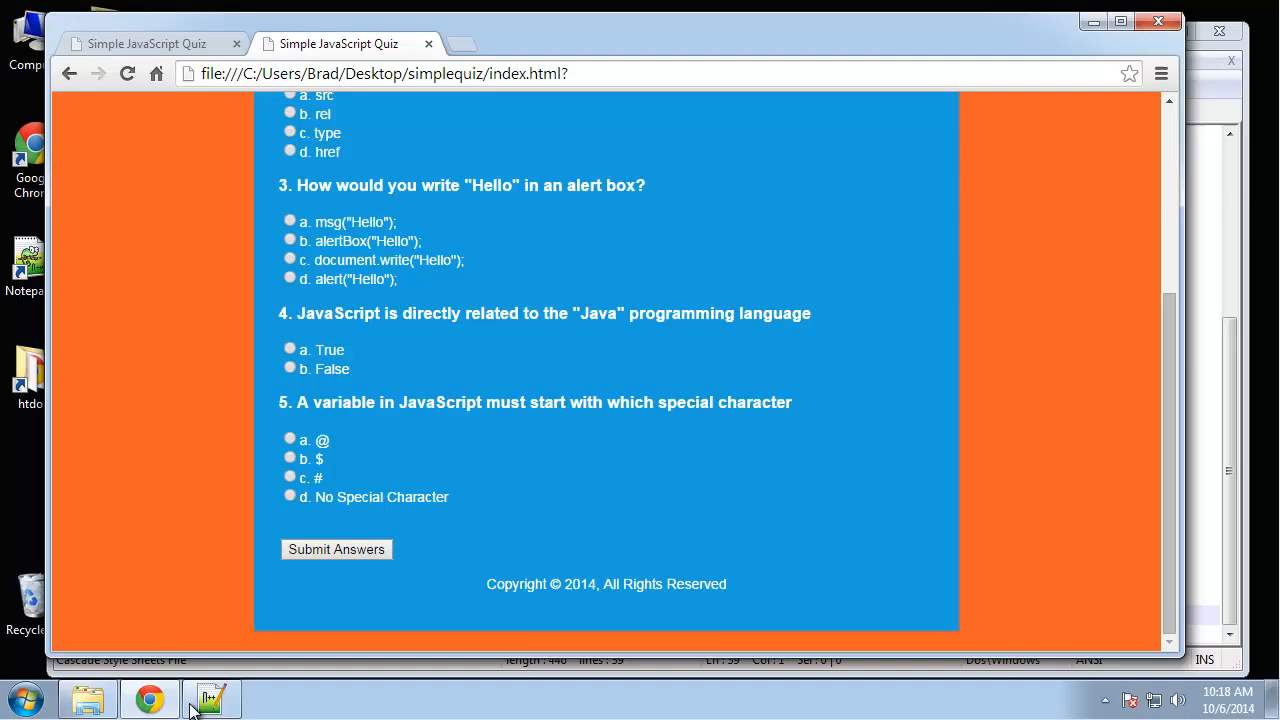
Step: Start an input[type='submit'] rule with background #f06226, reusing the orange value
click(212, 696)
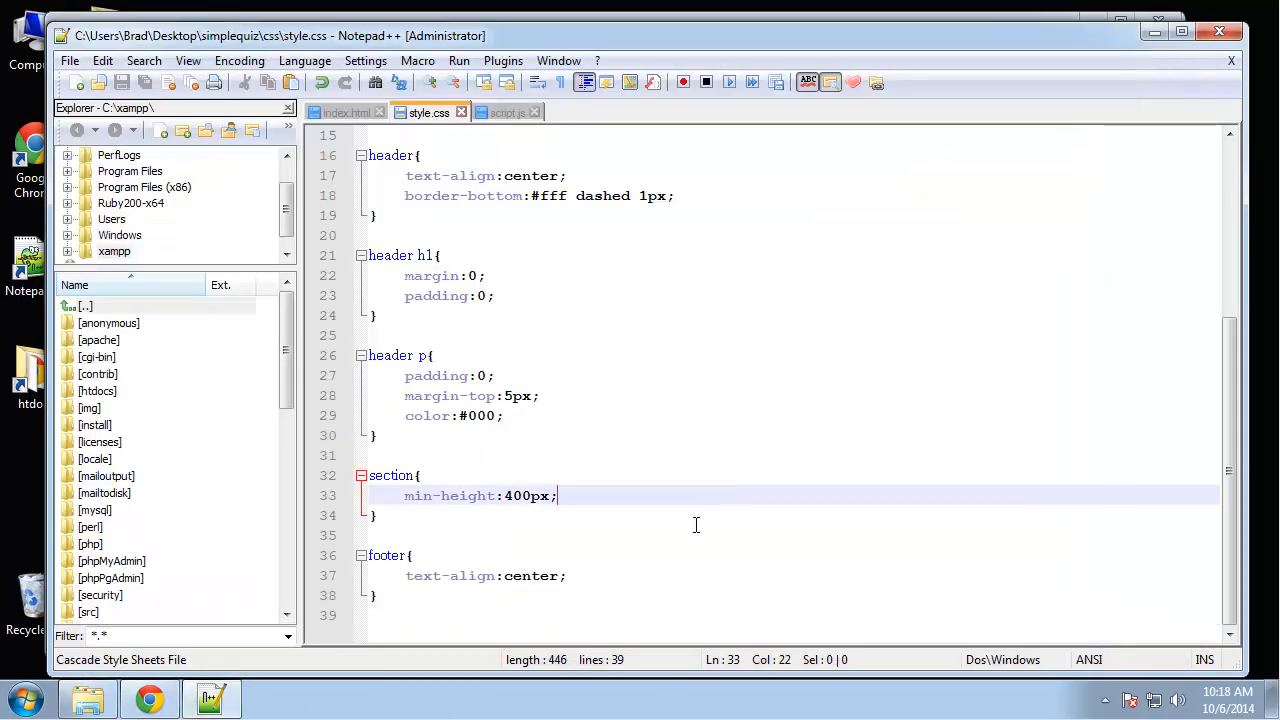
text(input[)
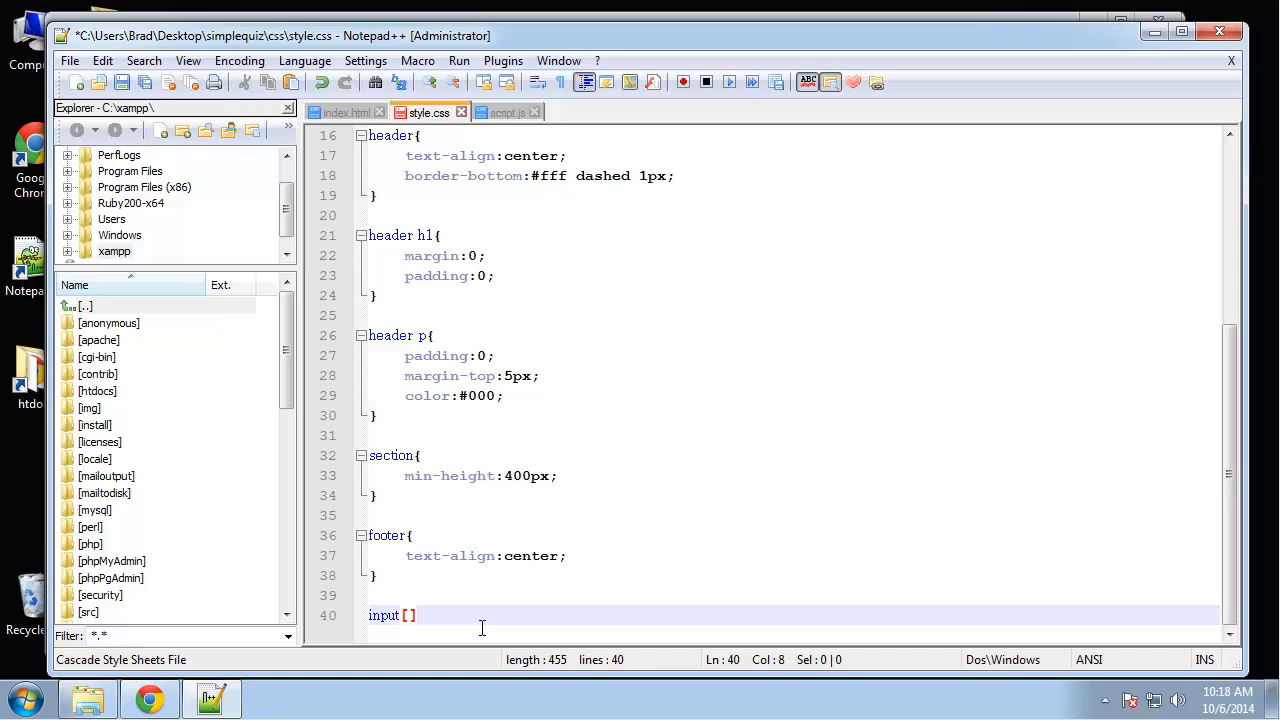
text(type=)
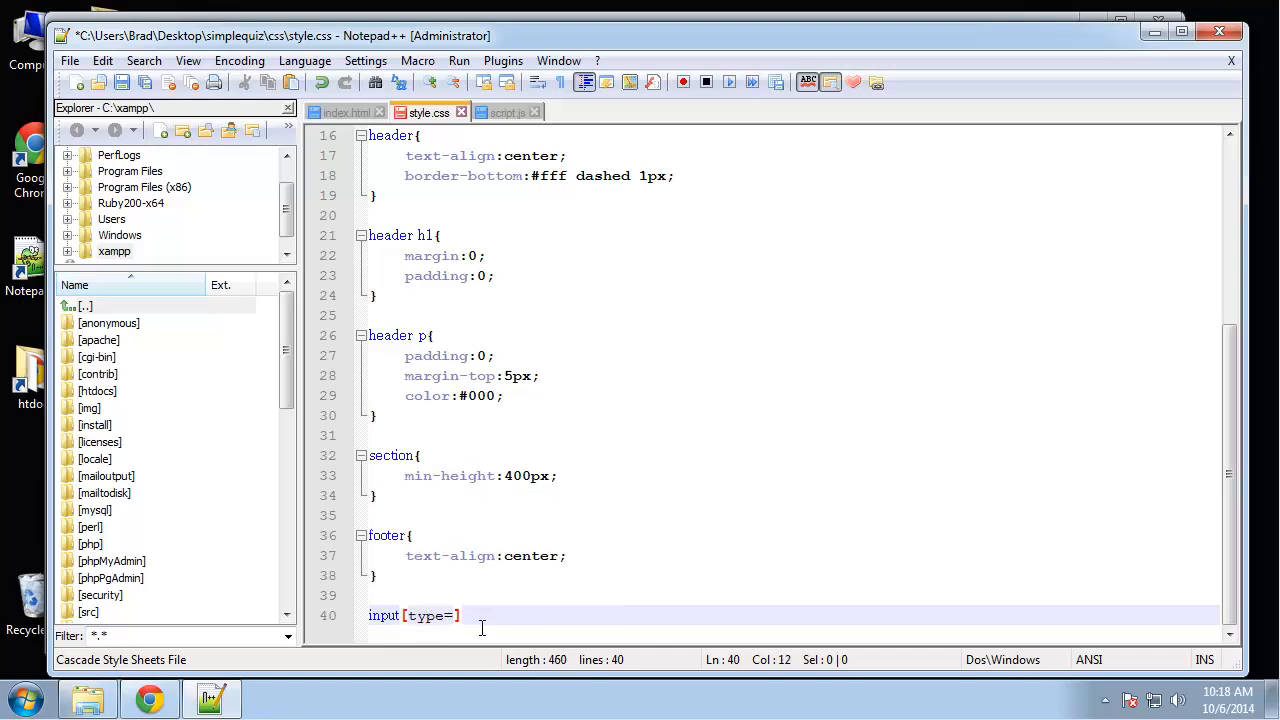
text('sub')
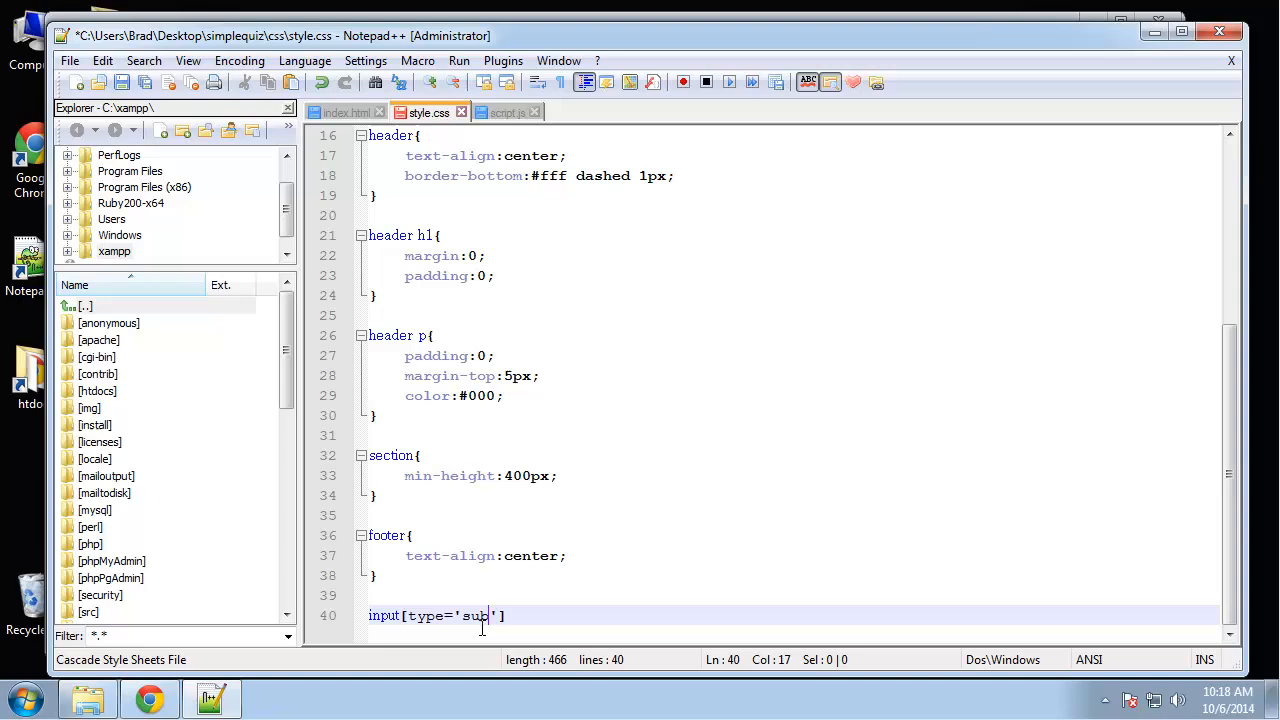
text(mit']{)
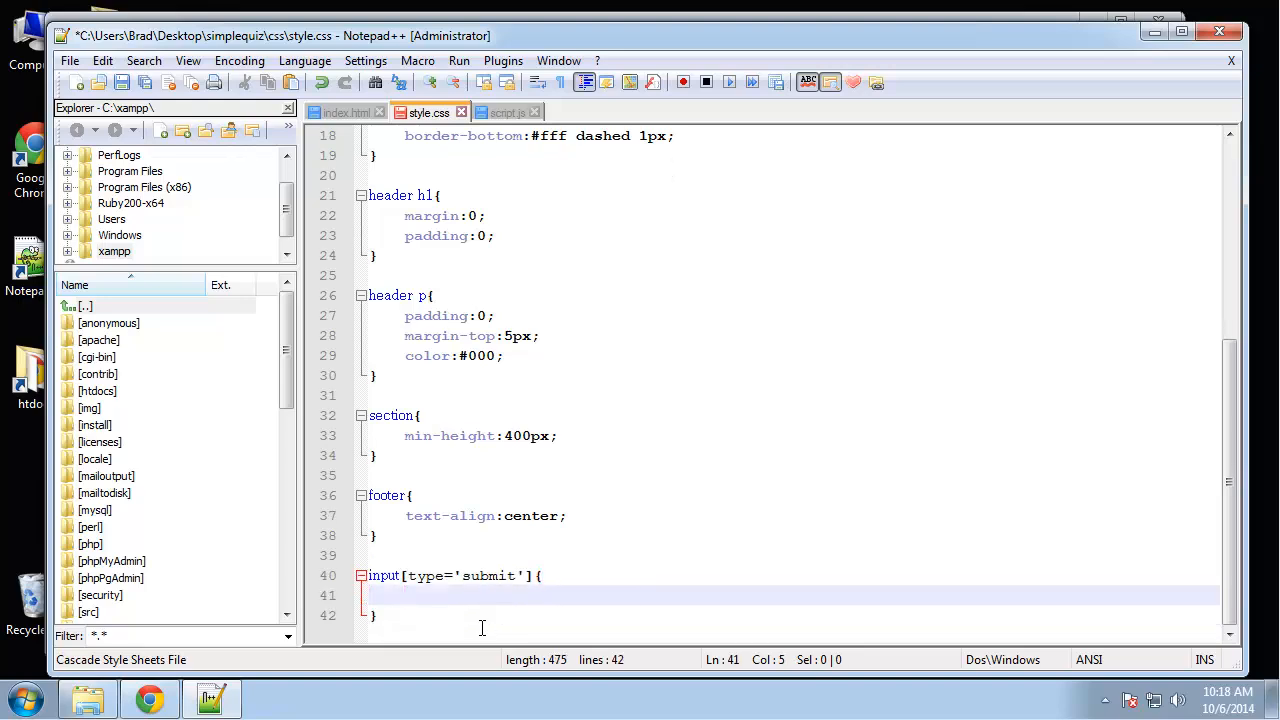
text(backgroun)
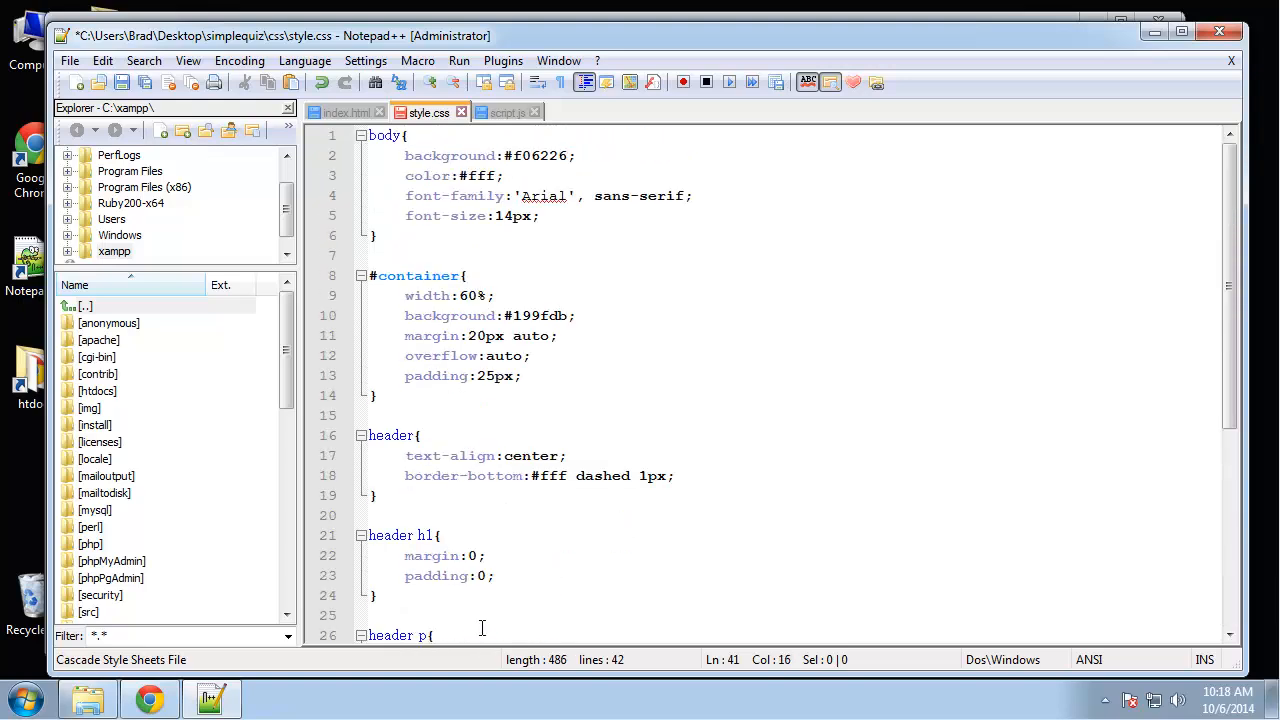
click(564, 156)
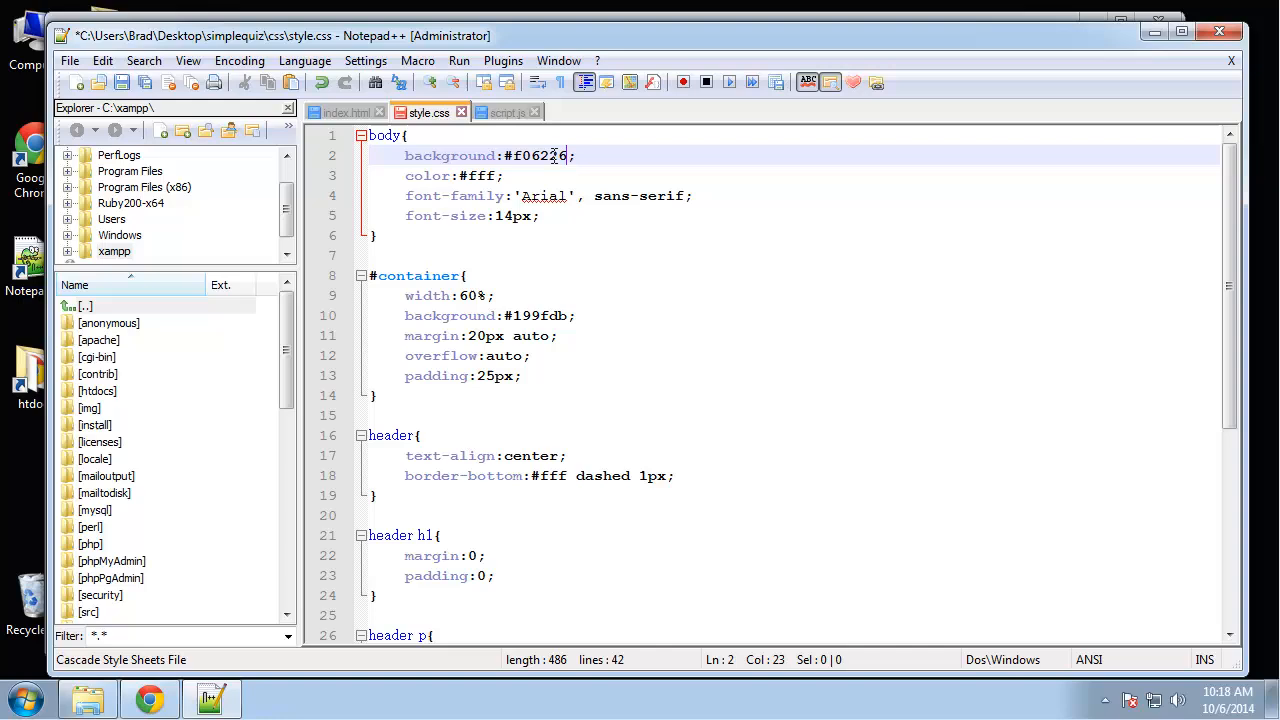
scroll(down, 3)
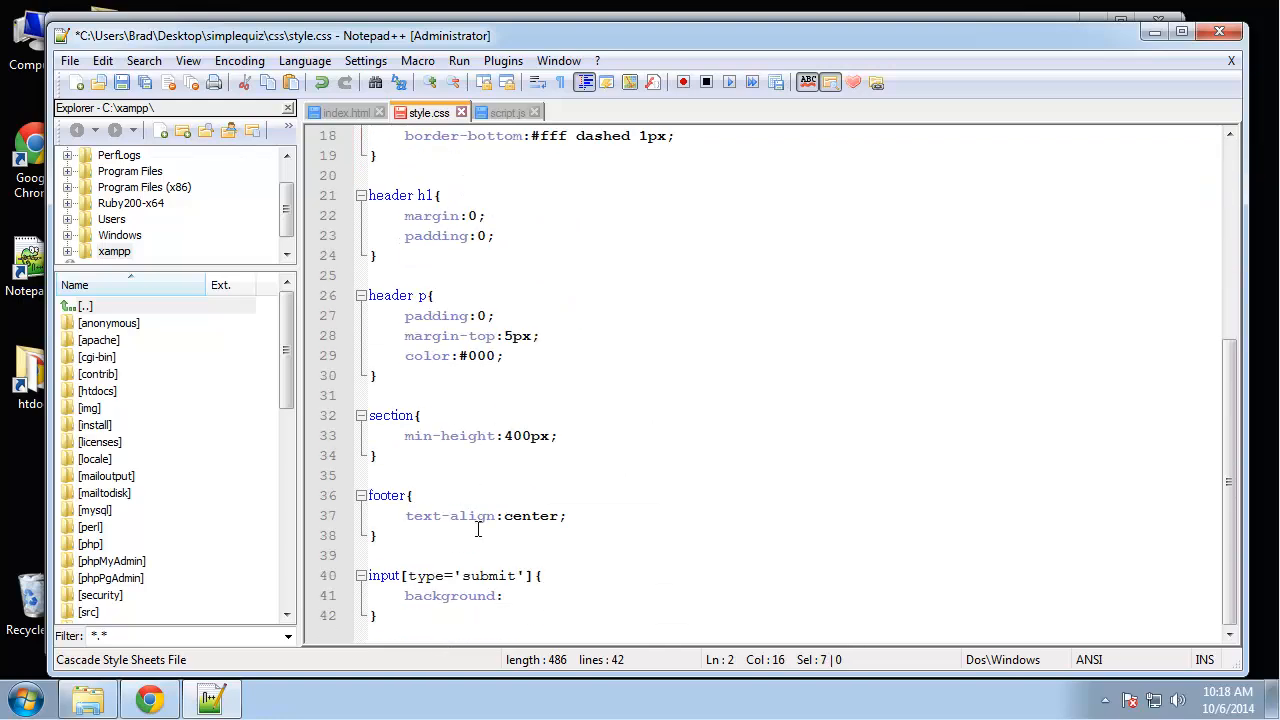
text(#f06226;)
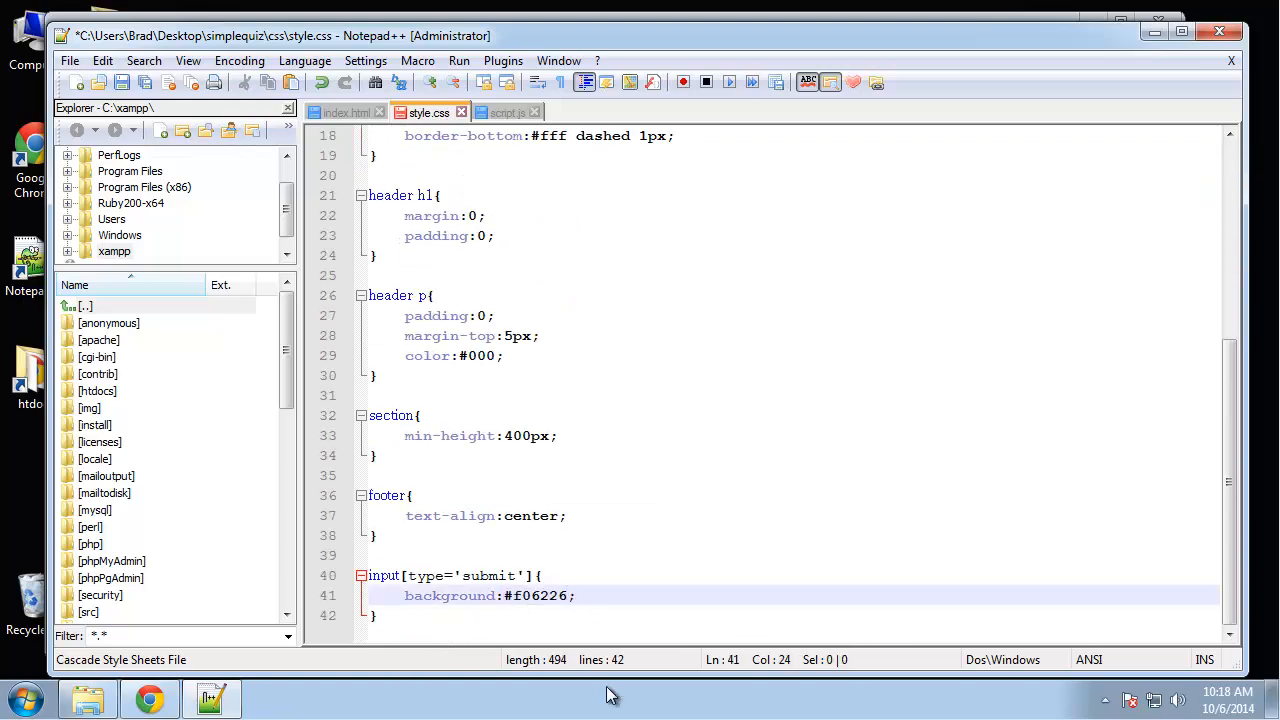
Step: Give the submit button border 0, color #fff and padding 10px 15px
text(border:0;)
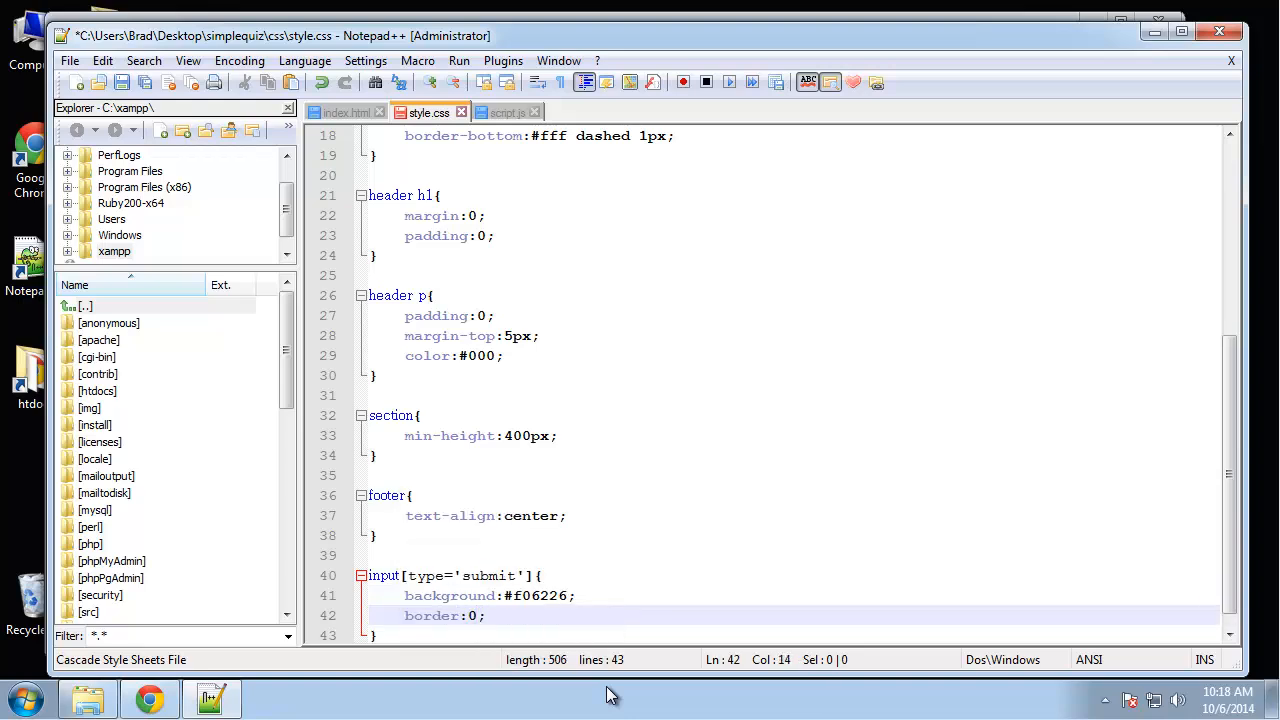
text(color:#fff;)
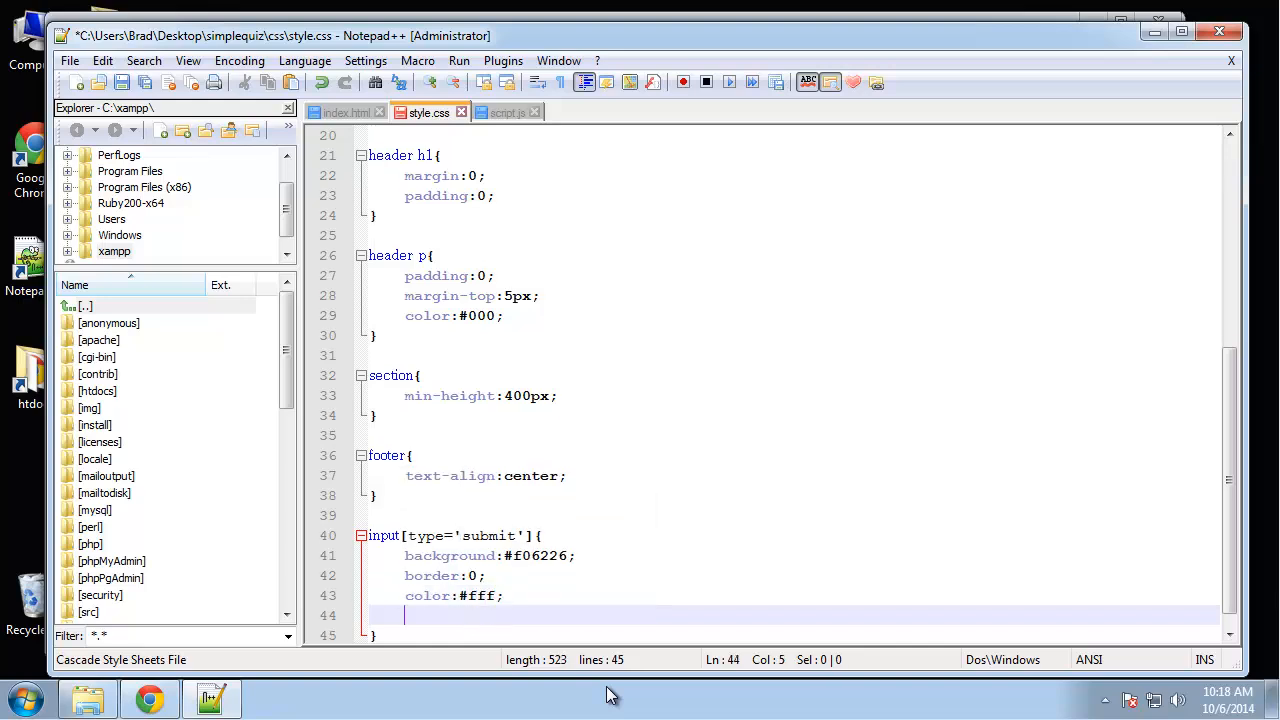
text(padding:10px)
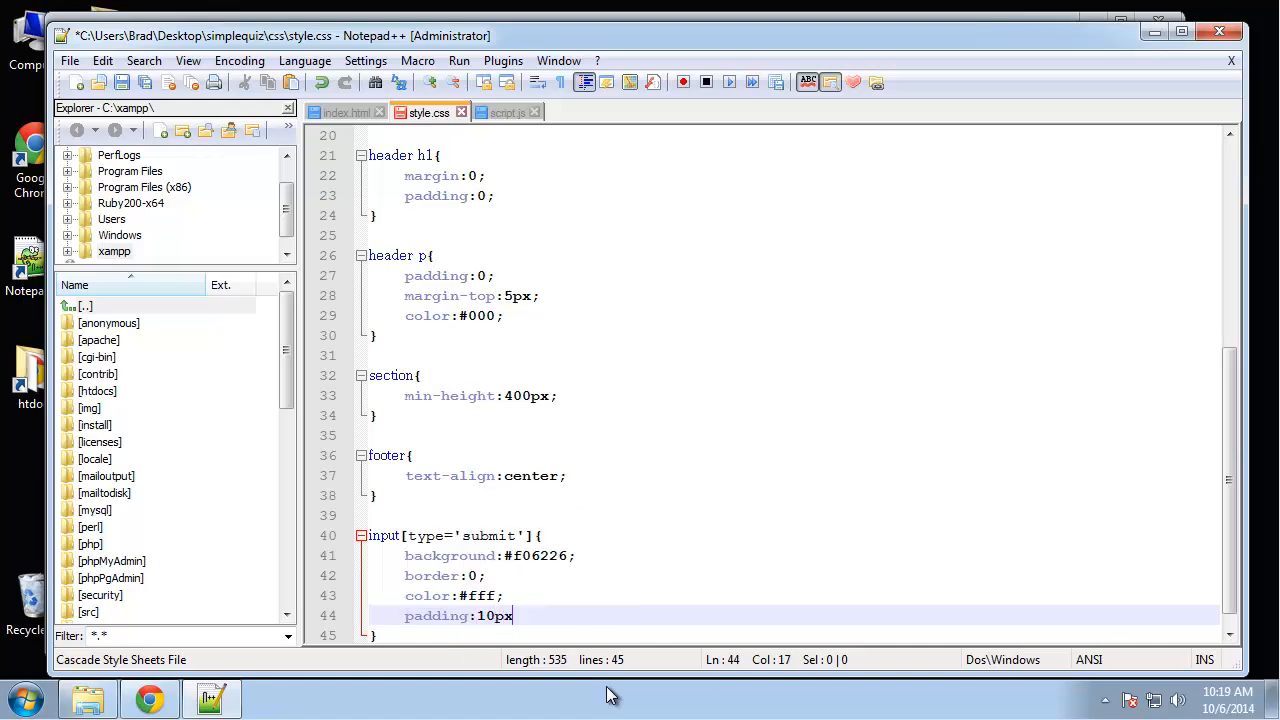
text(15px;)
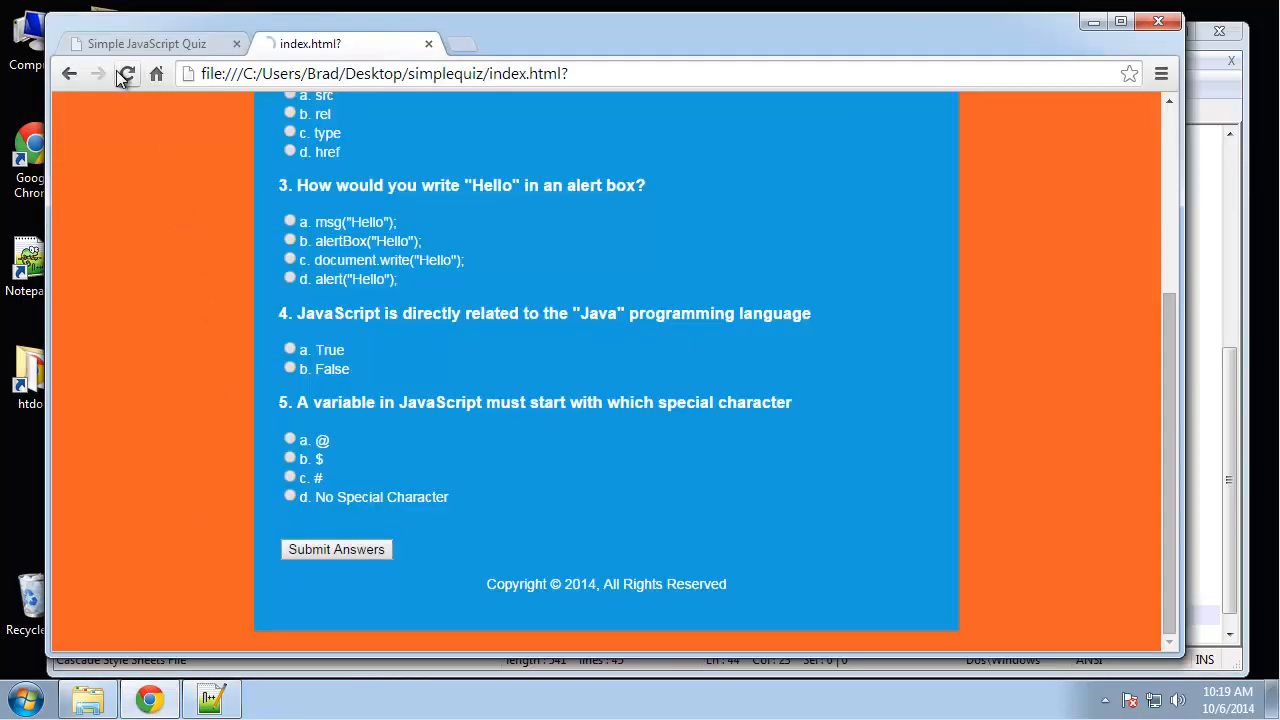
Step: Reload the quiz and check the orange Submit Answers button below the last question
click(126, 74)
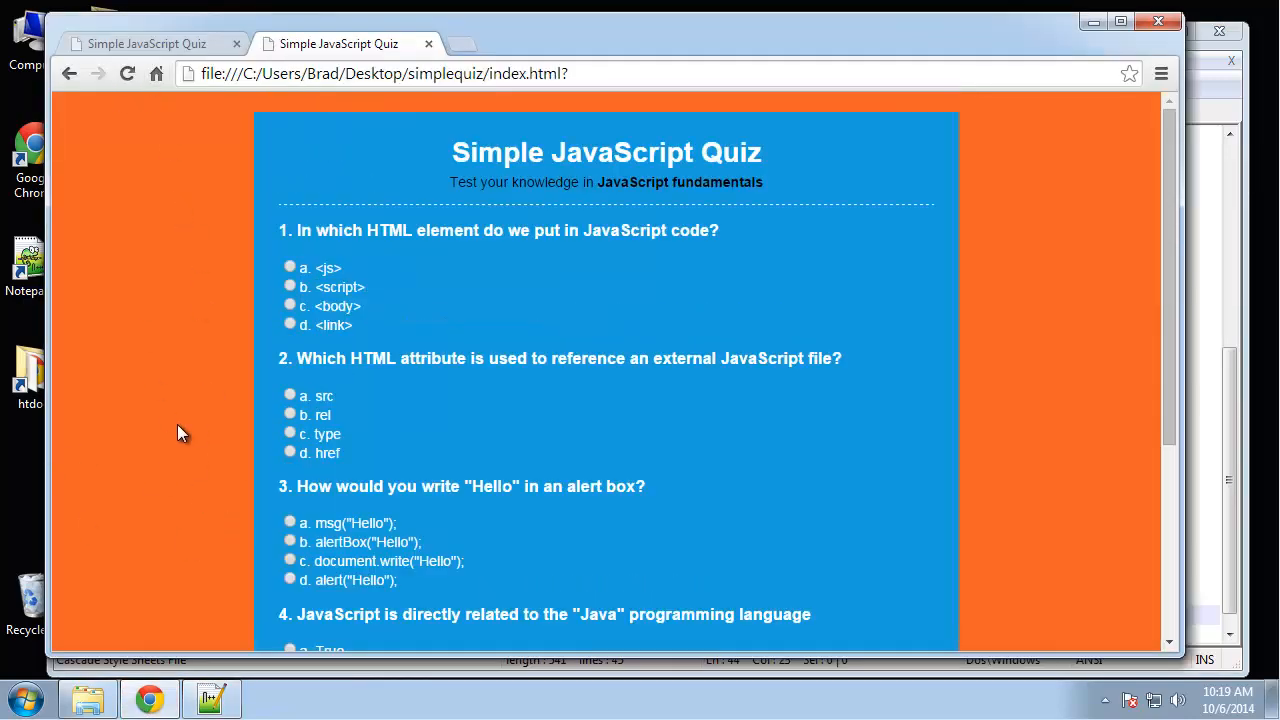
scroll(down, 3)
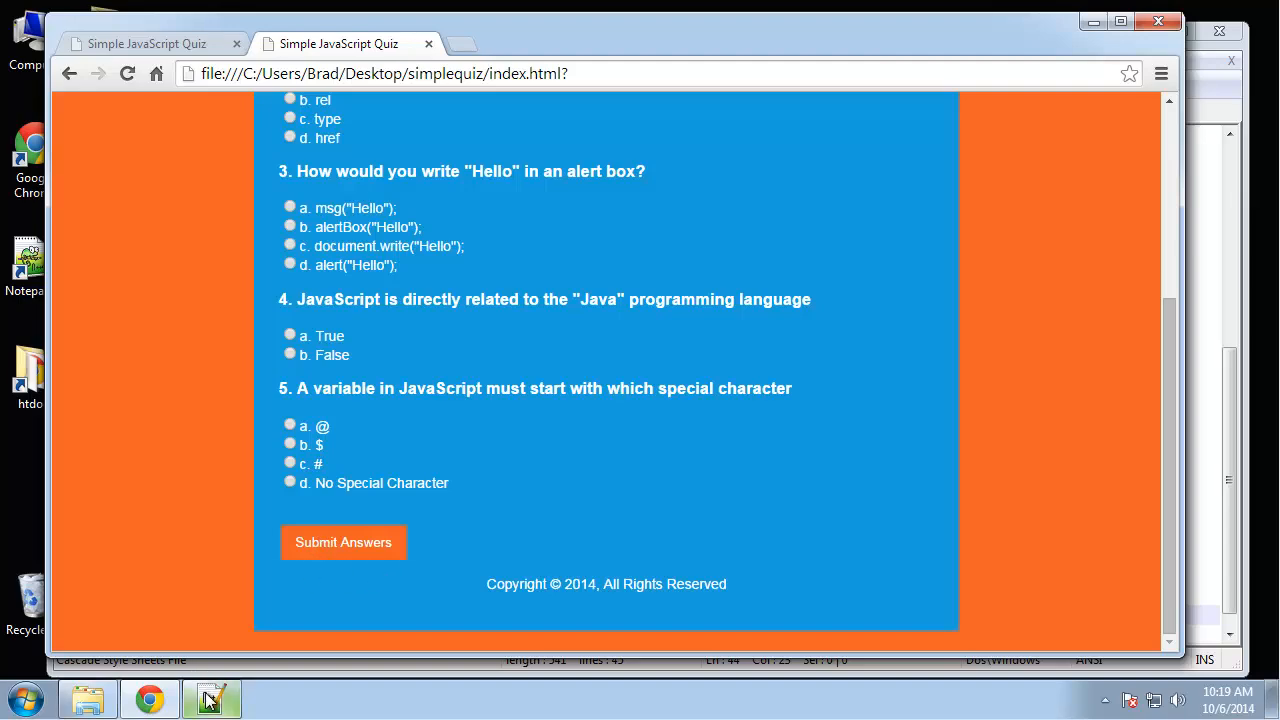
click(212, 698)
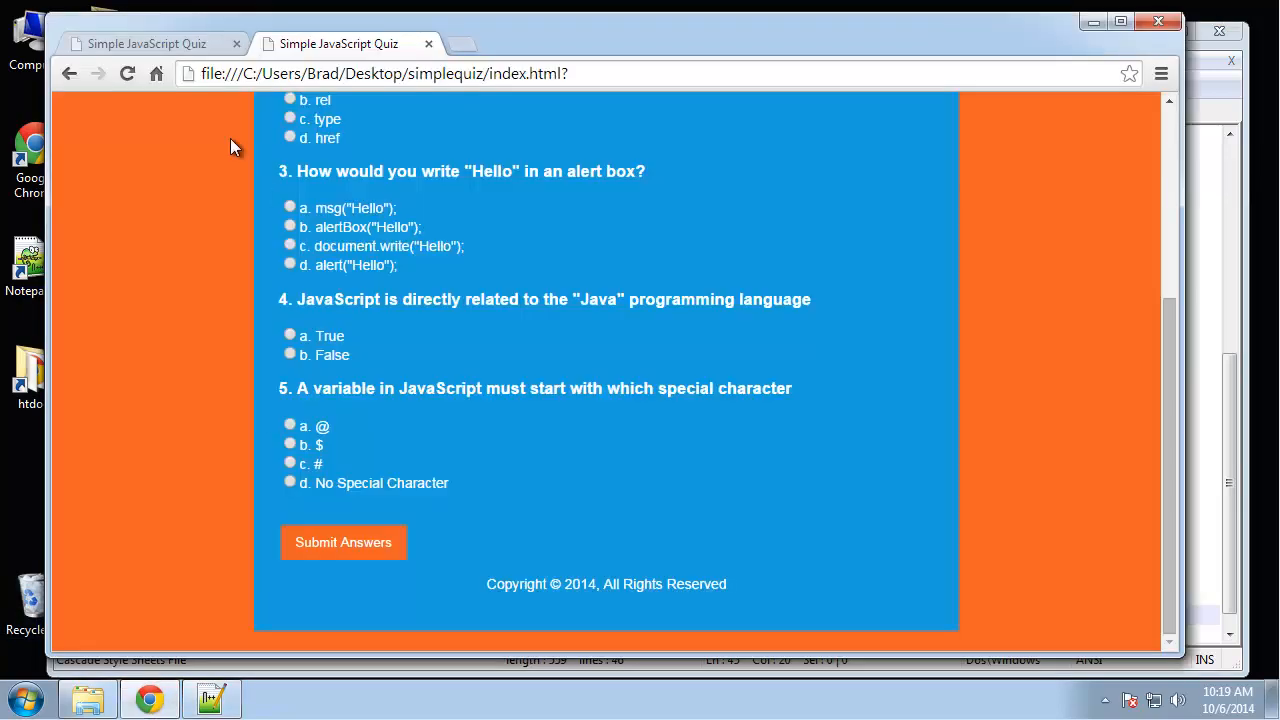
mouse_move(892, 462)
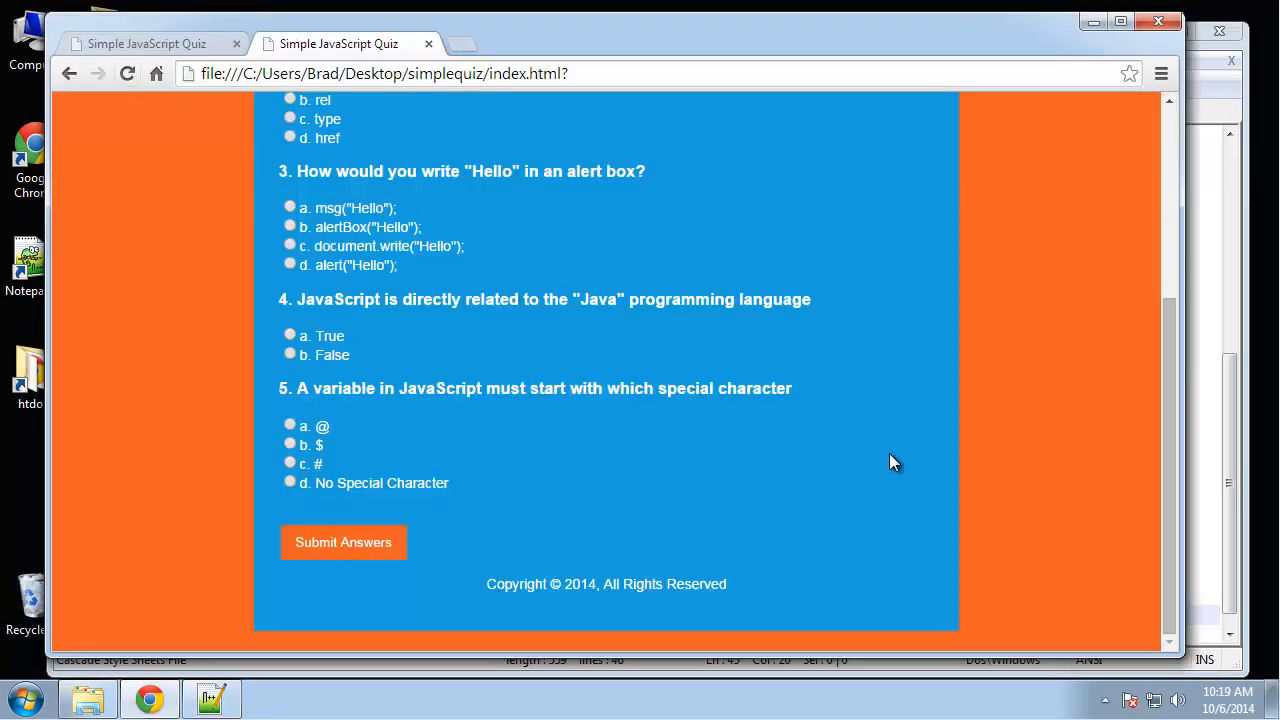
scroll(up, 3)
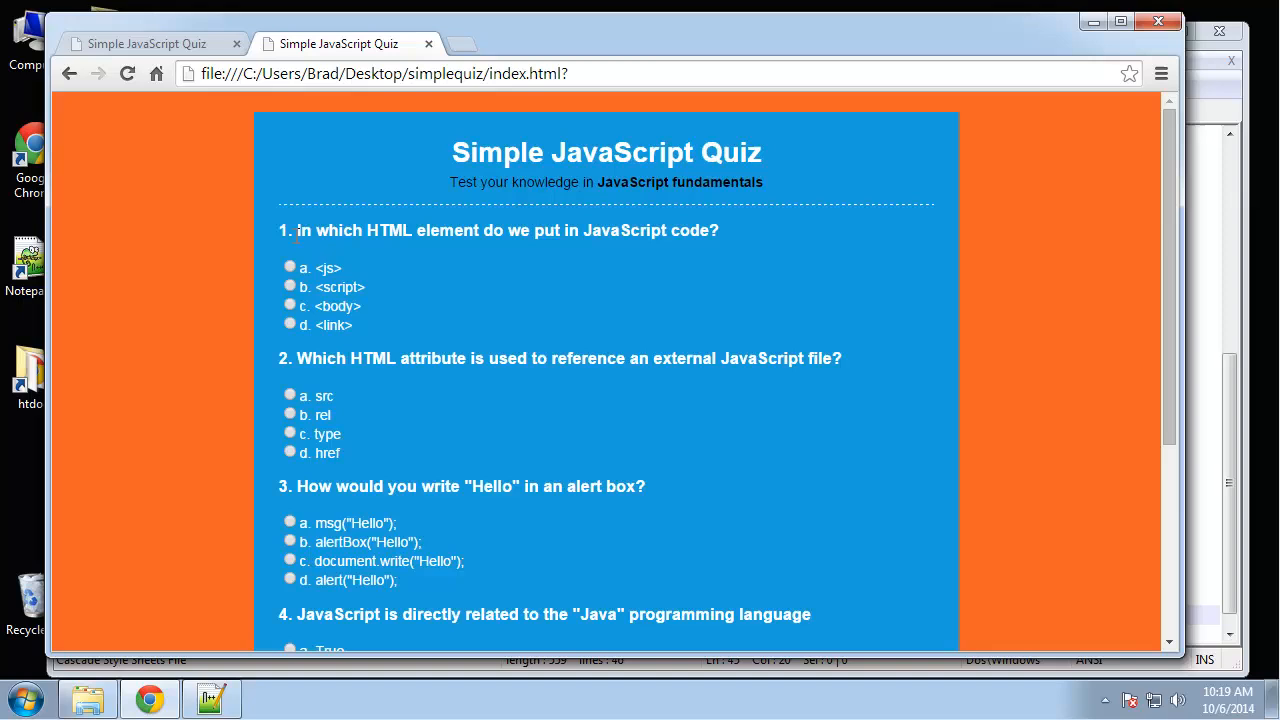
mouse_move(360, 206)
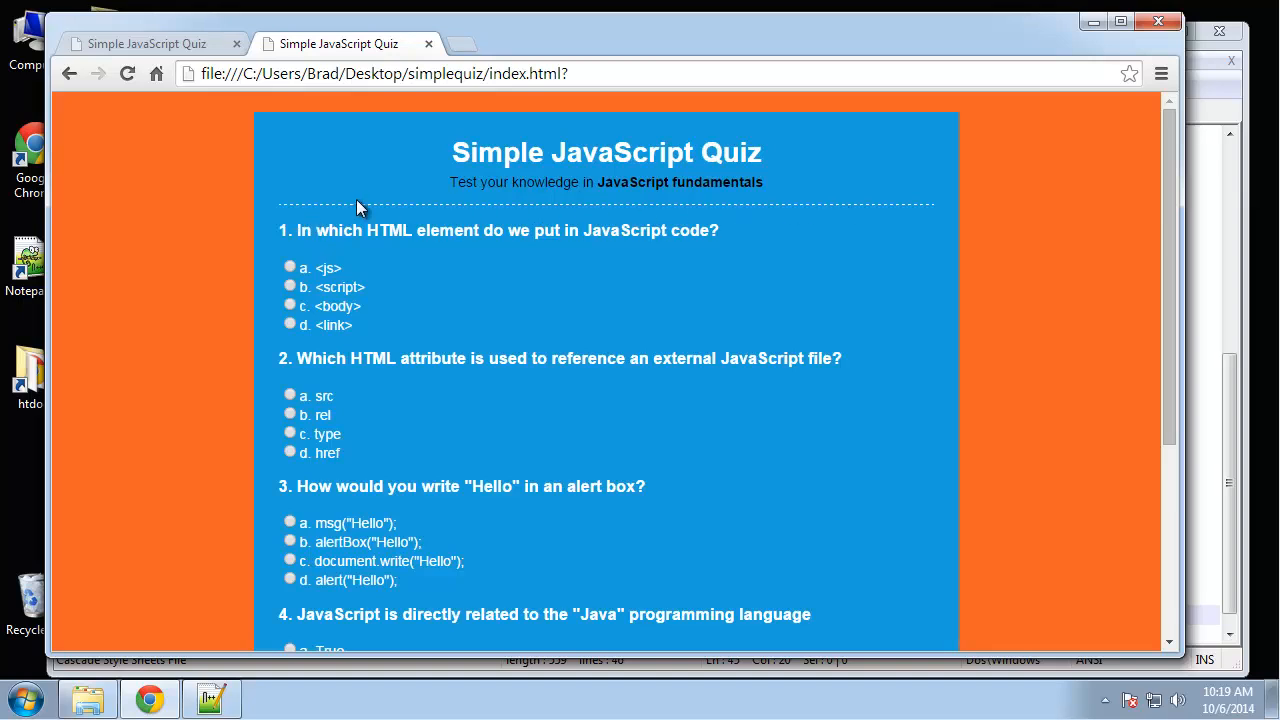
mouse_move(560, 222)
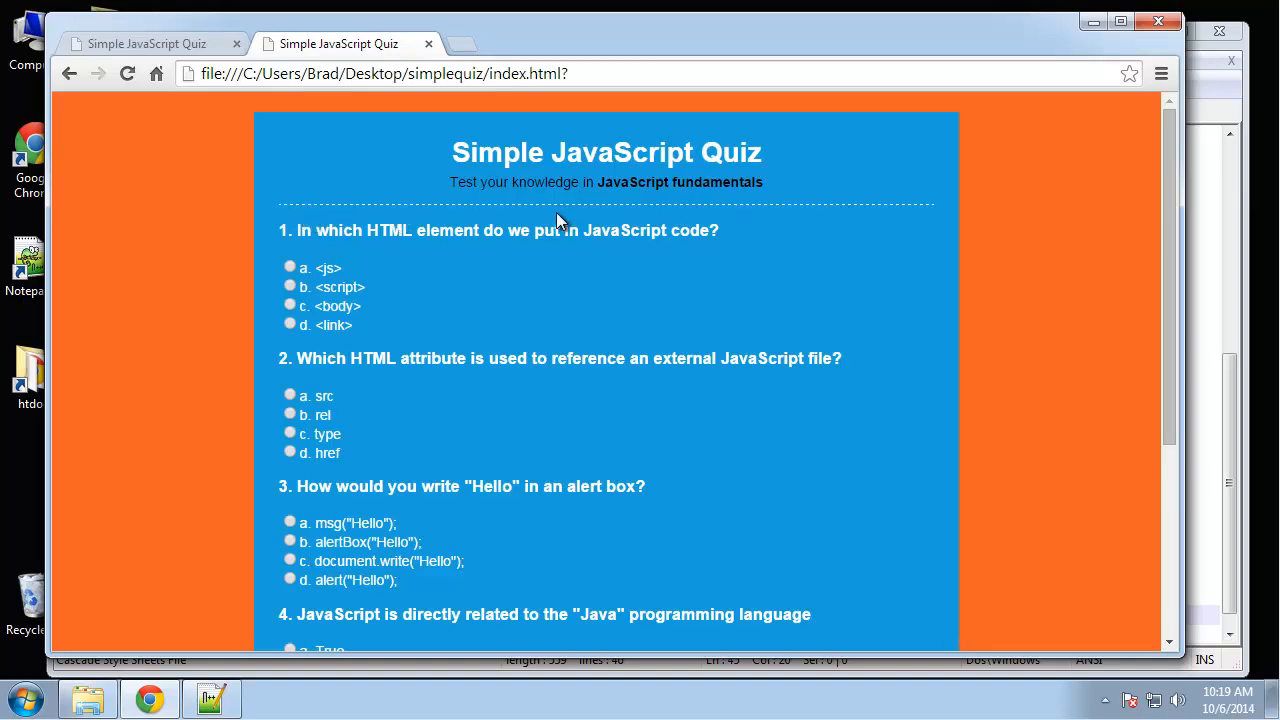
mouse_move(230, 600)
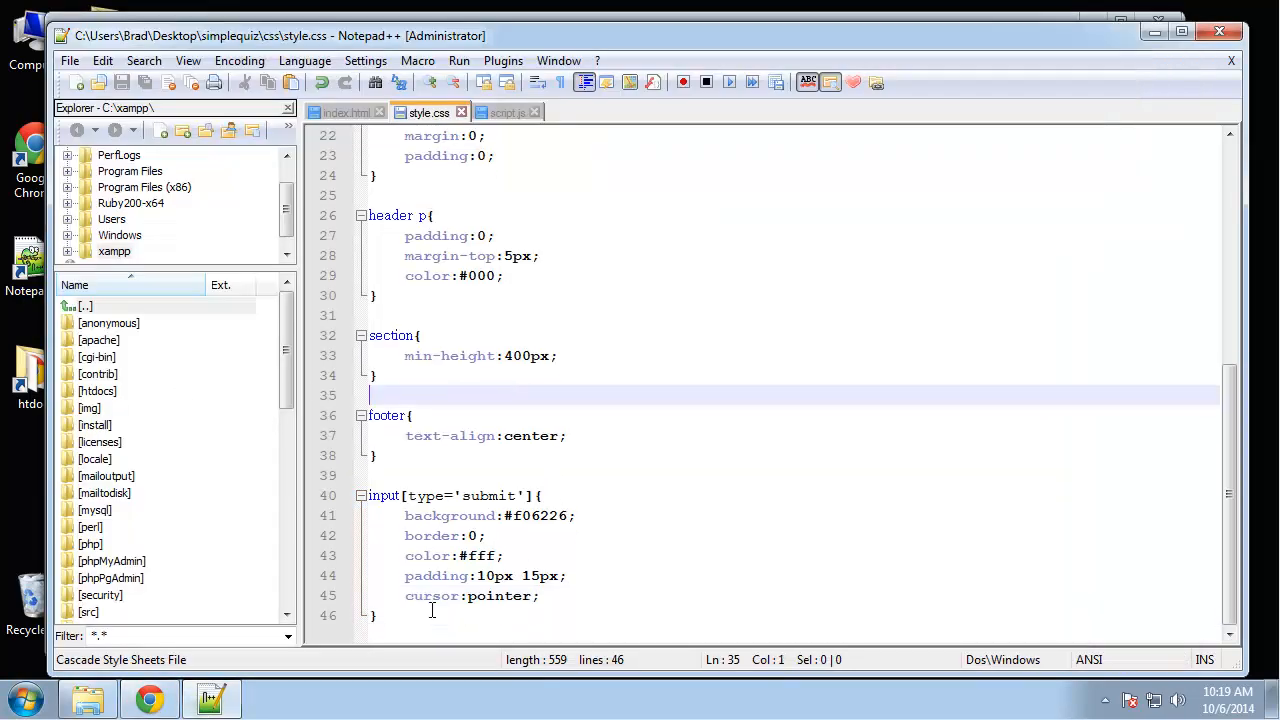
Step: Add a #results h3 rule with #f06226 background, 10px padding and 10px 0 margin
text(#)
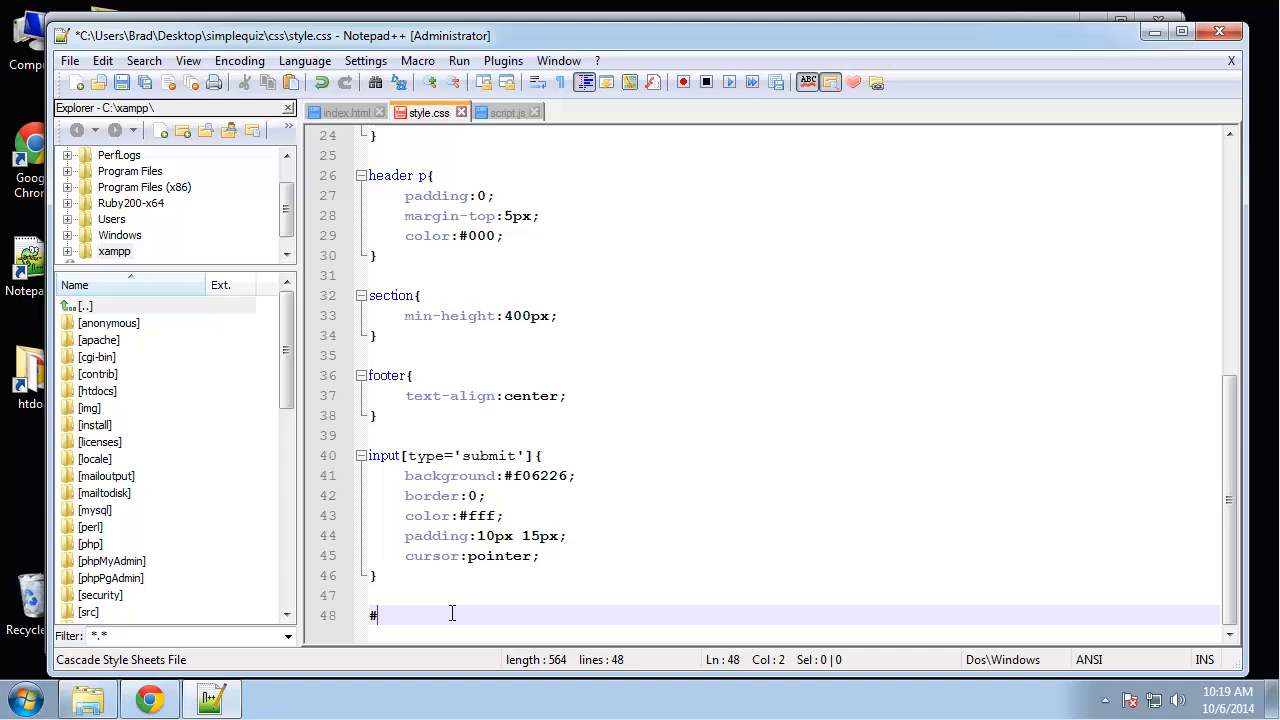
text(results h3{)
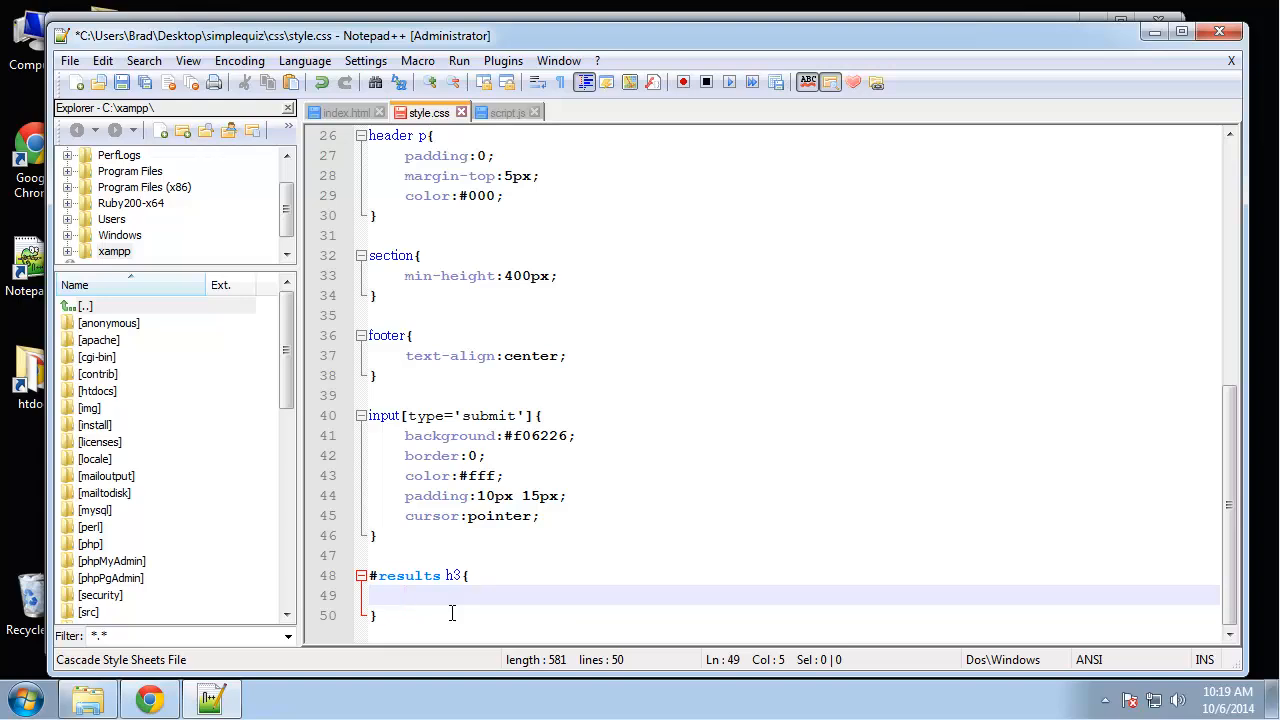
text(background:#f06226;)
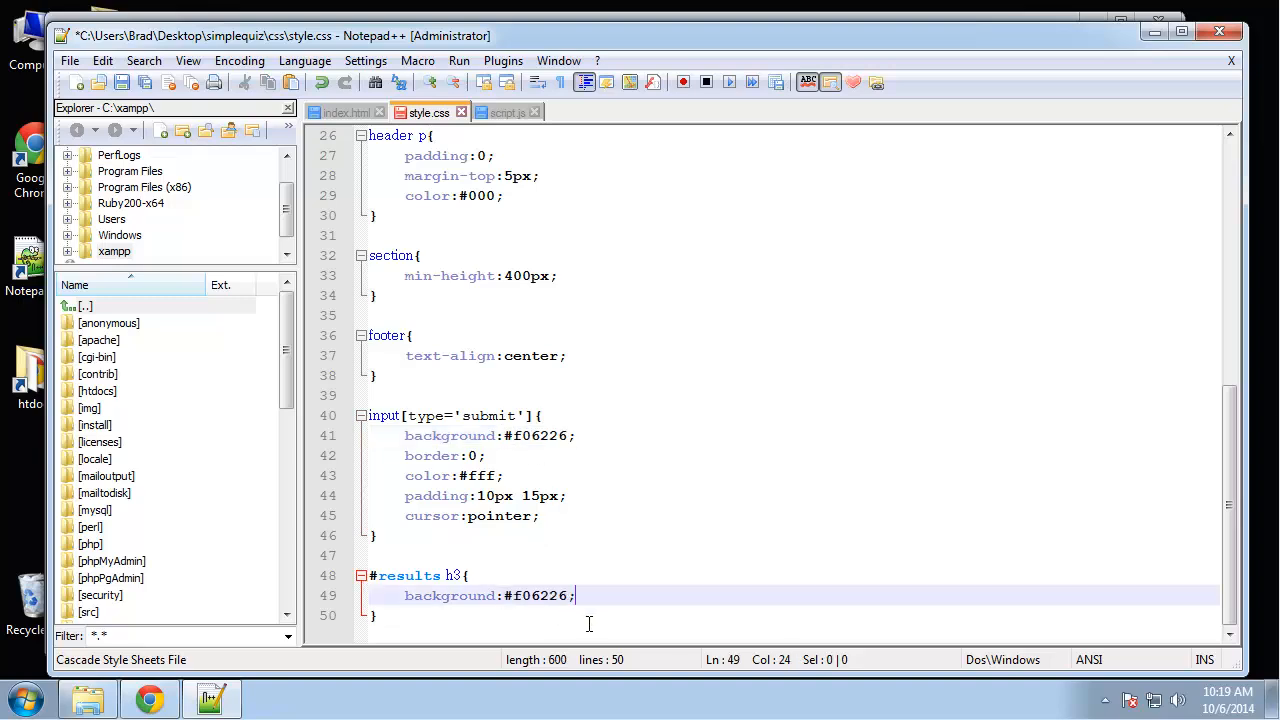
key(Return)
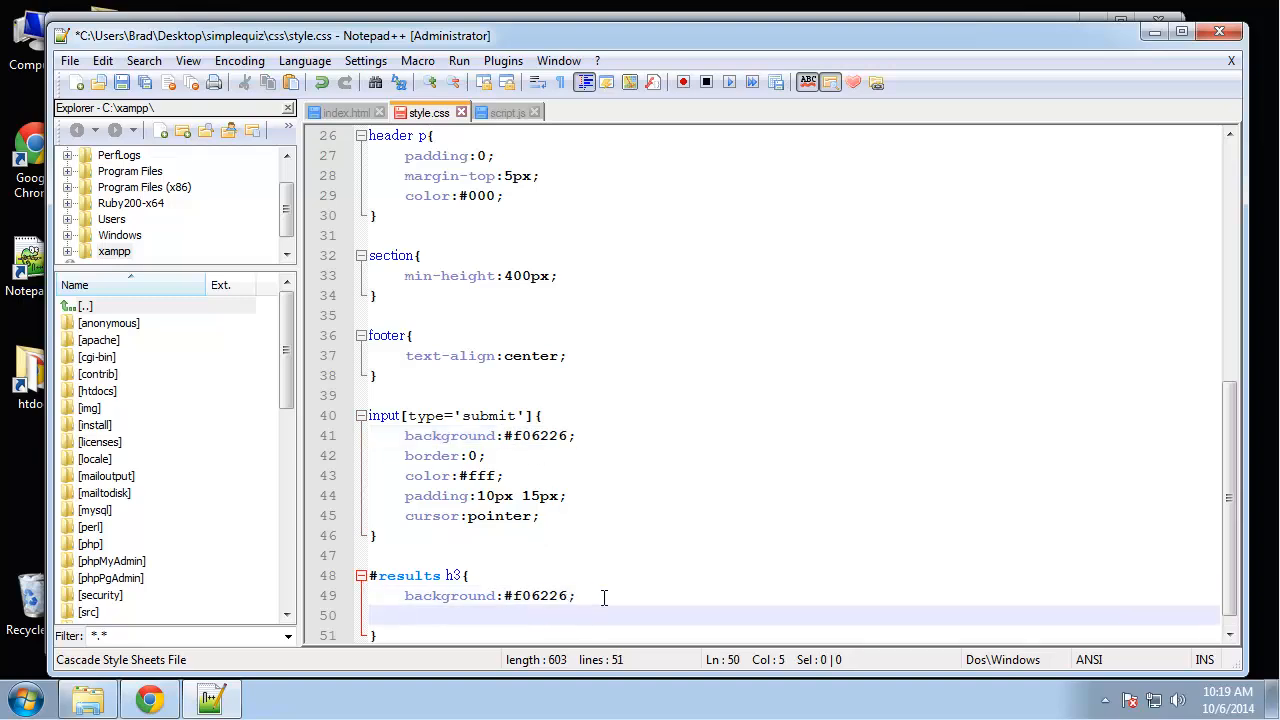
text(padding:10px;)
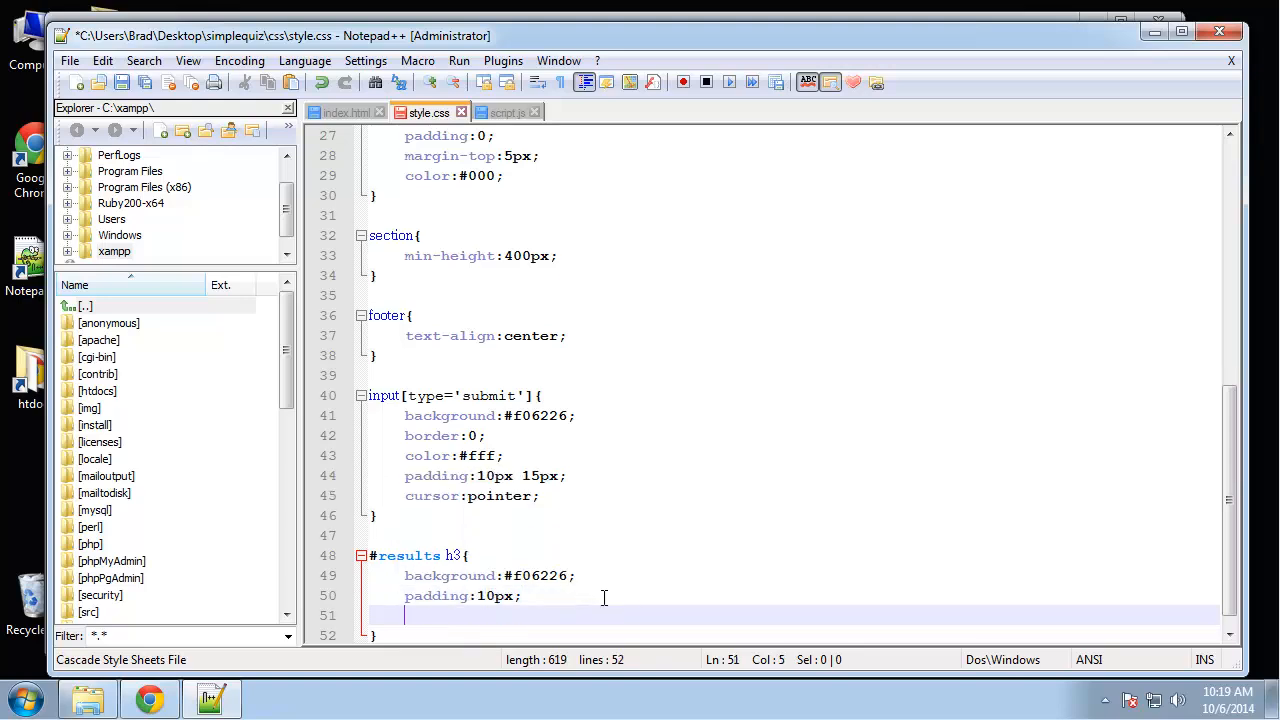
text(margin:10px 0;)
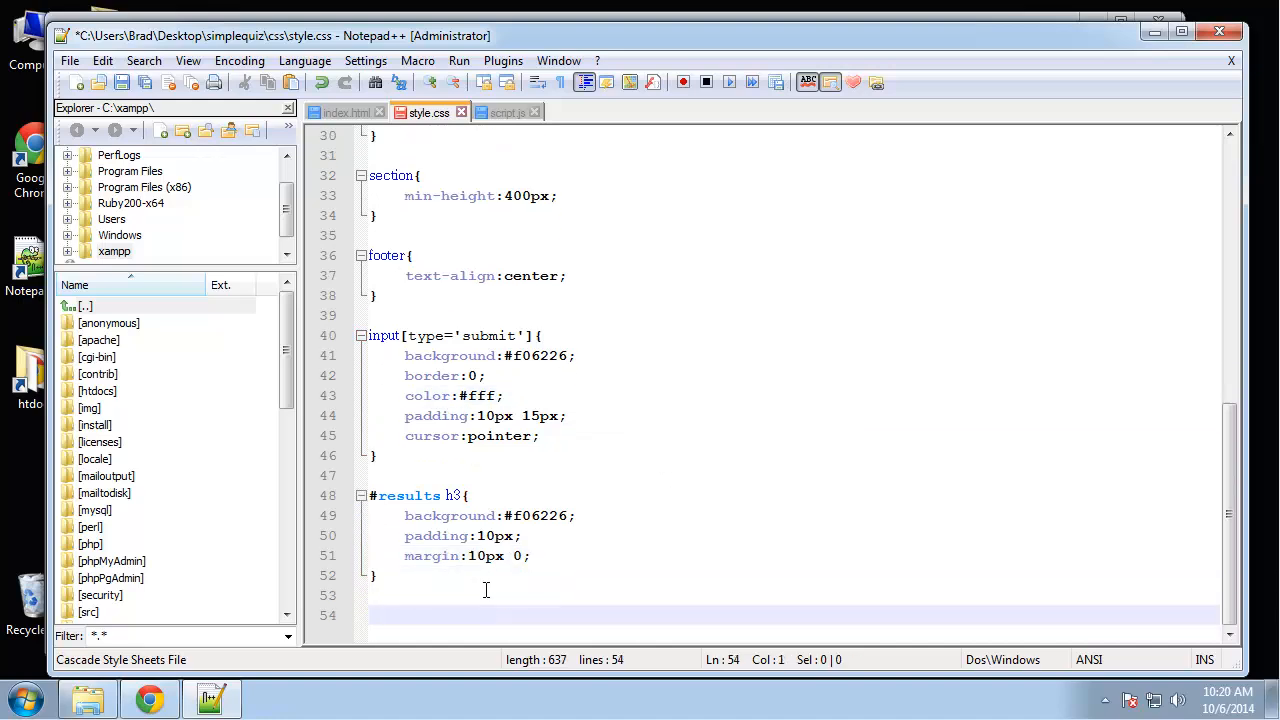
Step: Add a #results span rule with color #000 and font-weight bold
text(#results span)
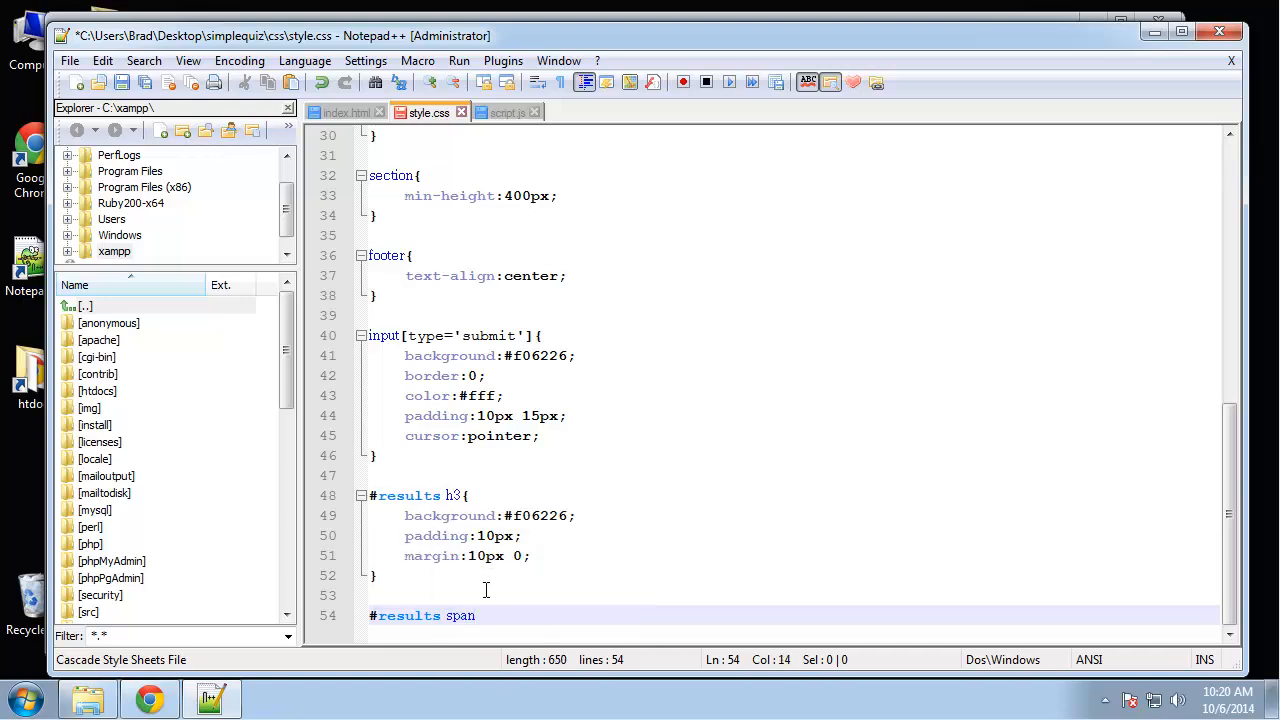
text({)
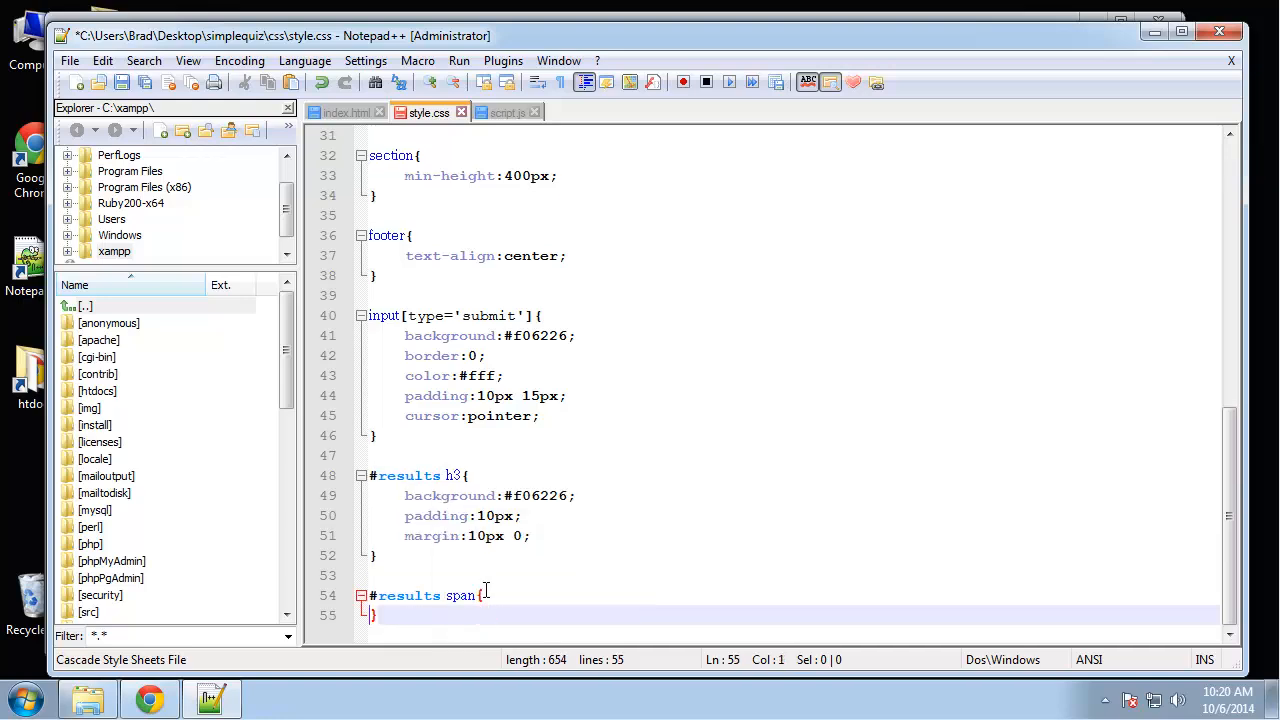
text(color:#000;)
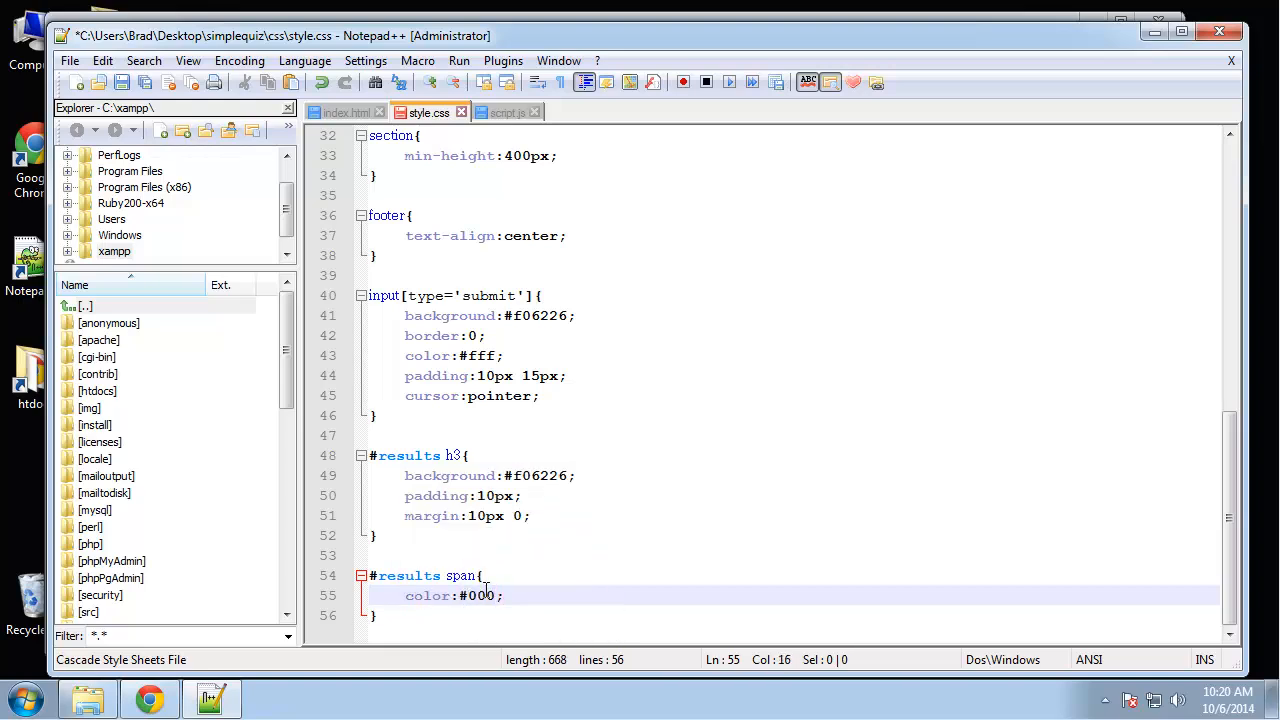
text(font-weight:)
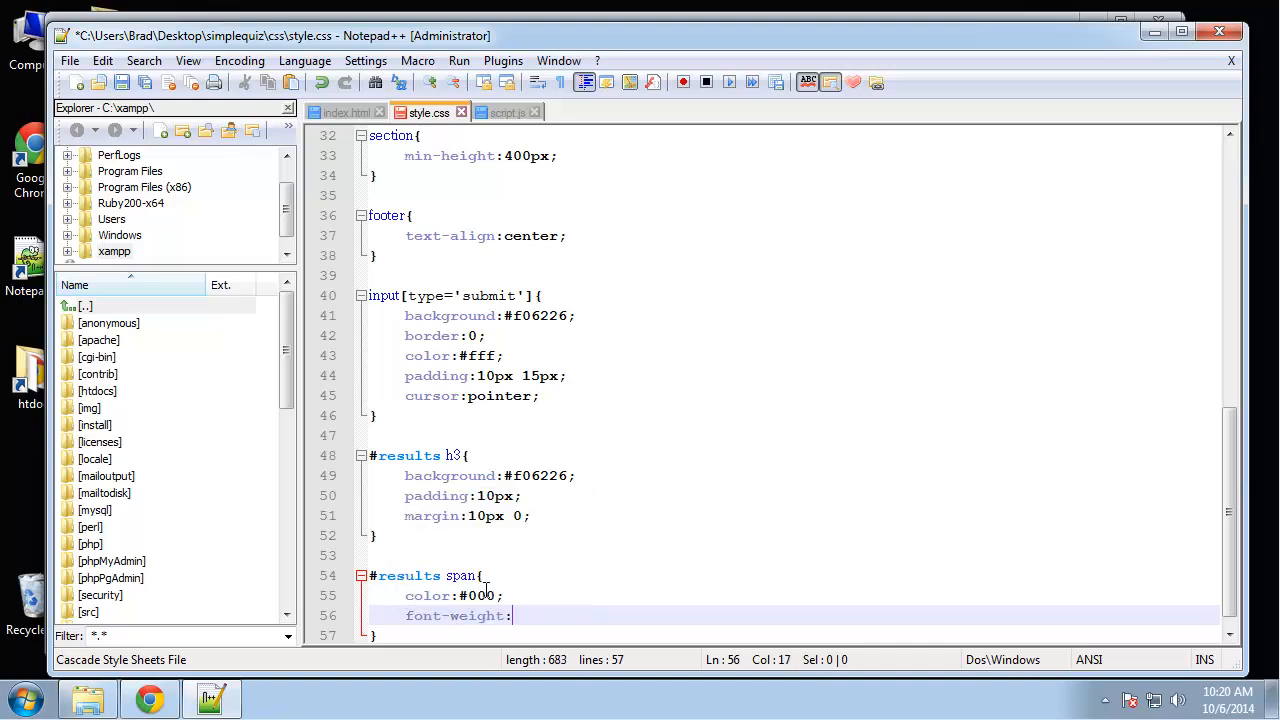
text(bold;)
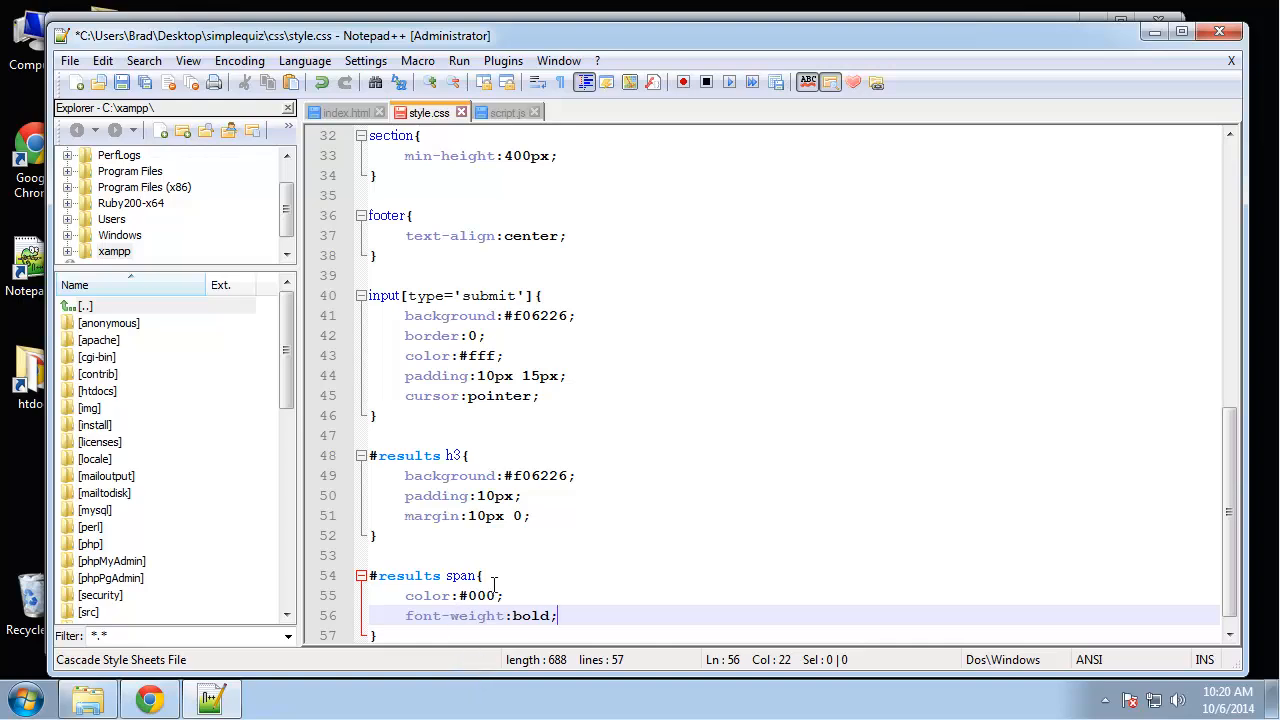
click(484, 576)
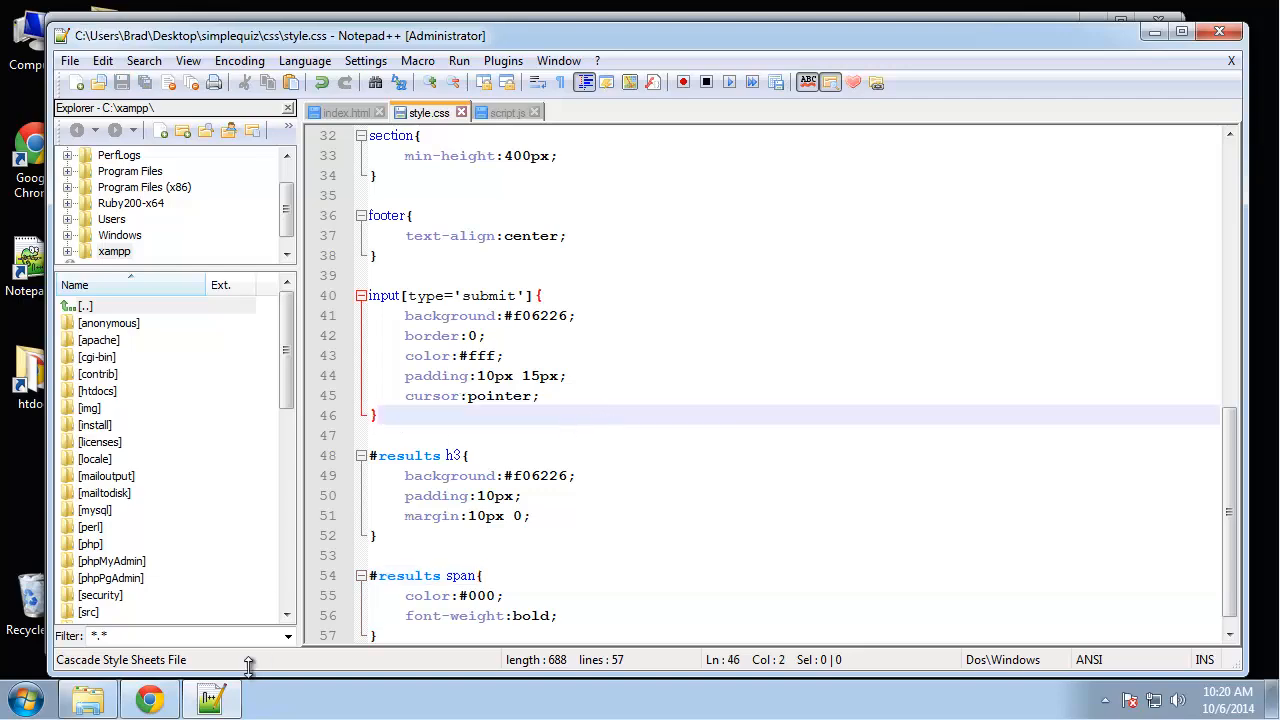
Step: Switch to the quiz preview and scroll through to Submit Answers and back to the title
click(148, 696)
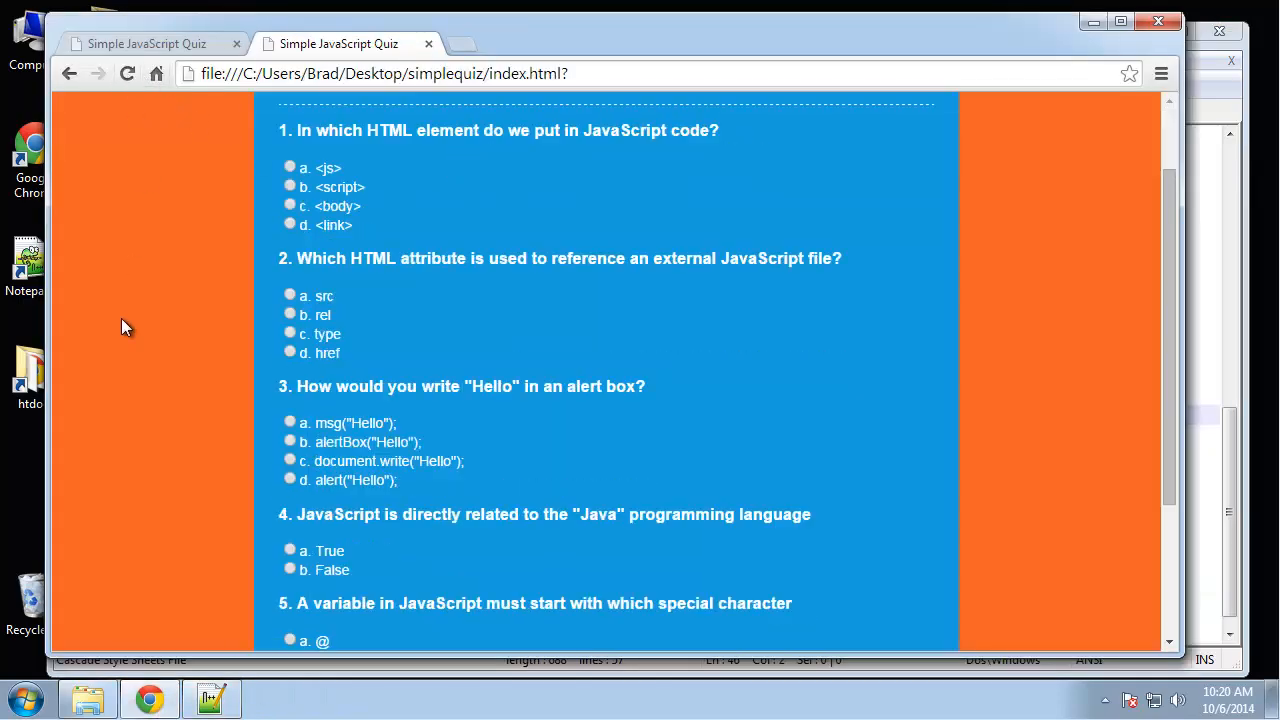
scroll(down, 3)
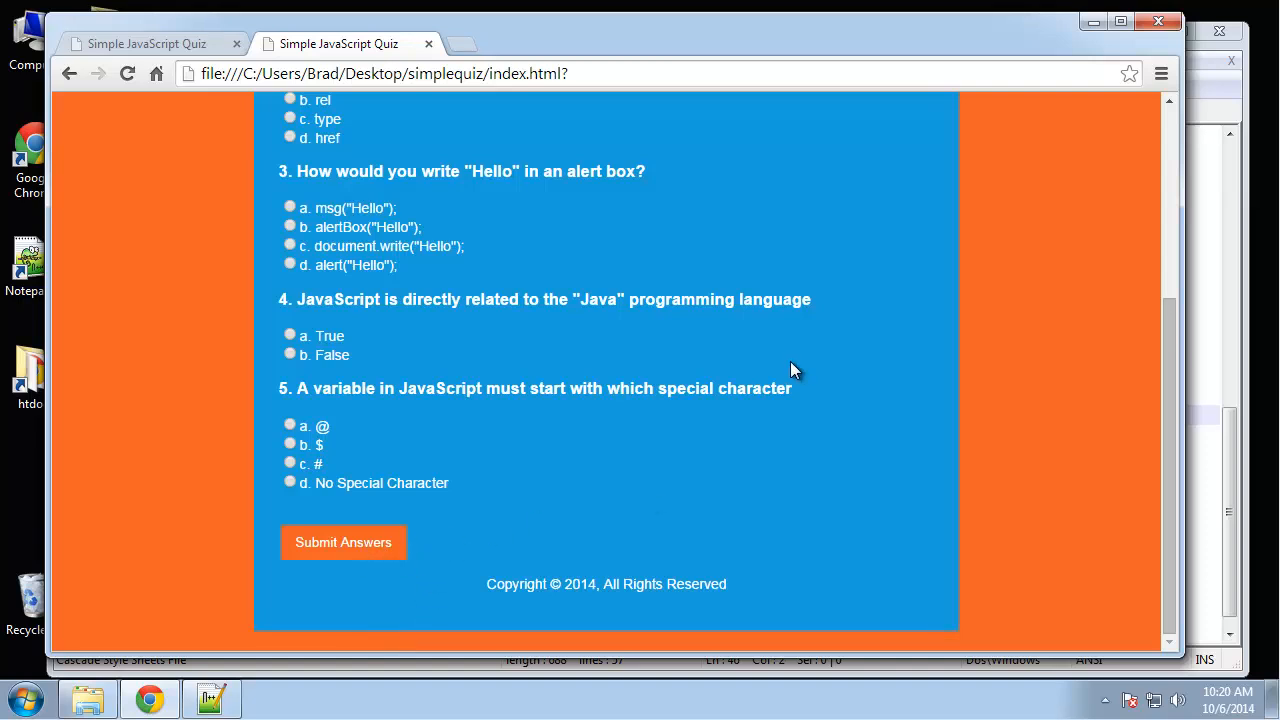
scroll(up, 3)
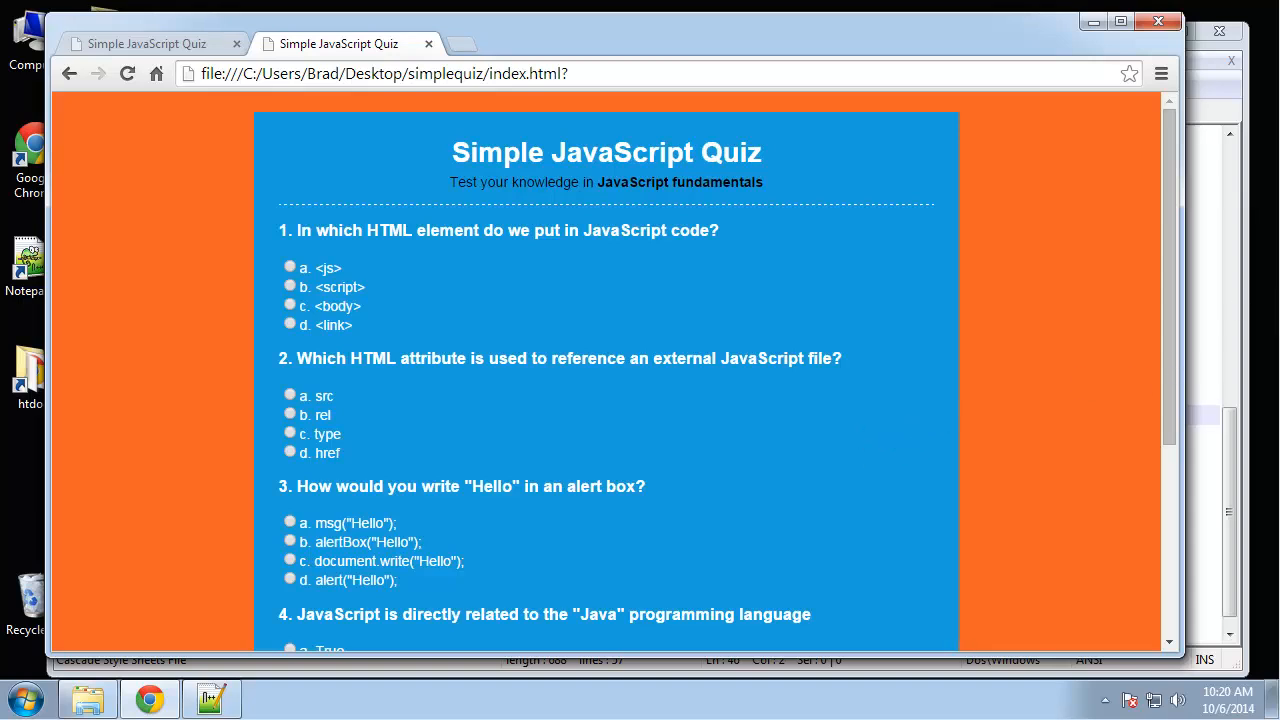
mouse_move(1032, 204)
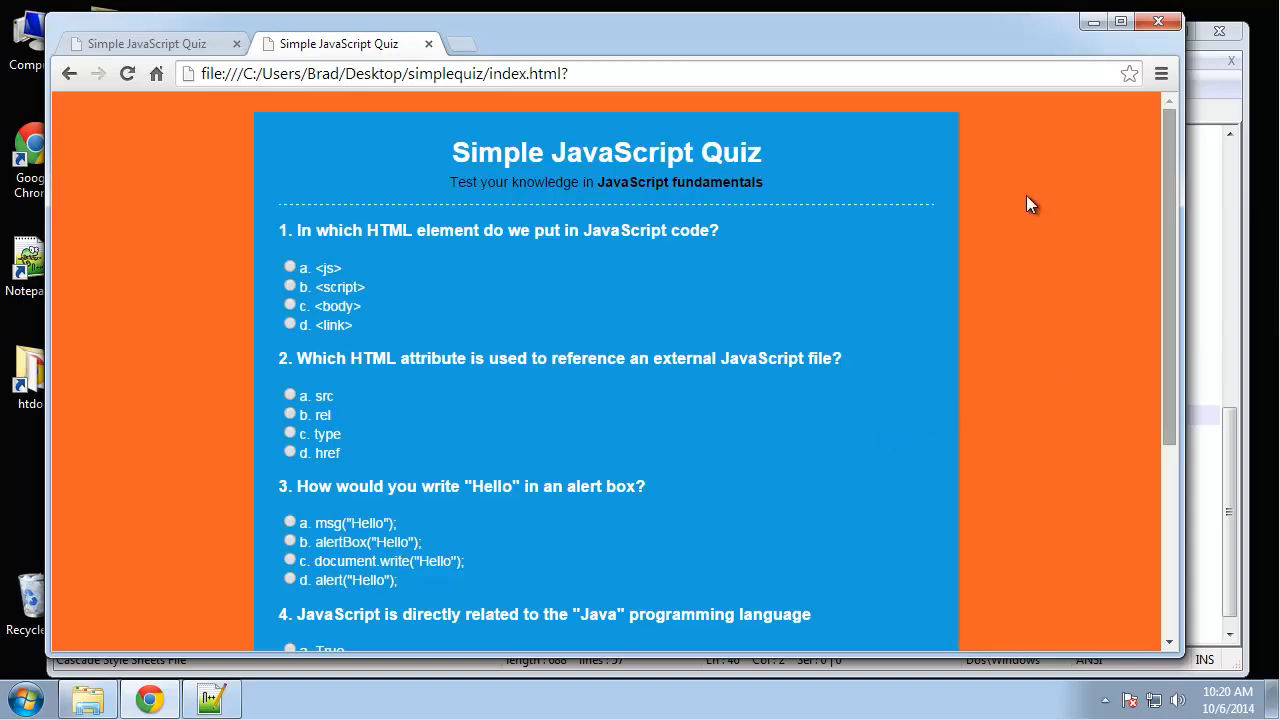